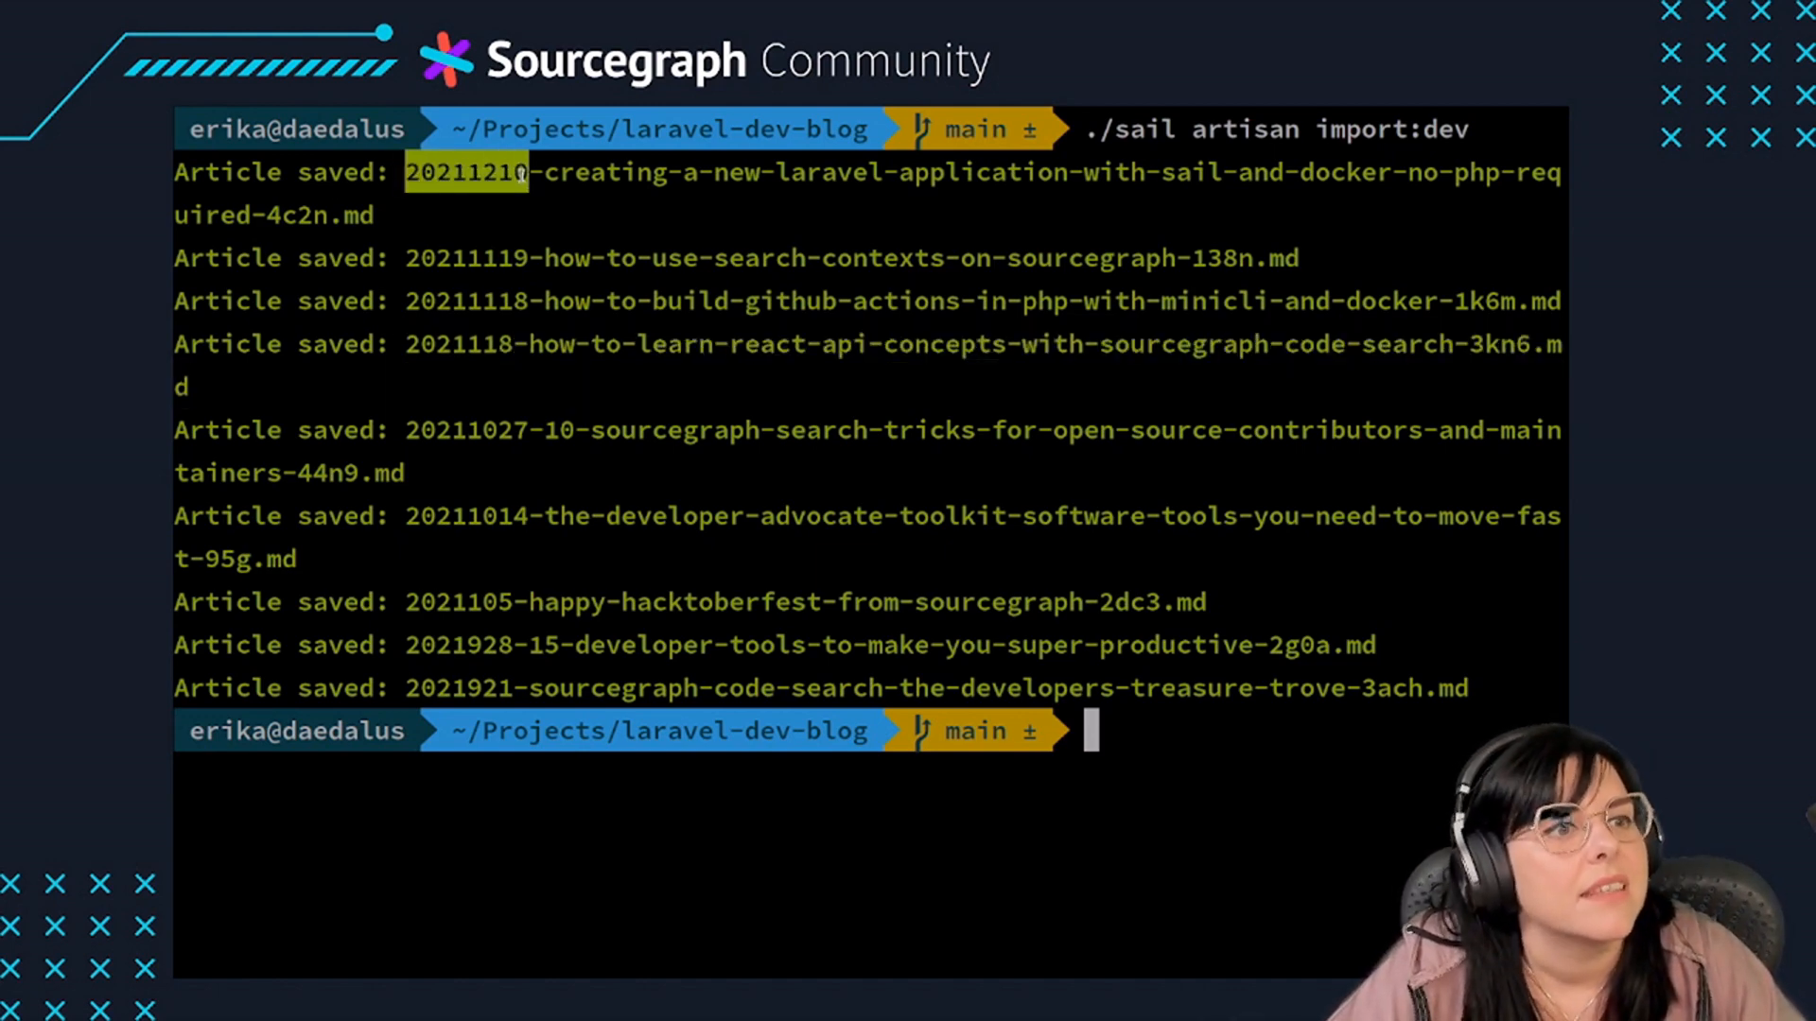
{"action": "mouse_move", "coordinate": [1026, 566]}
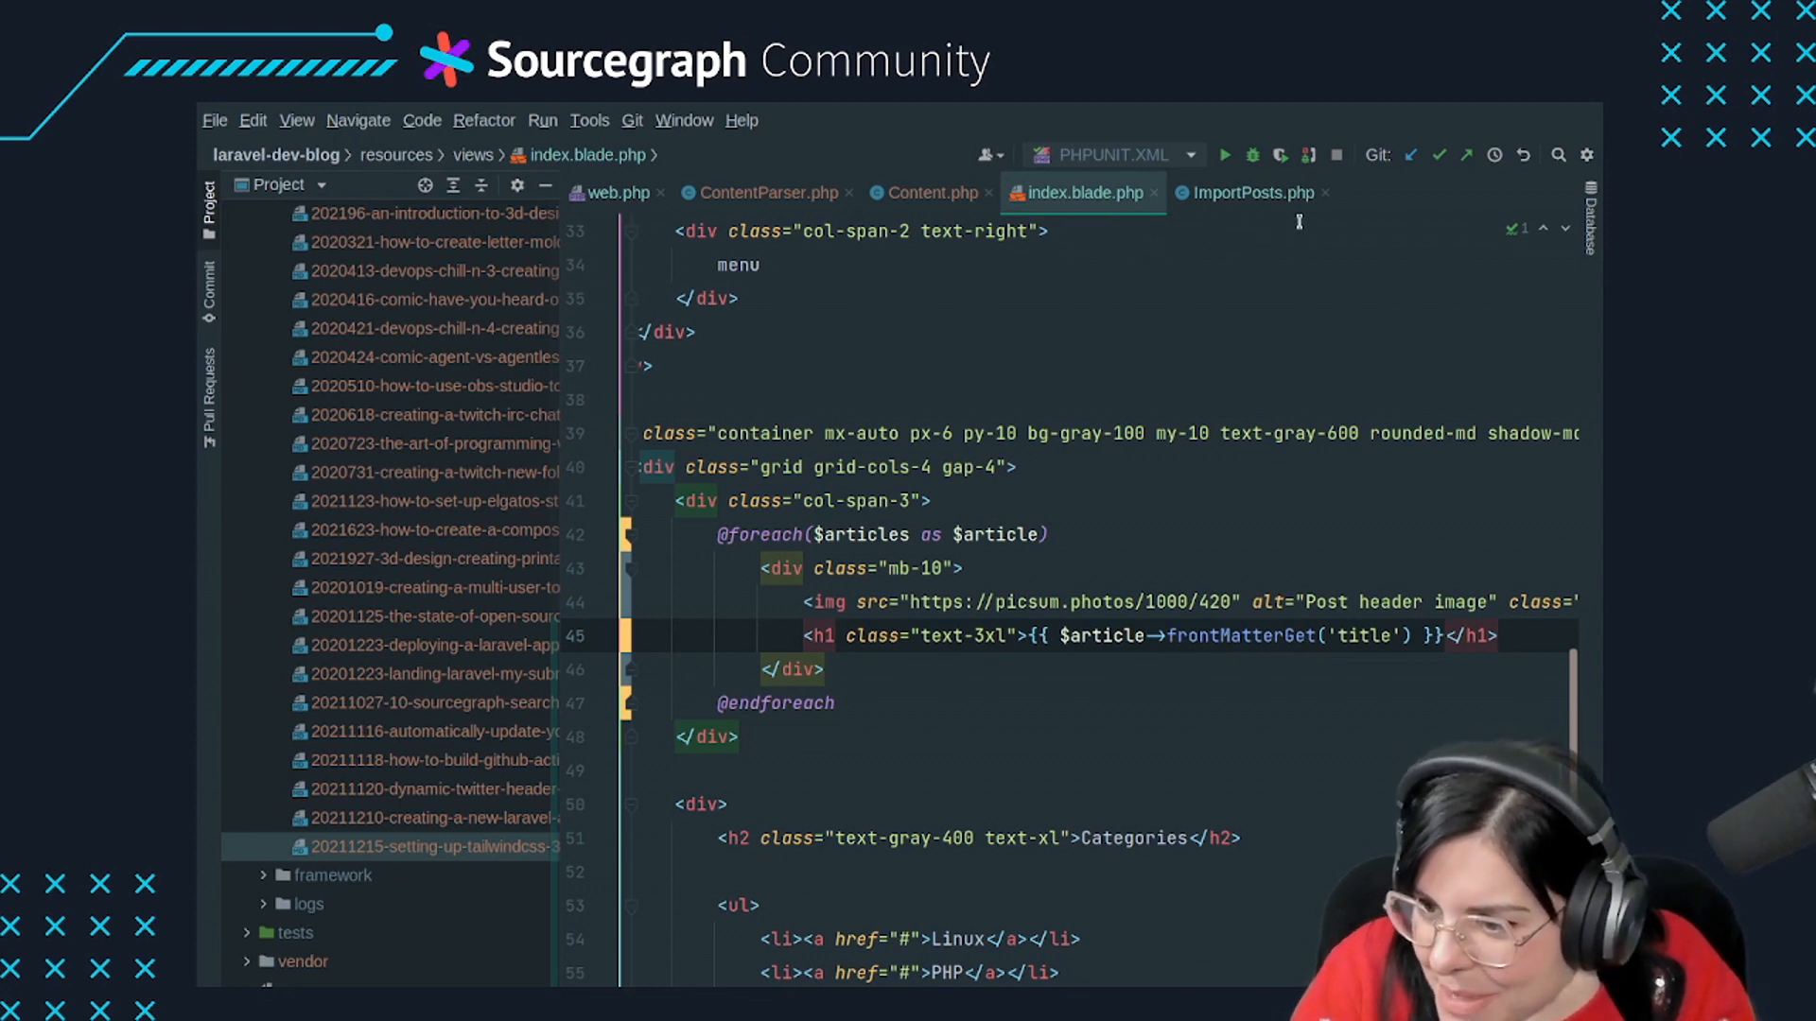
{"action": "mouse_move", "coordinate": [1287, 220]}
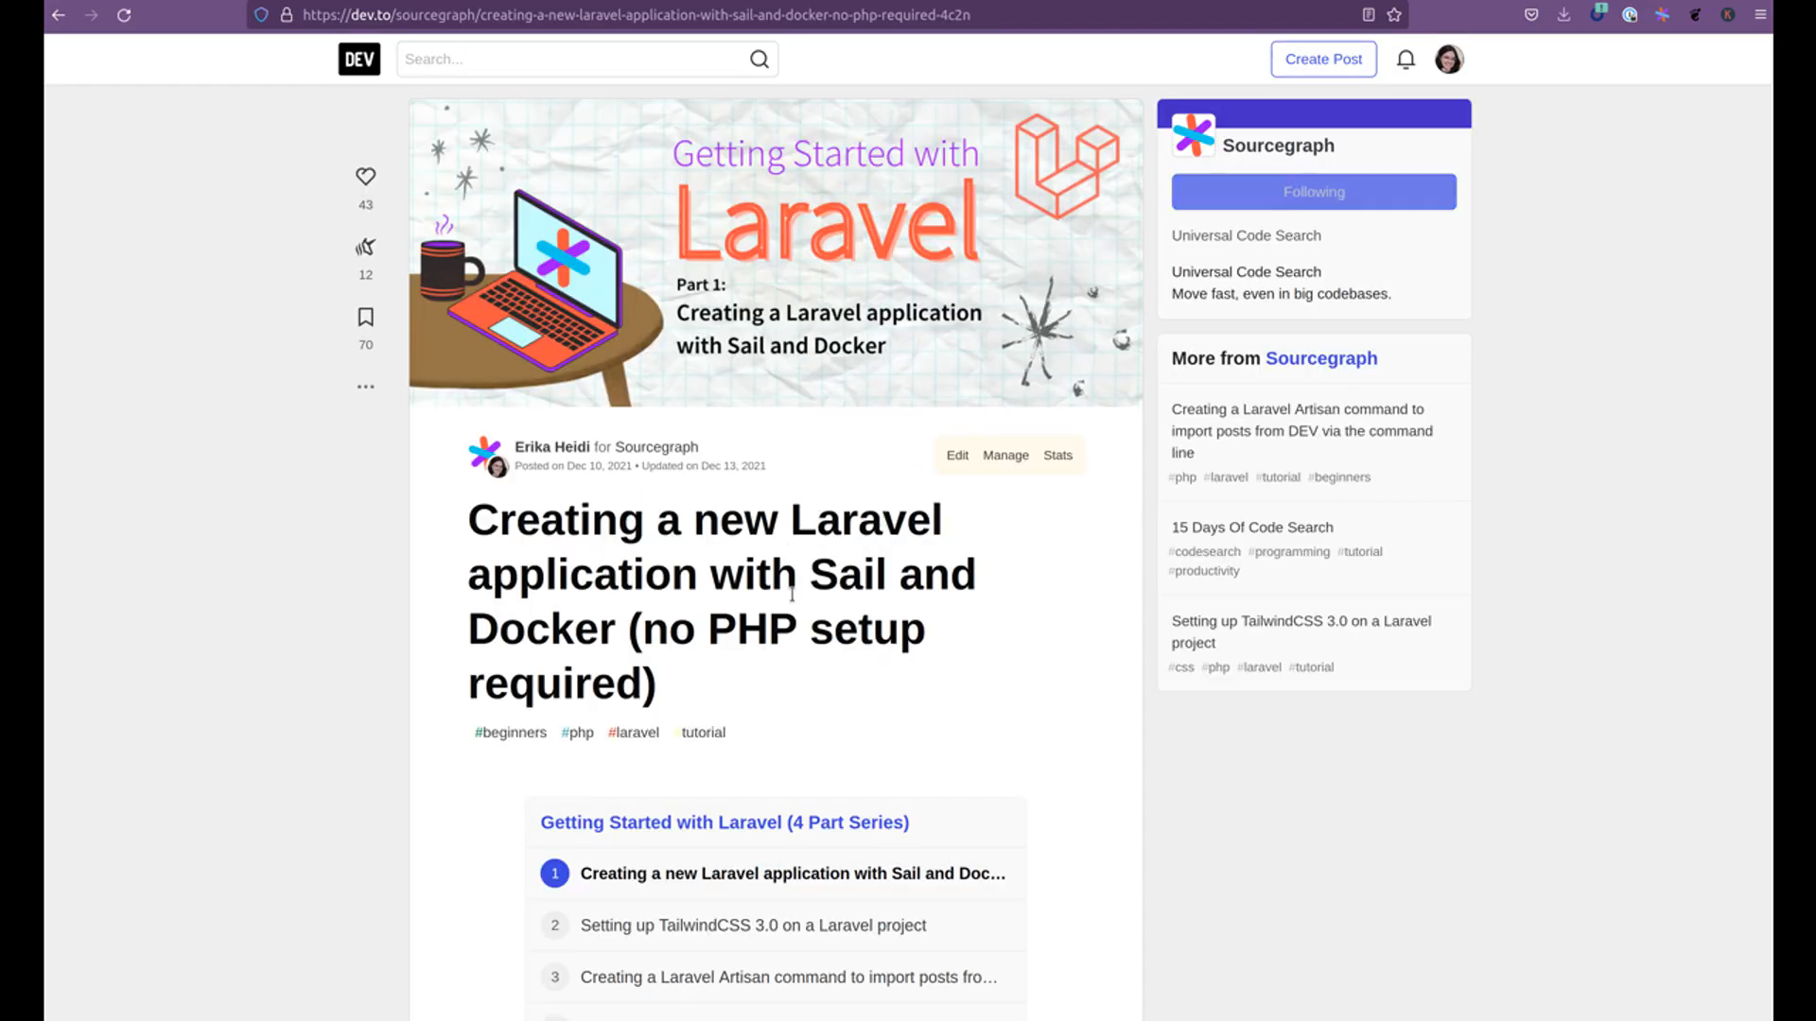
Scroll through parts 1 and 2 of the Getting Started with Laravel series on DEV.
{"action": "scroll", "scroll_direction": "down", "scroll_amount": 3}
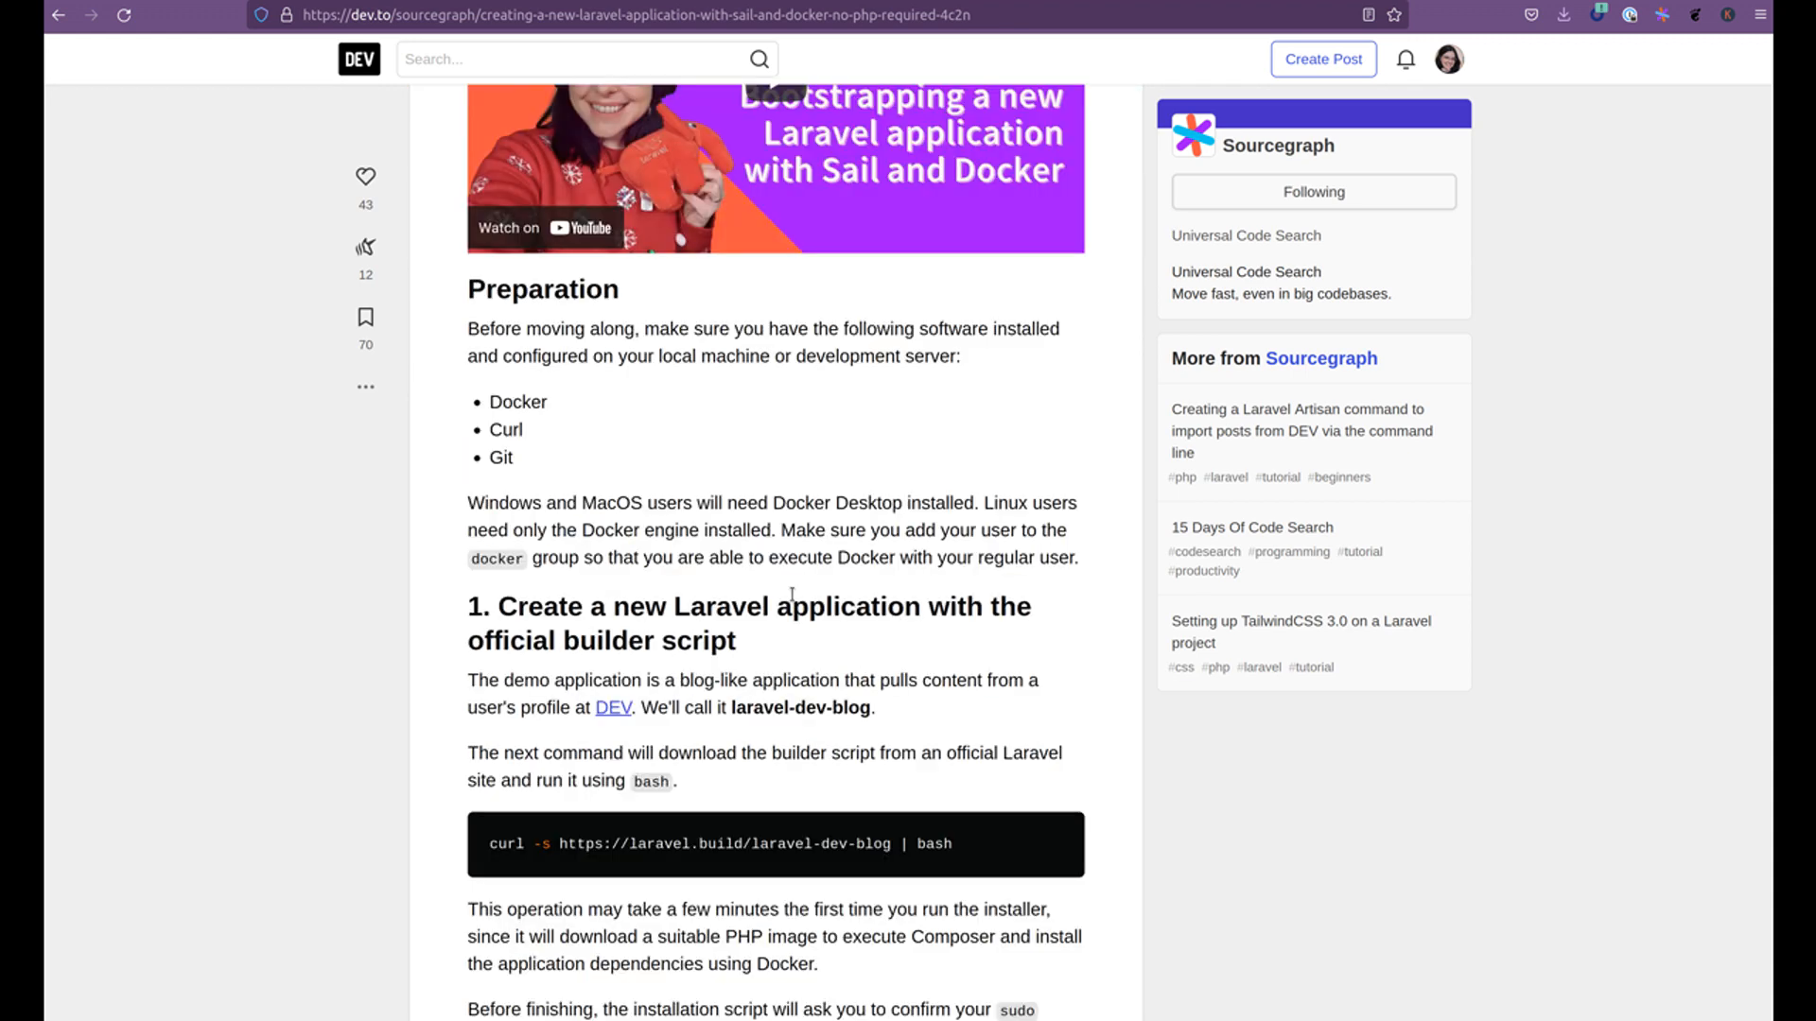
{"action": "scroll", "scroll_direction": "down", "scroll_amount": 3}
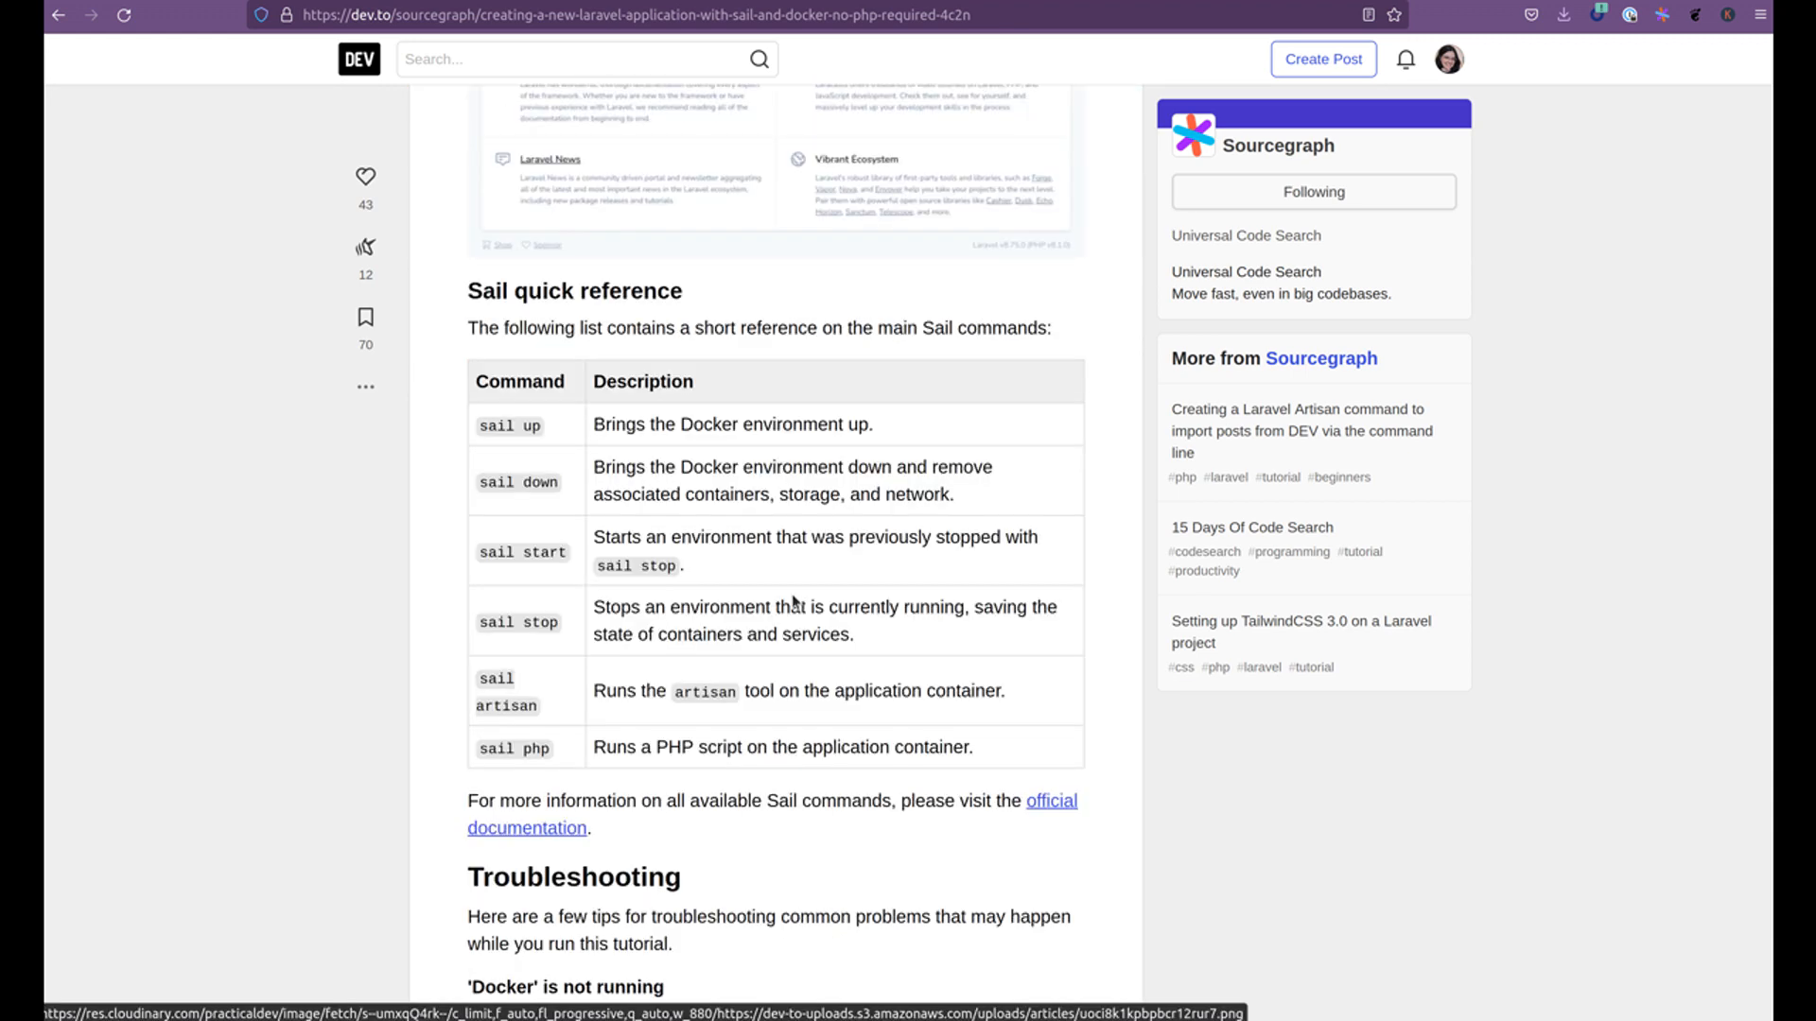
{"action": "scroll", "scroll_direction": "down", "scroll_amount": 3}
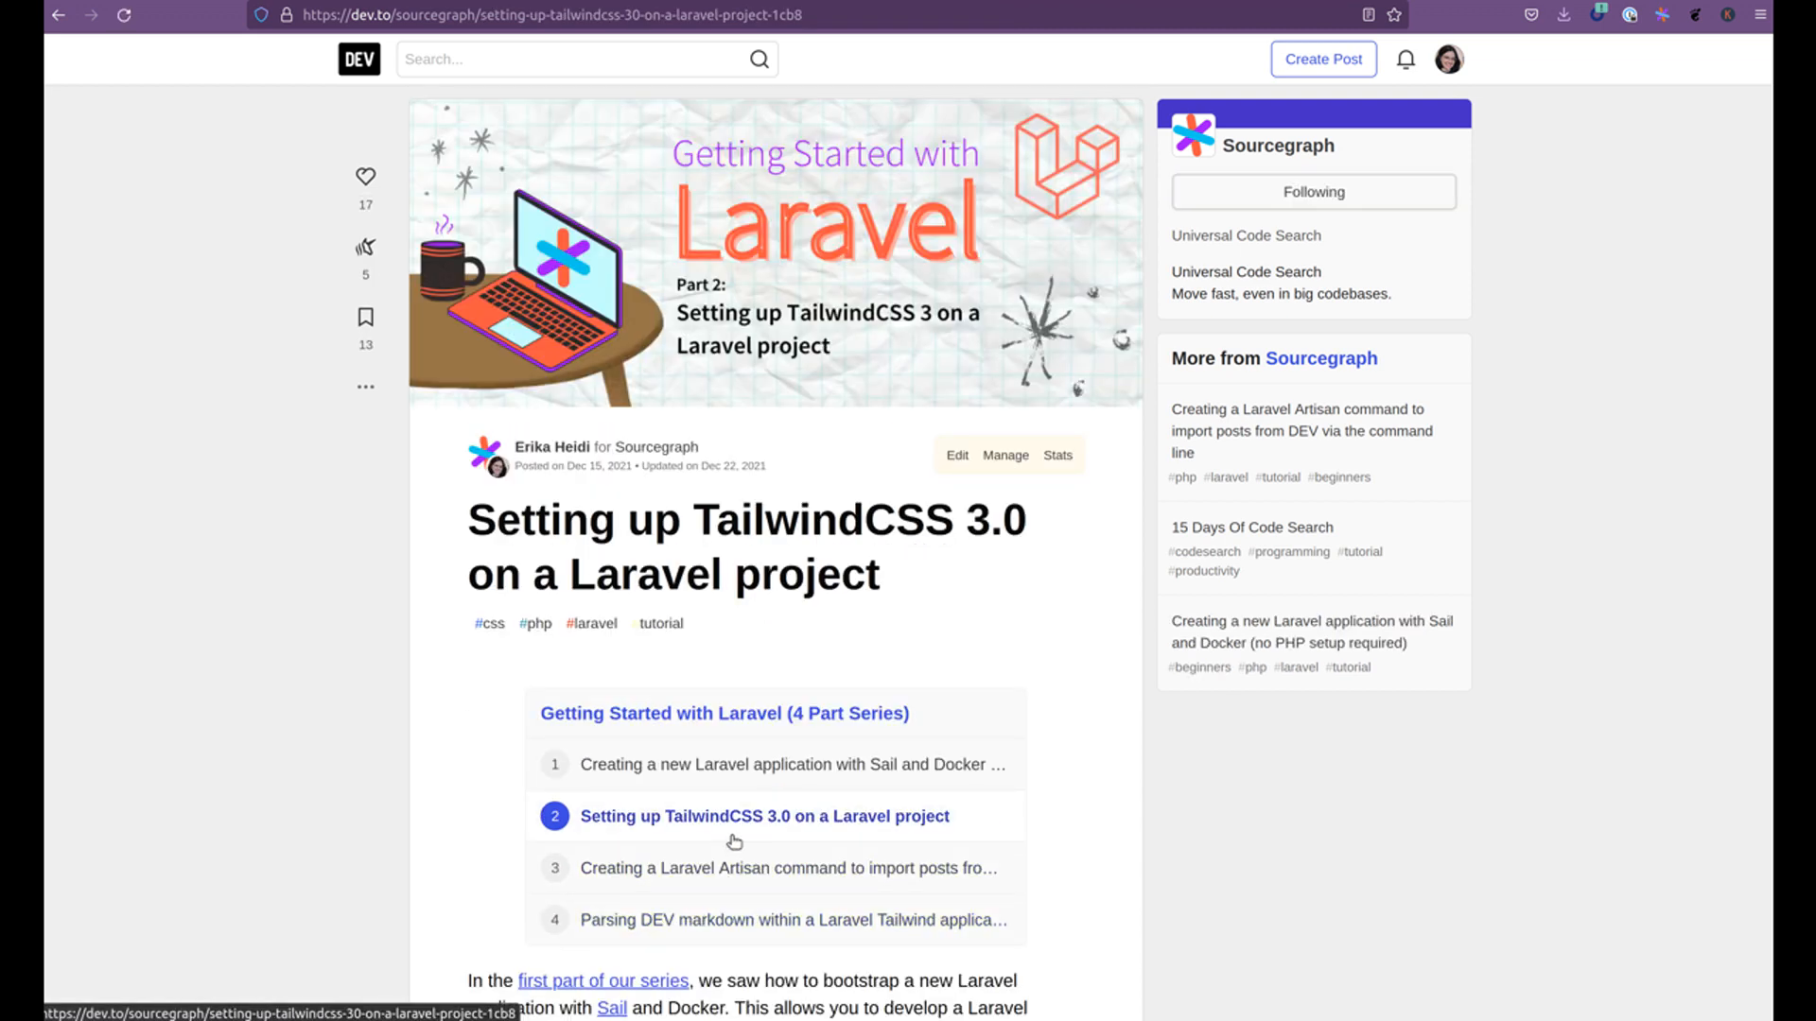
{"action": "scroll", "scroll_direction": "down", "scroll_amount": 3}
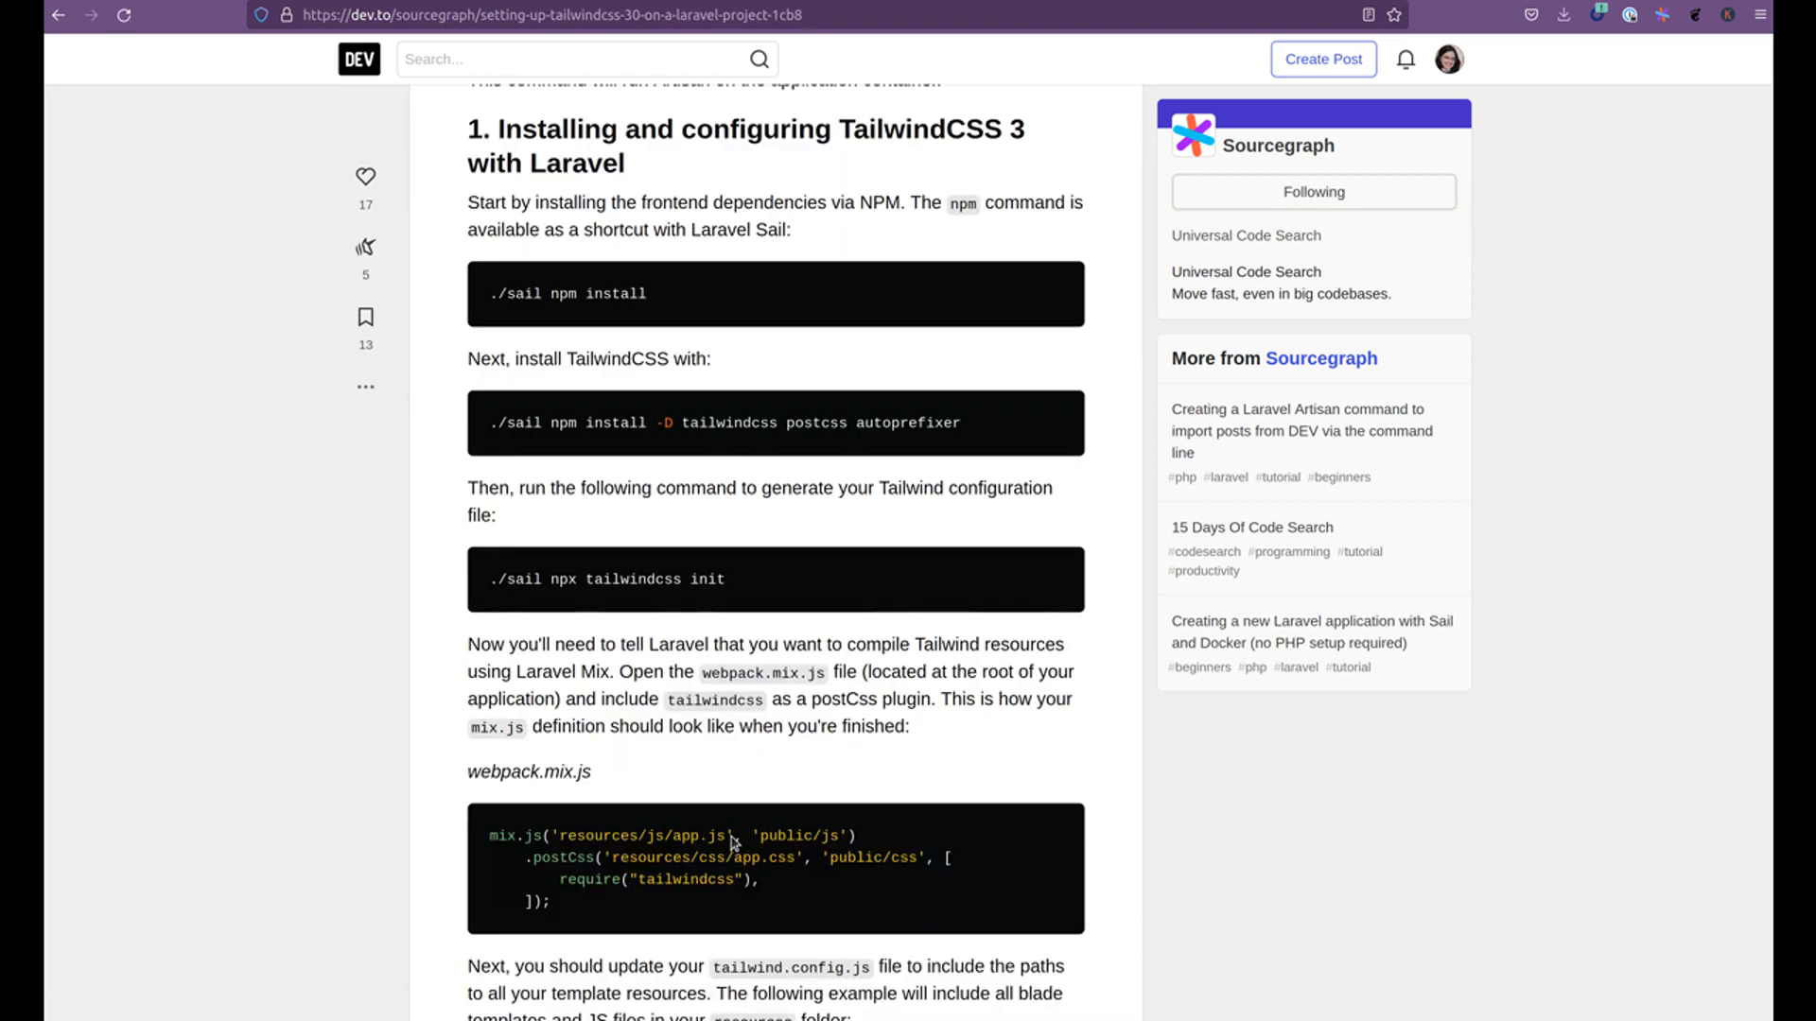
{"action": "scroll", "scroll_direction": "down", "scroll_amount": 3}
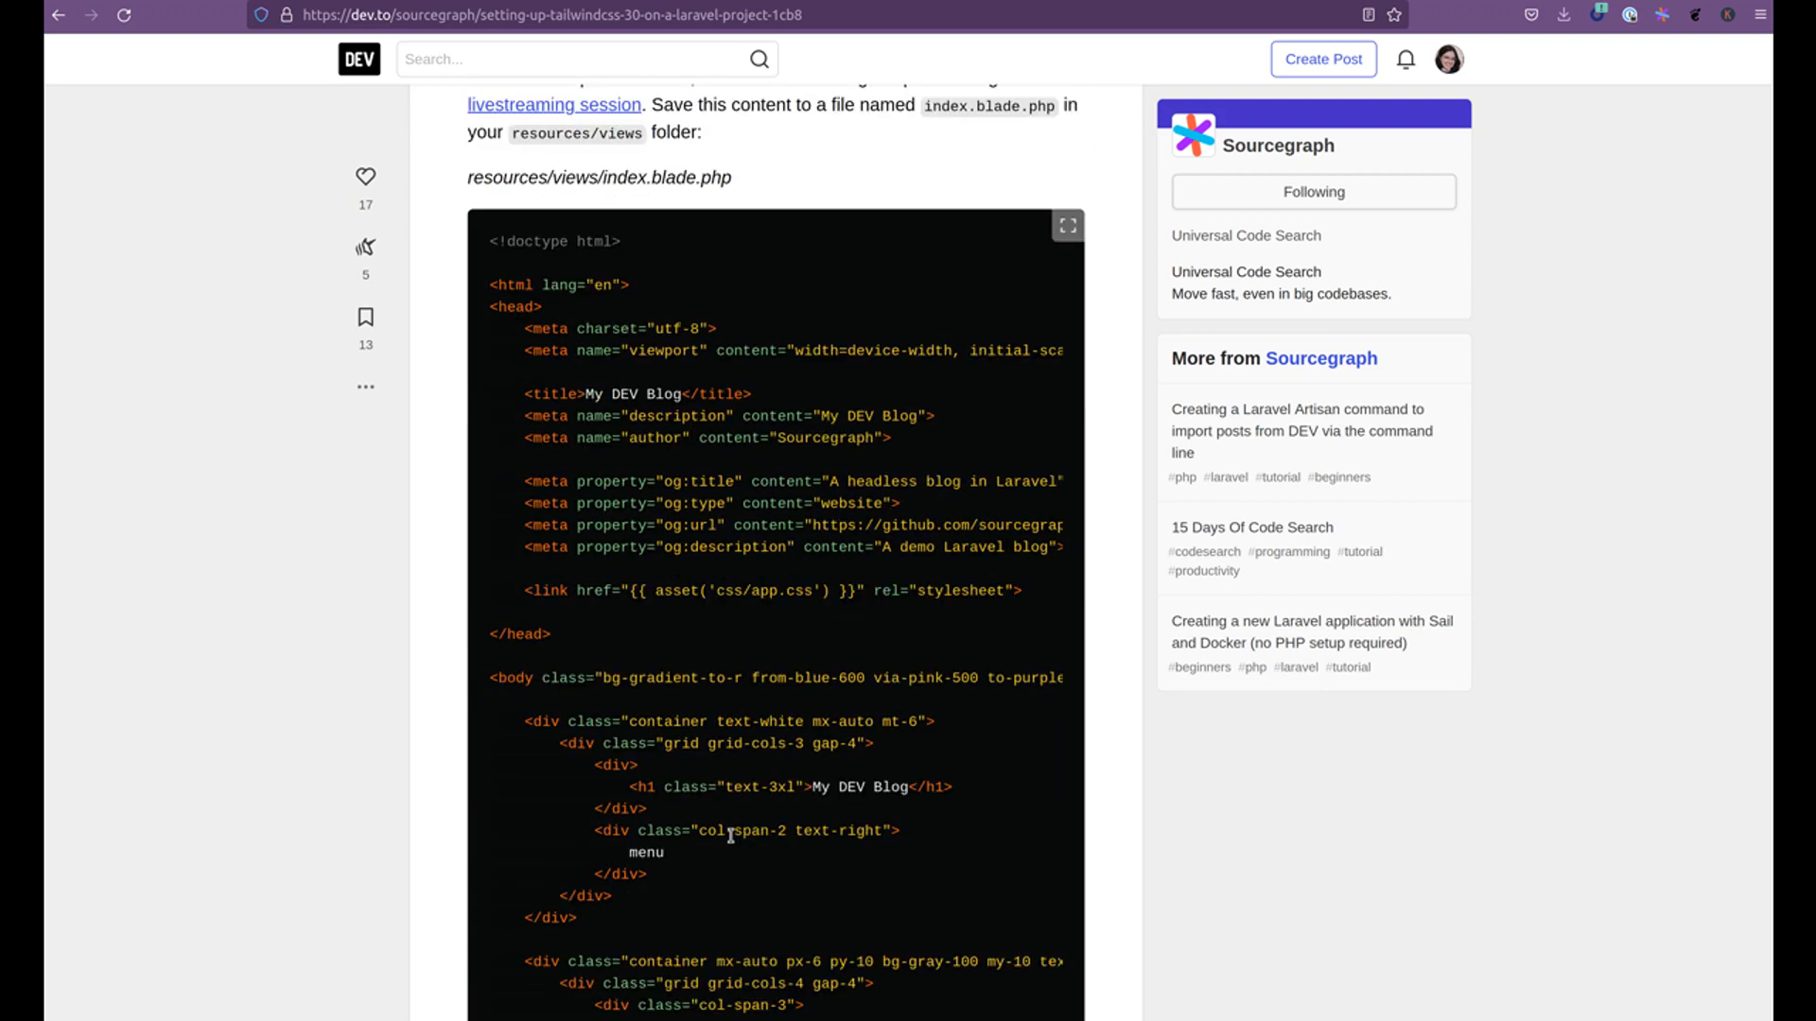
{"action": "scroll", "scroll_direction": "down", "scroll_amount": 3}
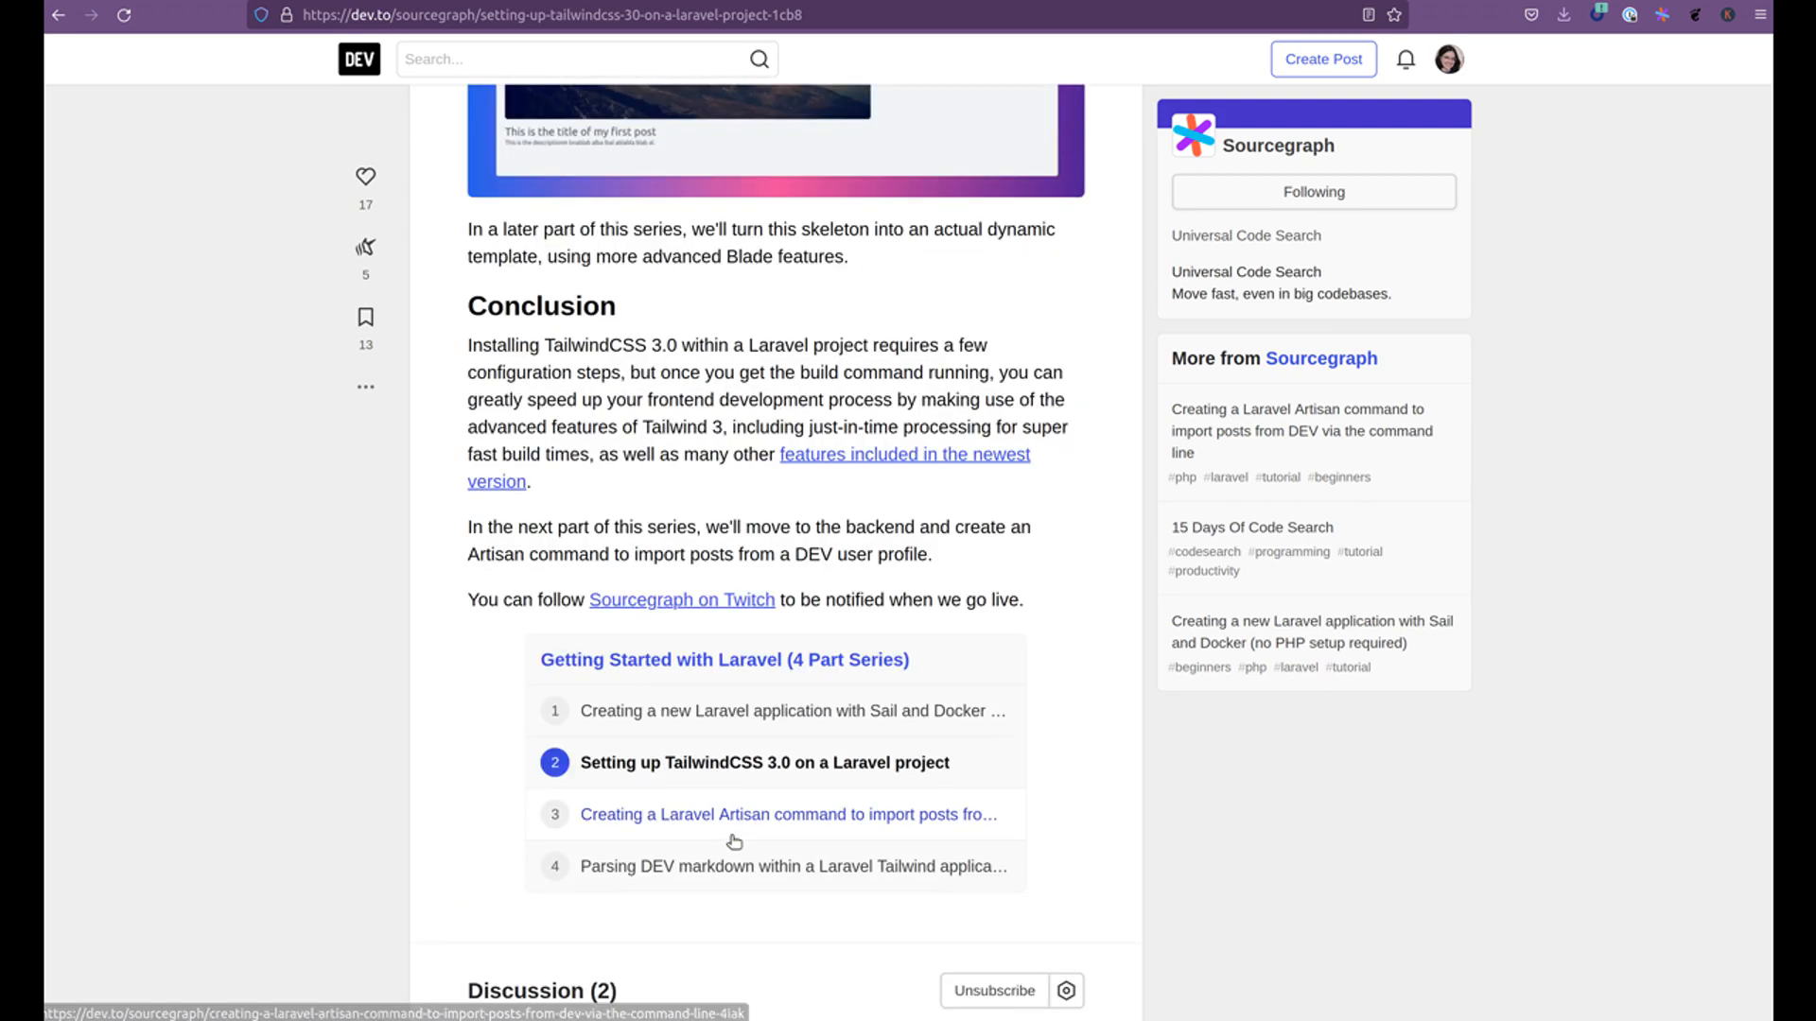
Open part 3 of the series, about the Artisan import command, and skim it.
{"action": "left_click", "coordinate": [786, 814]}
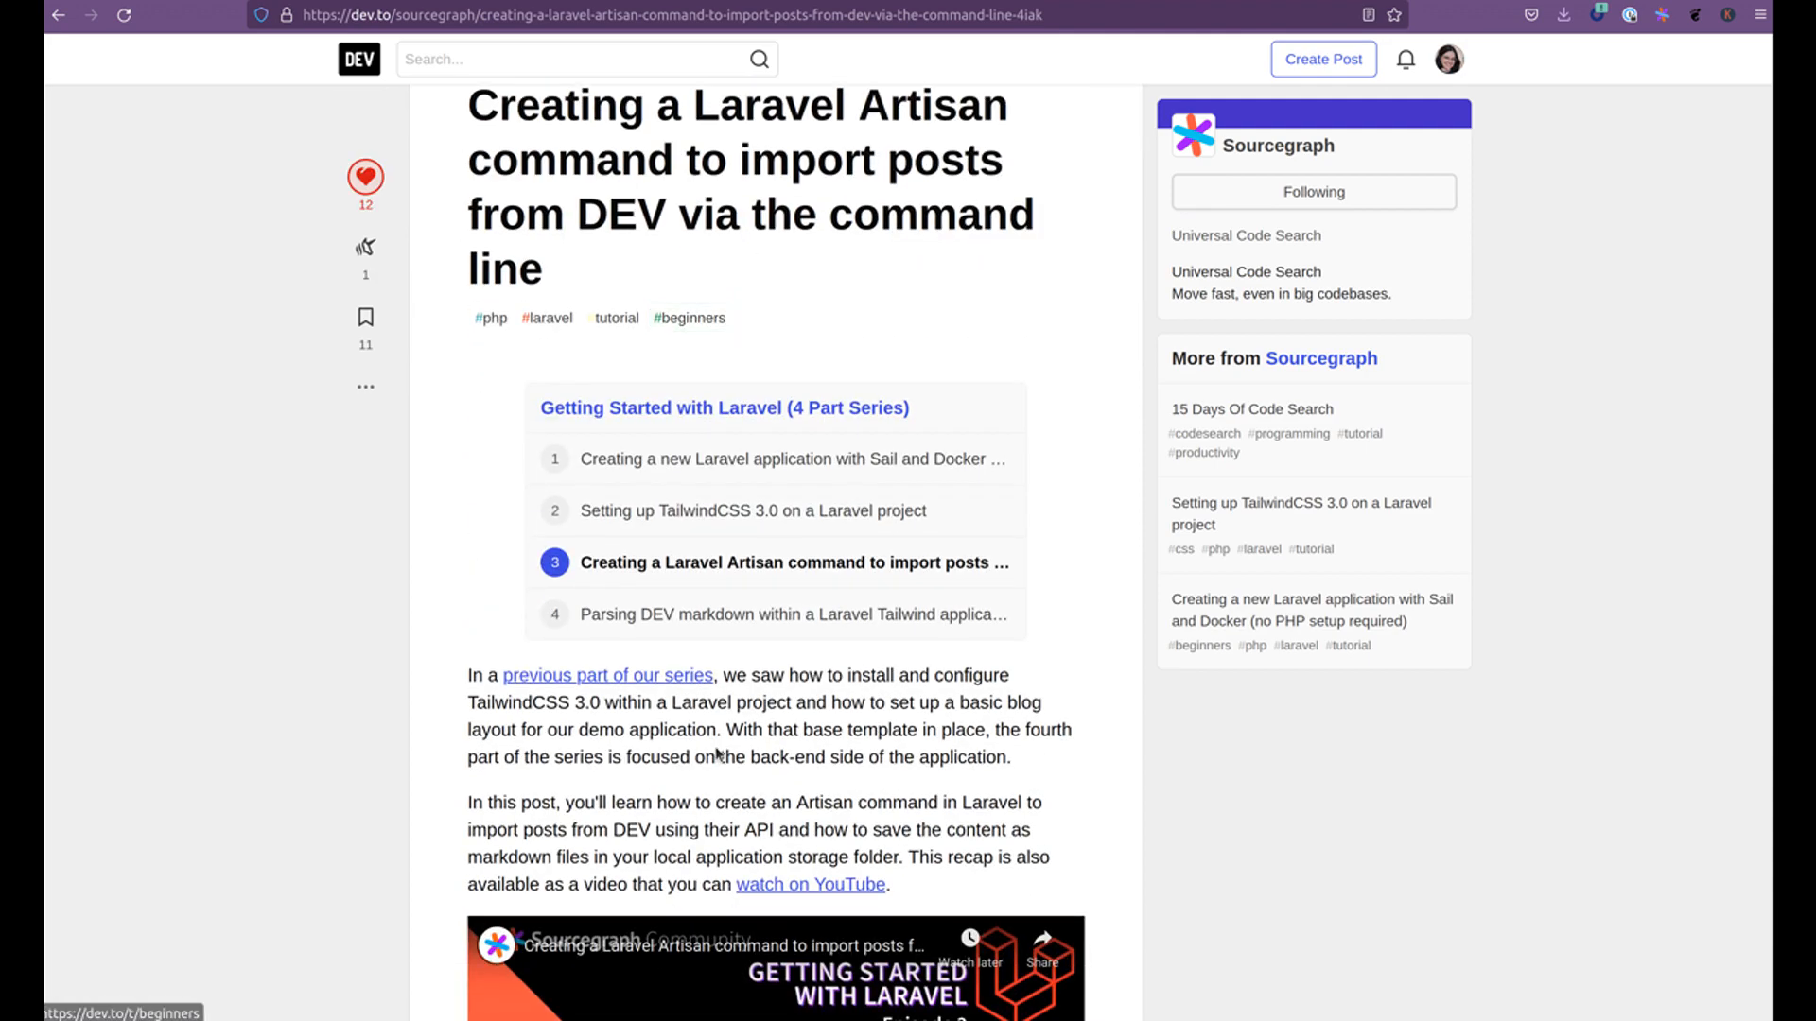
{"action": "scroll", "scroll_direction": "down", "scroll_amount": 3}
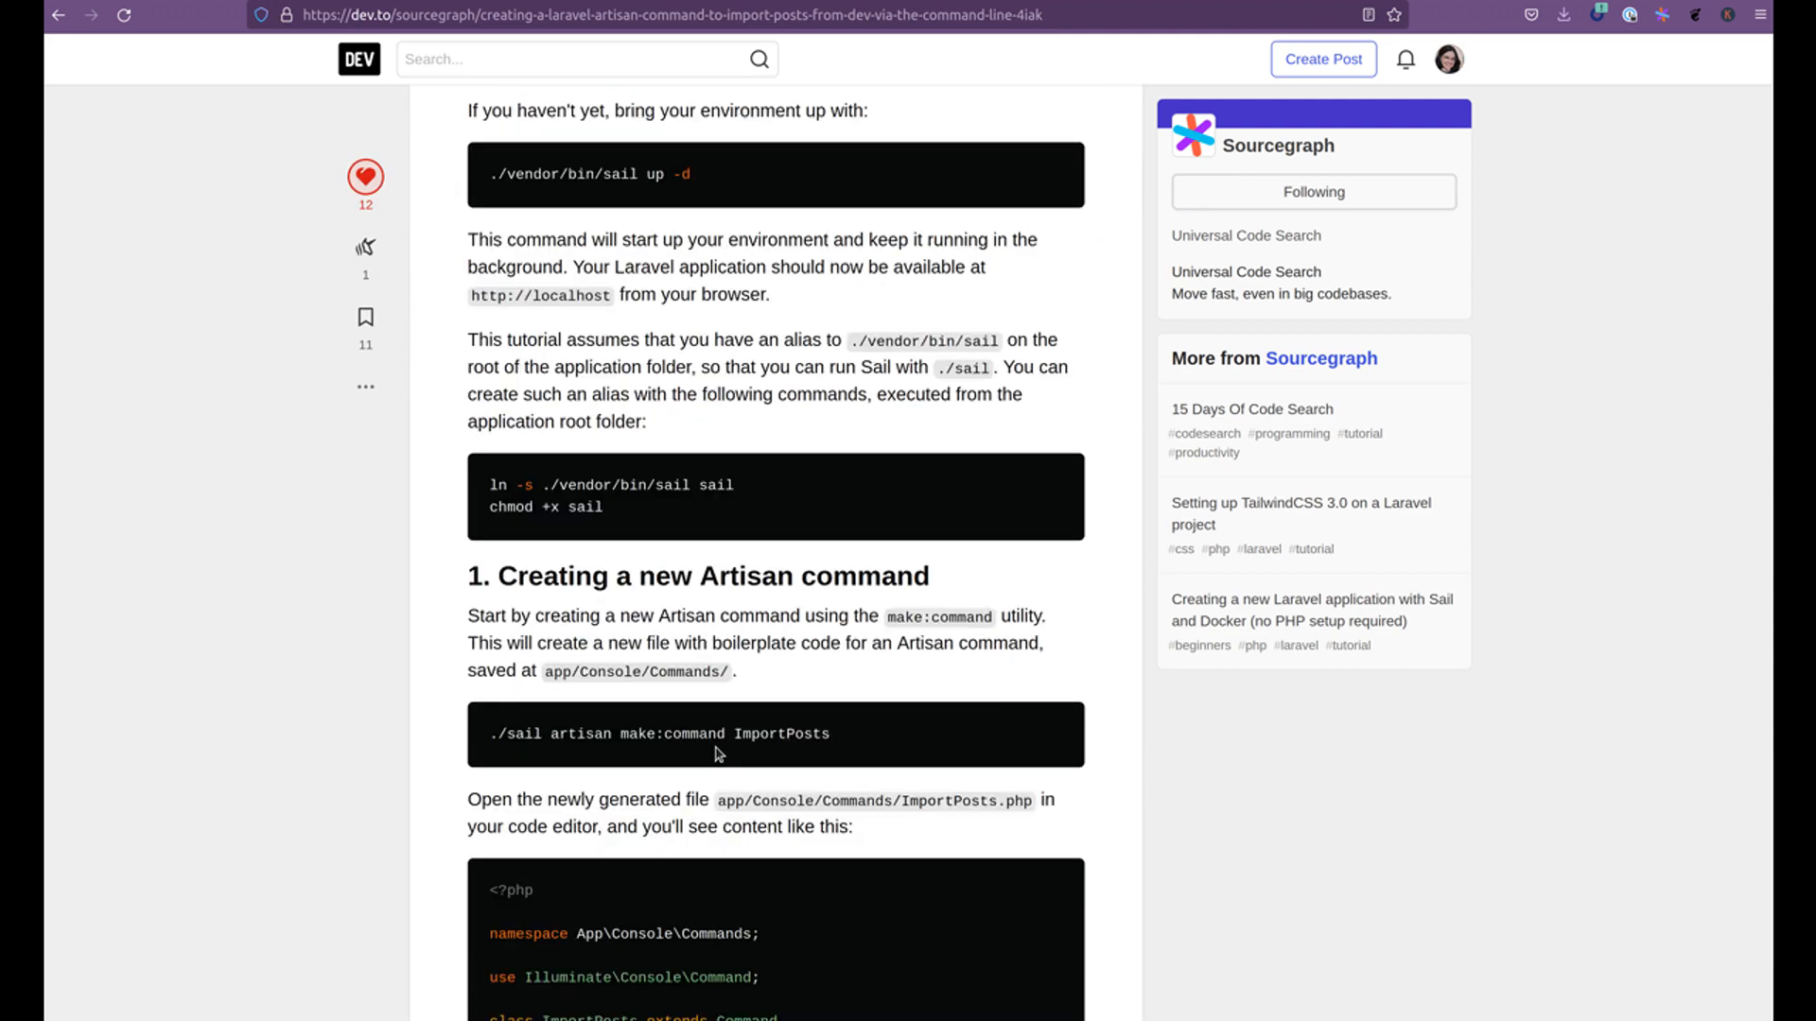
{"action": "scroll", "scroll_direction": "down", "scroll_amount": 3}
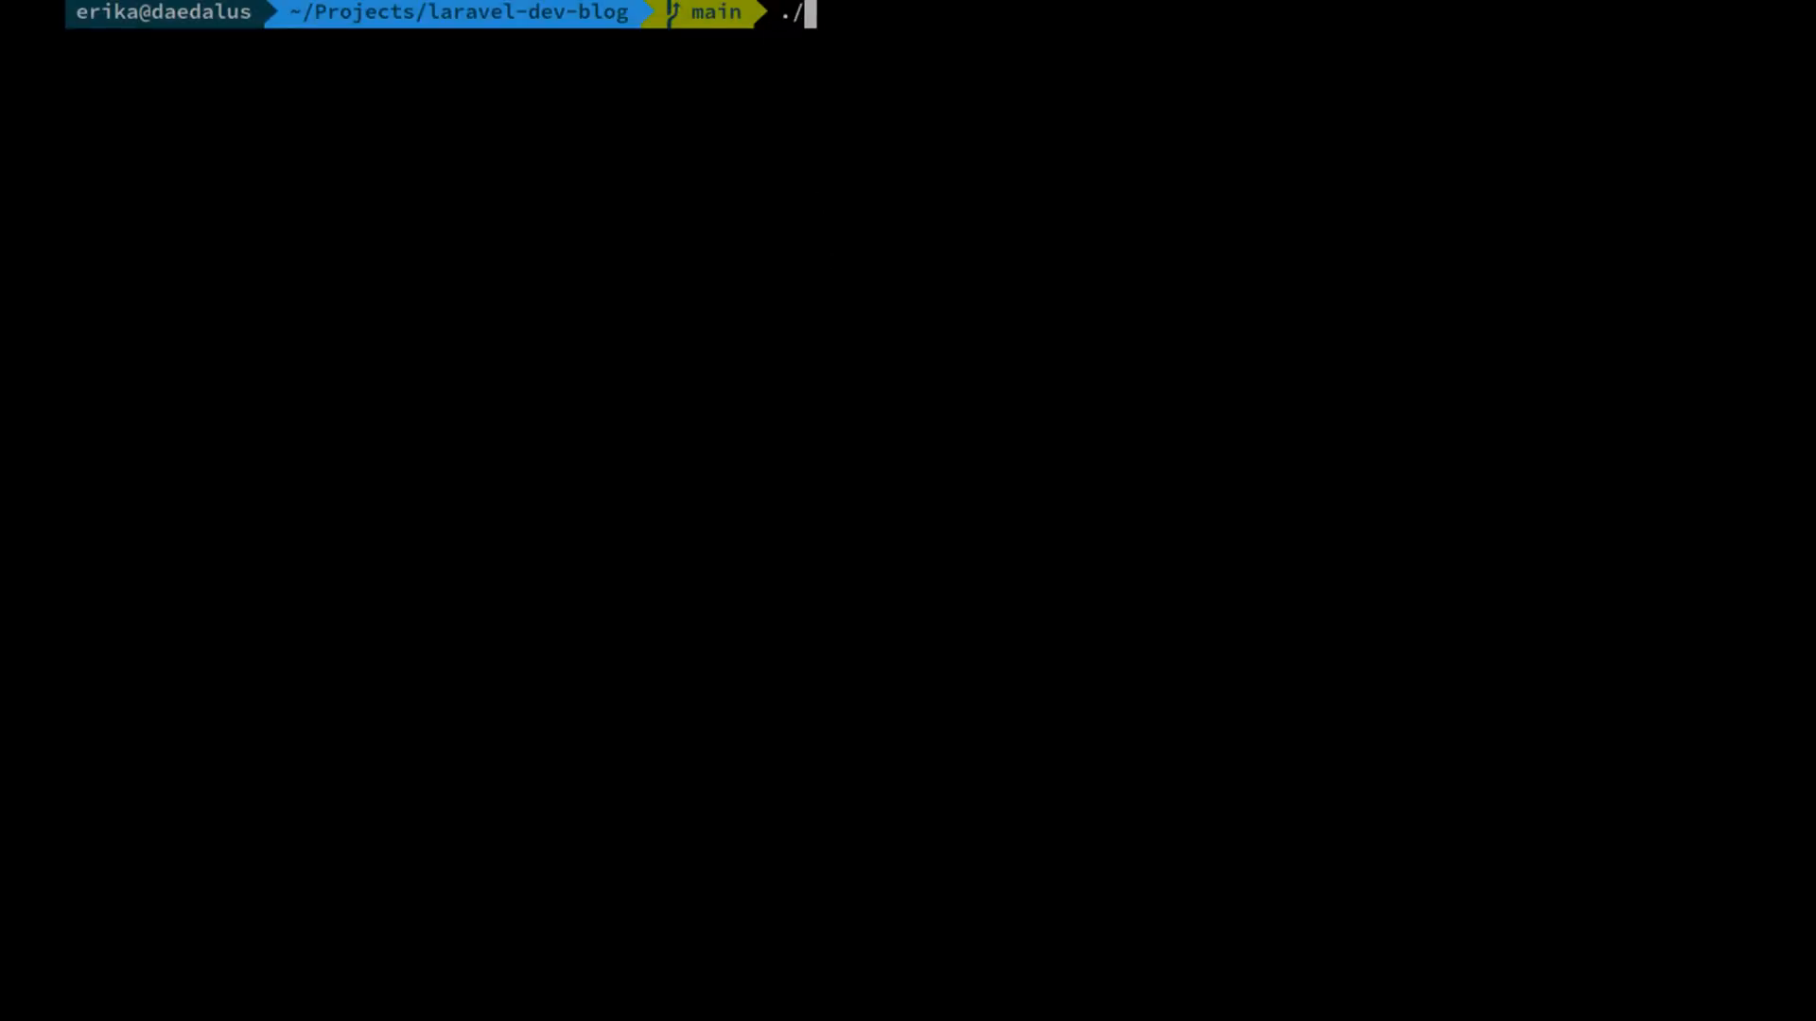
Start Sail detached with './sail up -d' and retry localhost, which still cannot connect.
{"action": "type", "text": "sail up"}
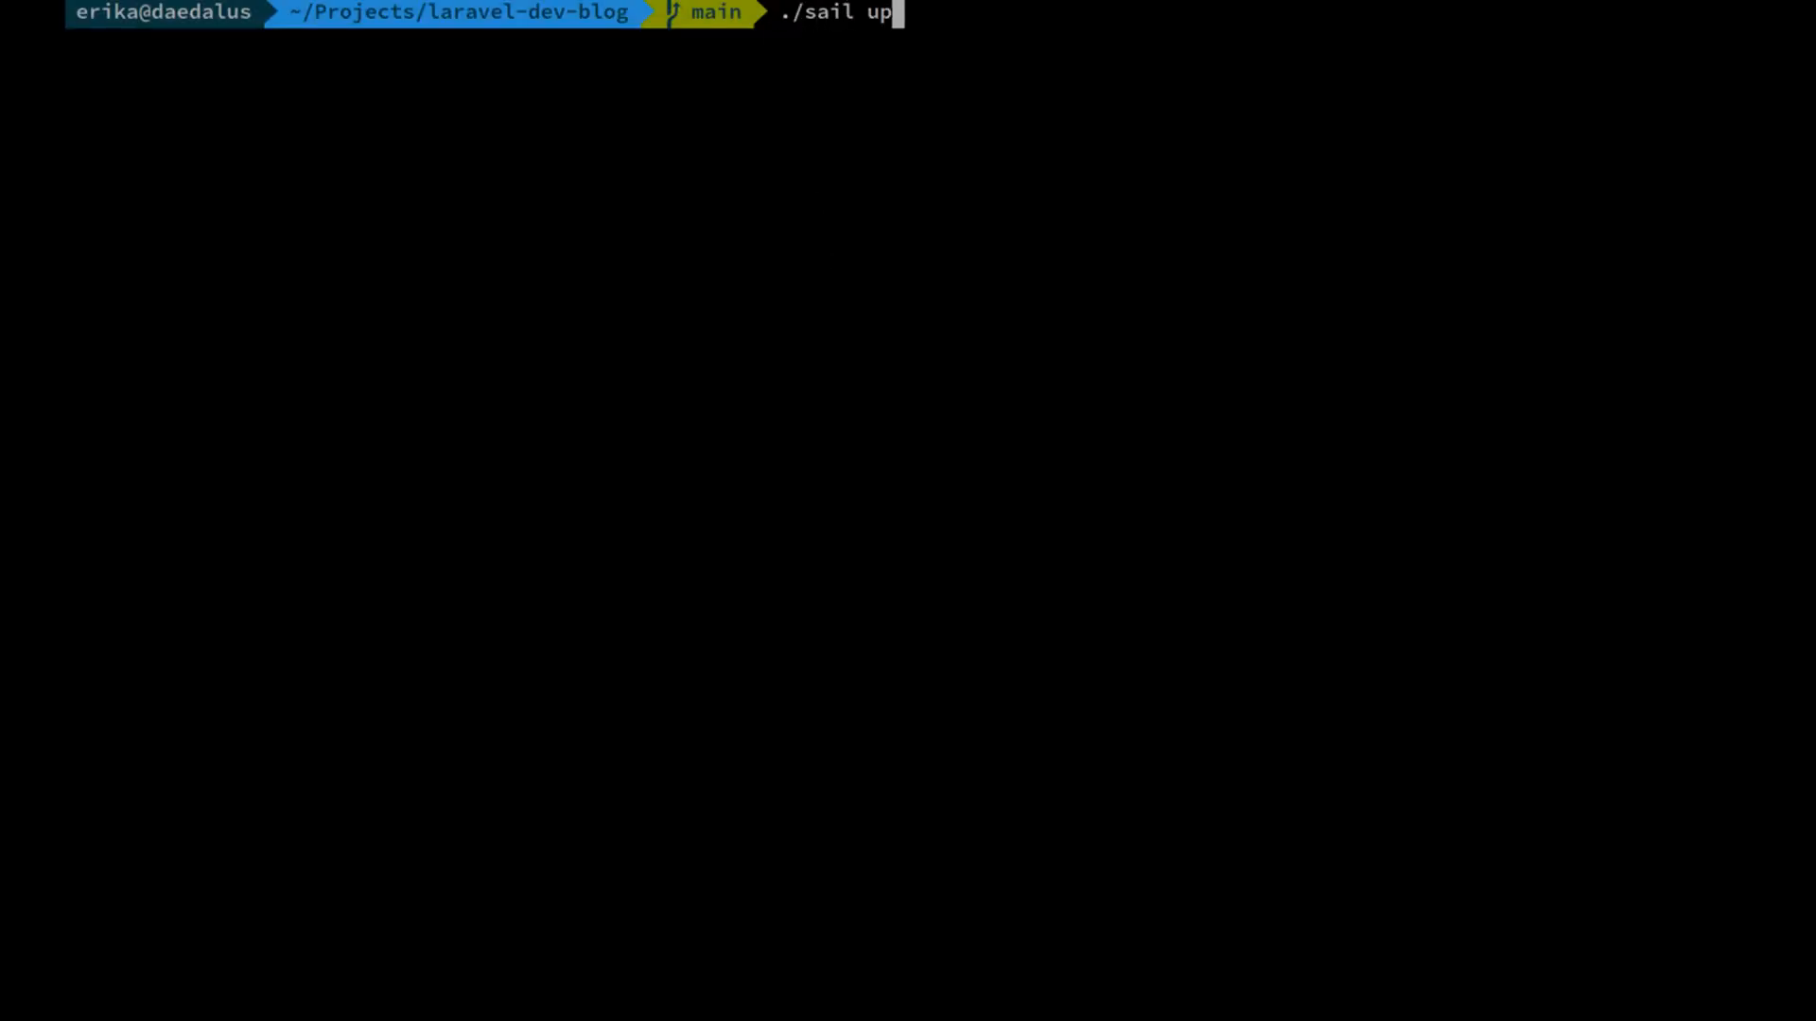
{"action": "type", "text": "-d"}
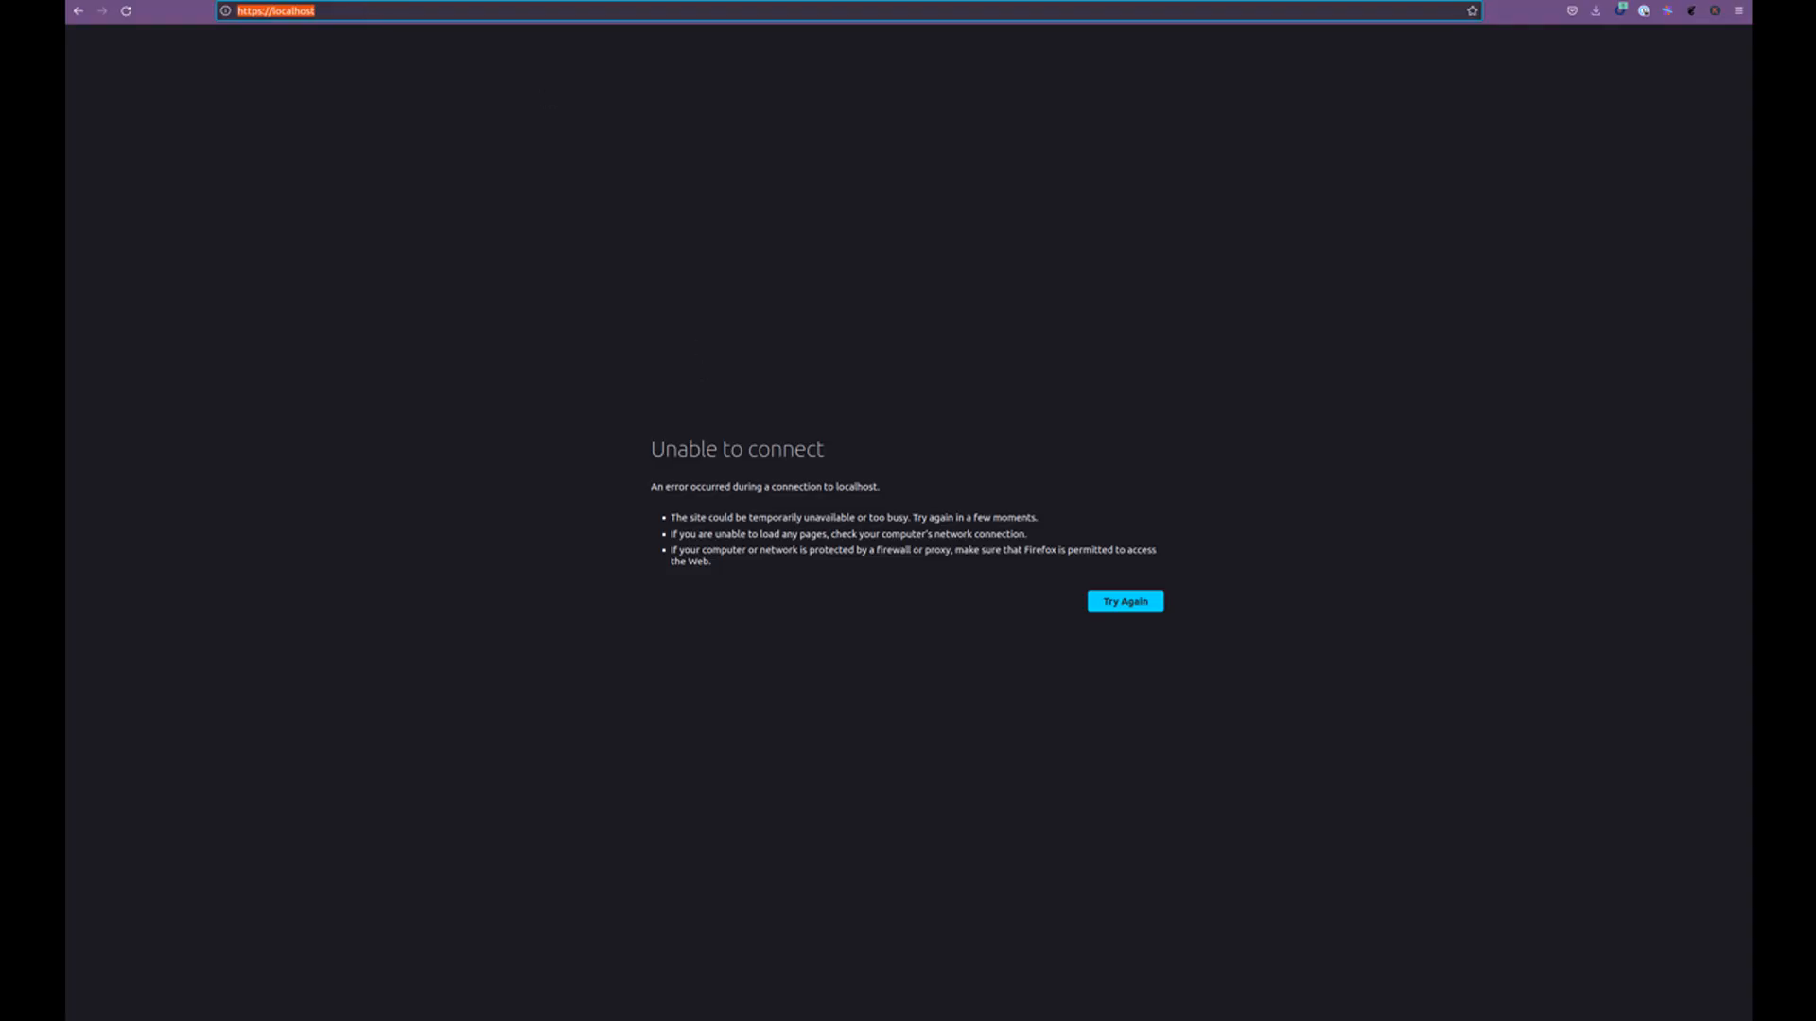
{"action": "left_click", "coordinate": [1125, 600]}
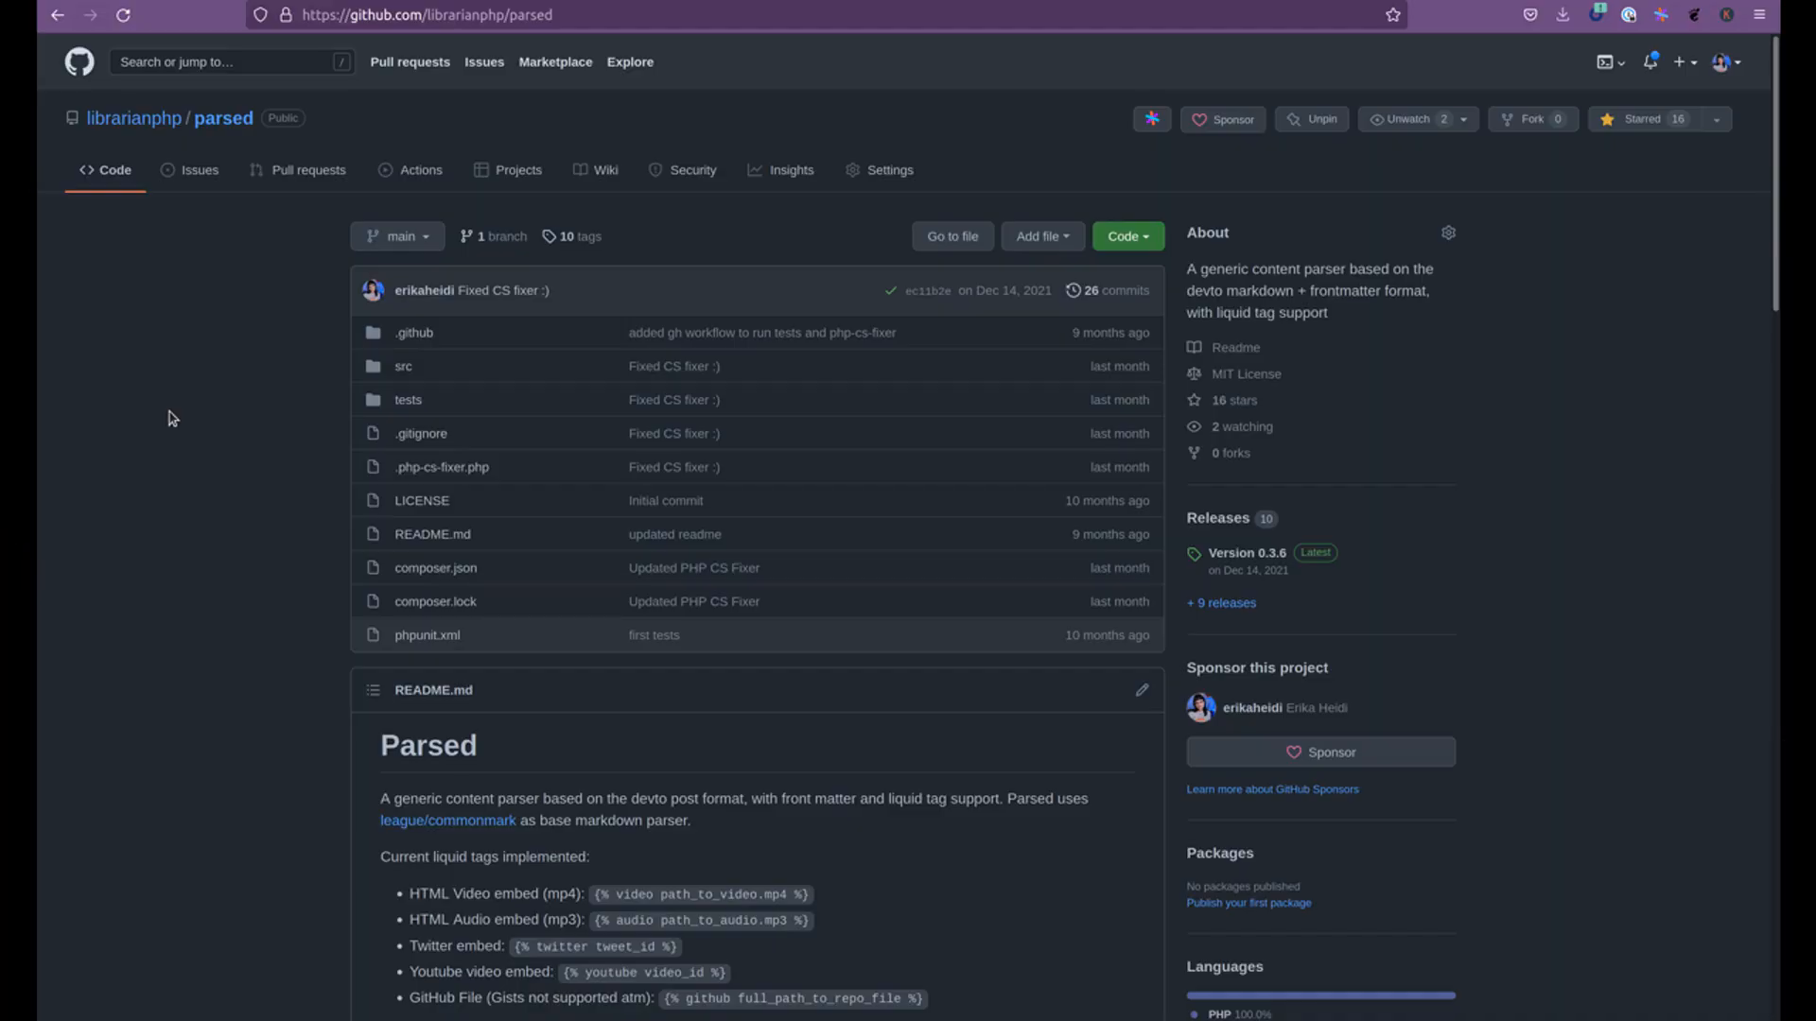
Read the parsed README down to Obtaining Front Matter and Creating Custom Liquid Tags.
{"action": "scroll", "scroll_direction": "down", "scroll_amount": 3}
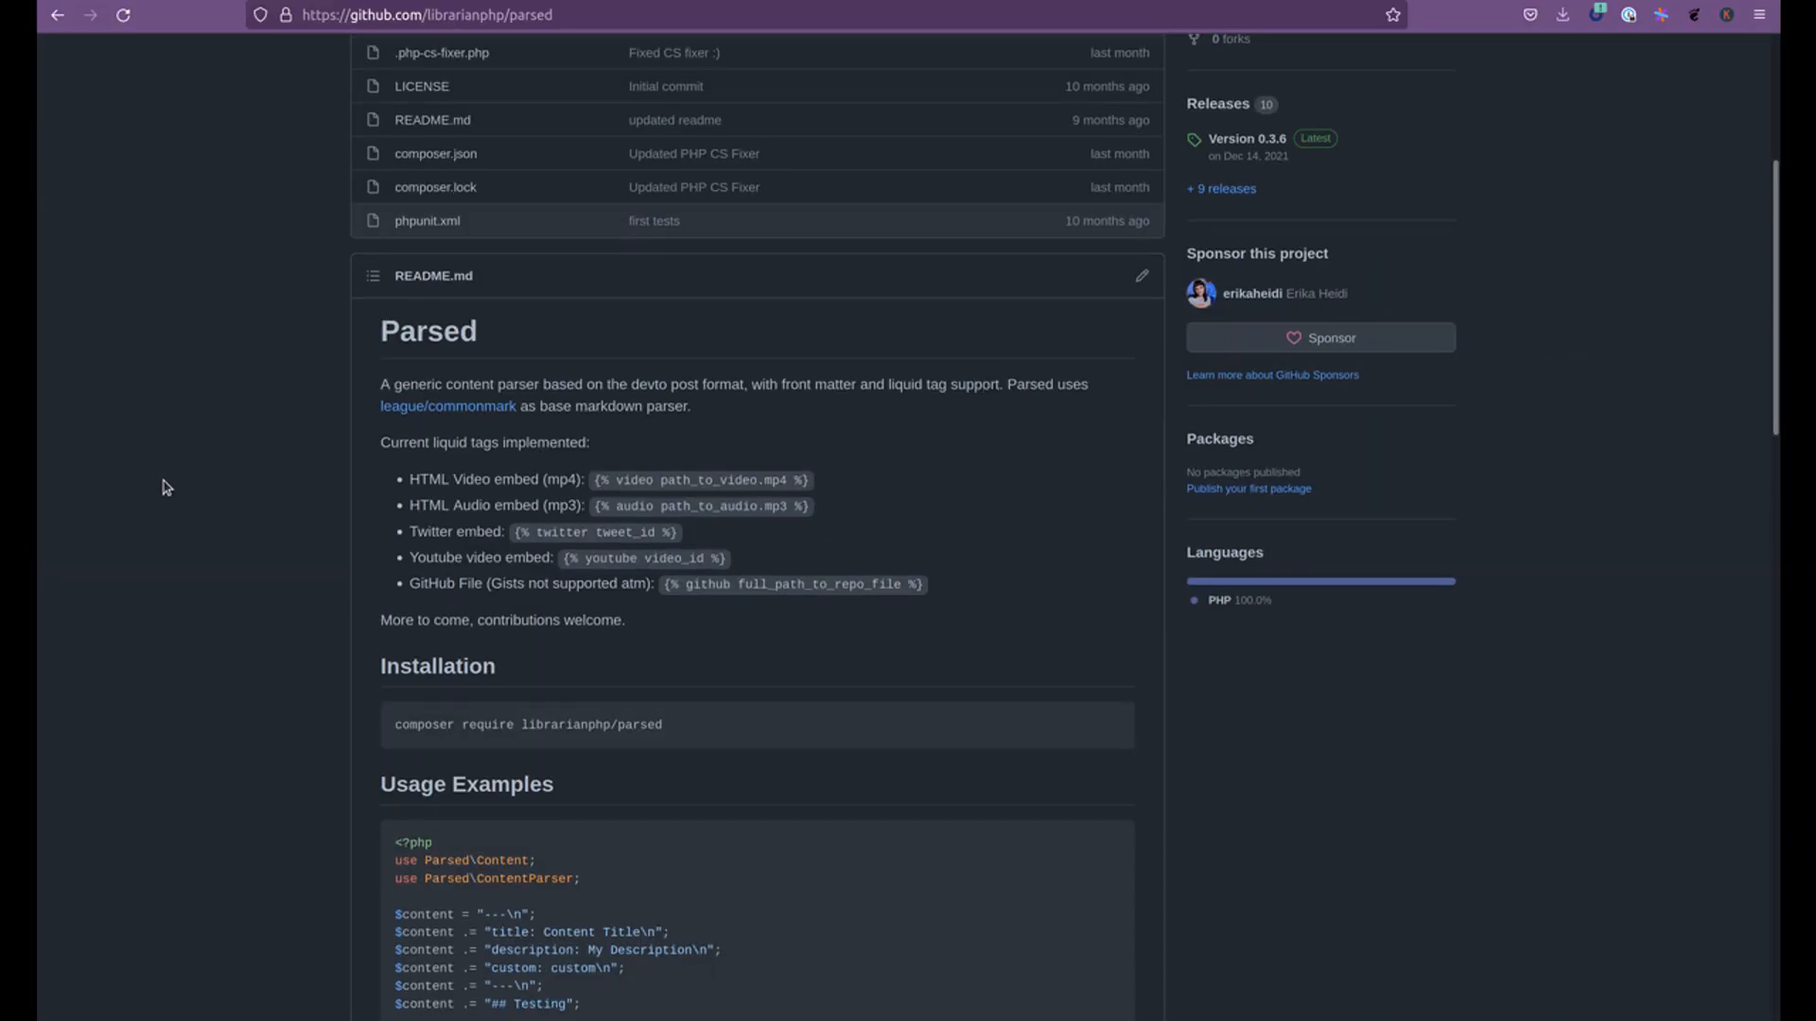
{"action": "scroll", "scroll_direction": "down", "scroll_amount": 3}
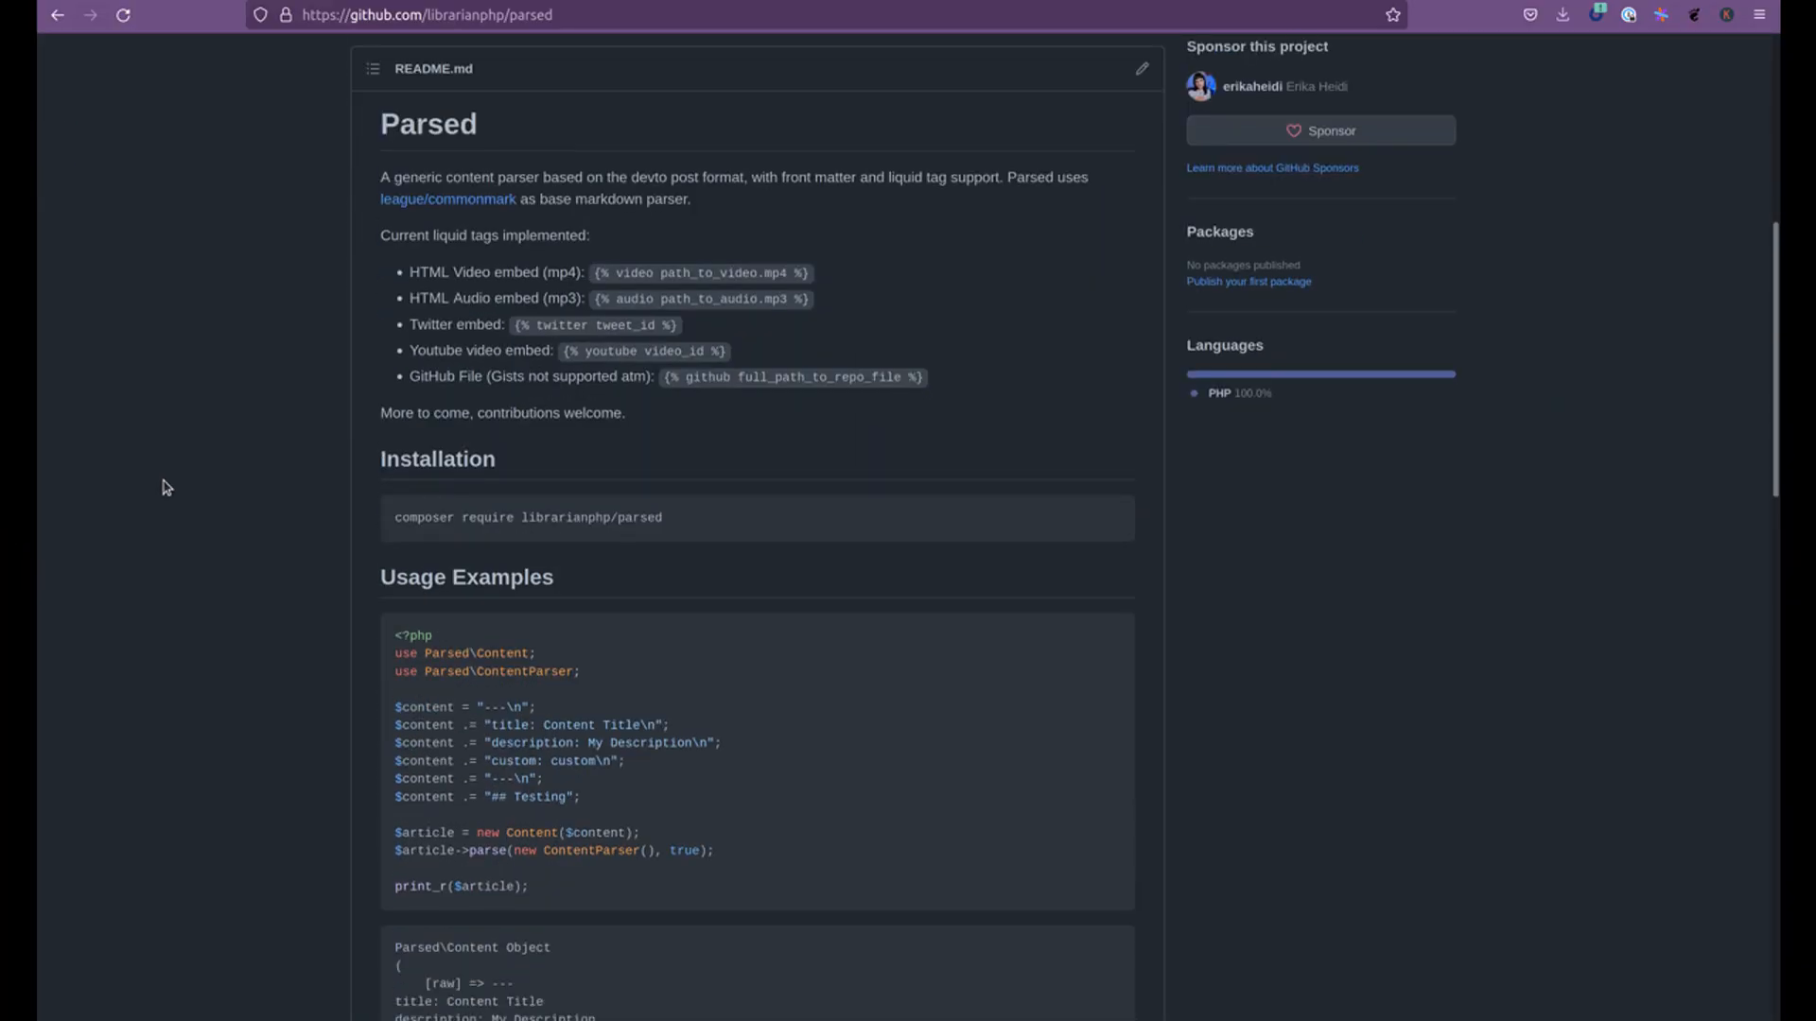
{"action": "scroll", "scroll_direction": "down", "scroll_amount": 3}
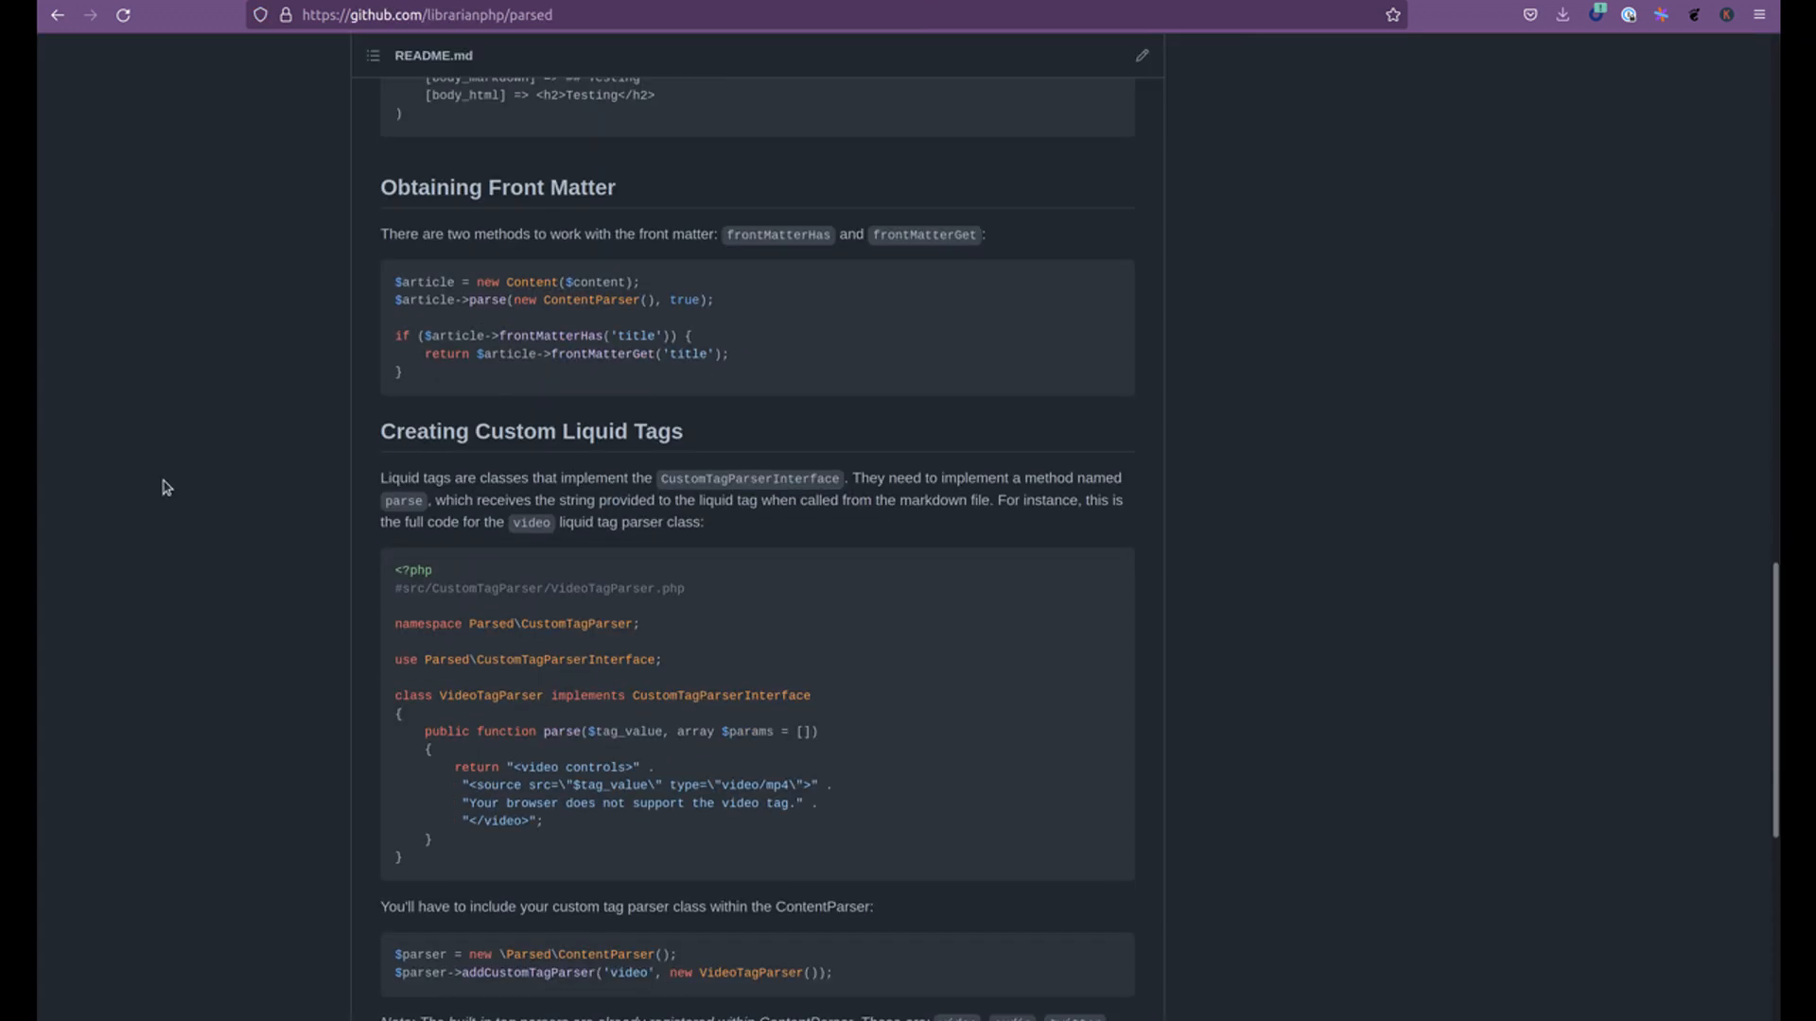
{"action": "scroll", "scroll_direction": "down", "scroll_amount": 3}
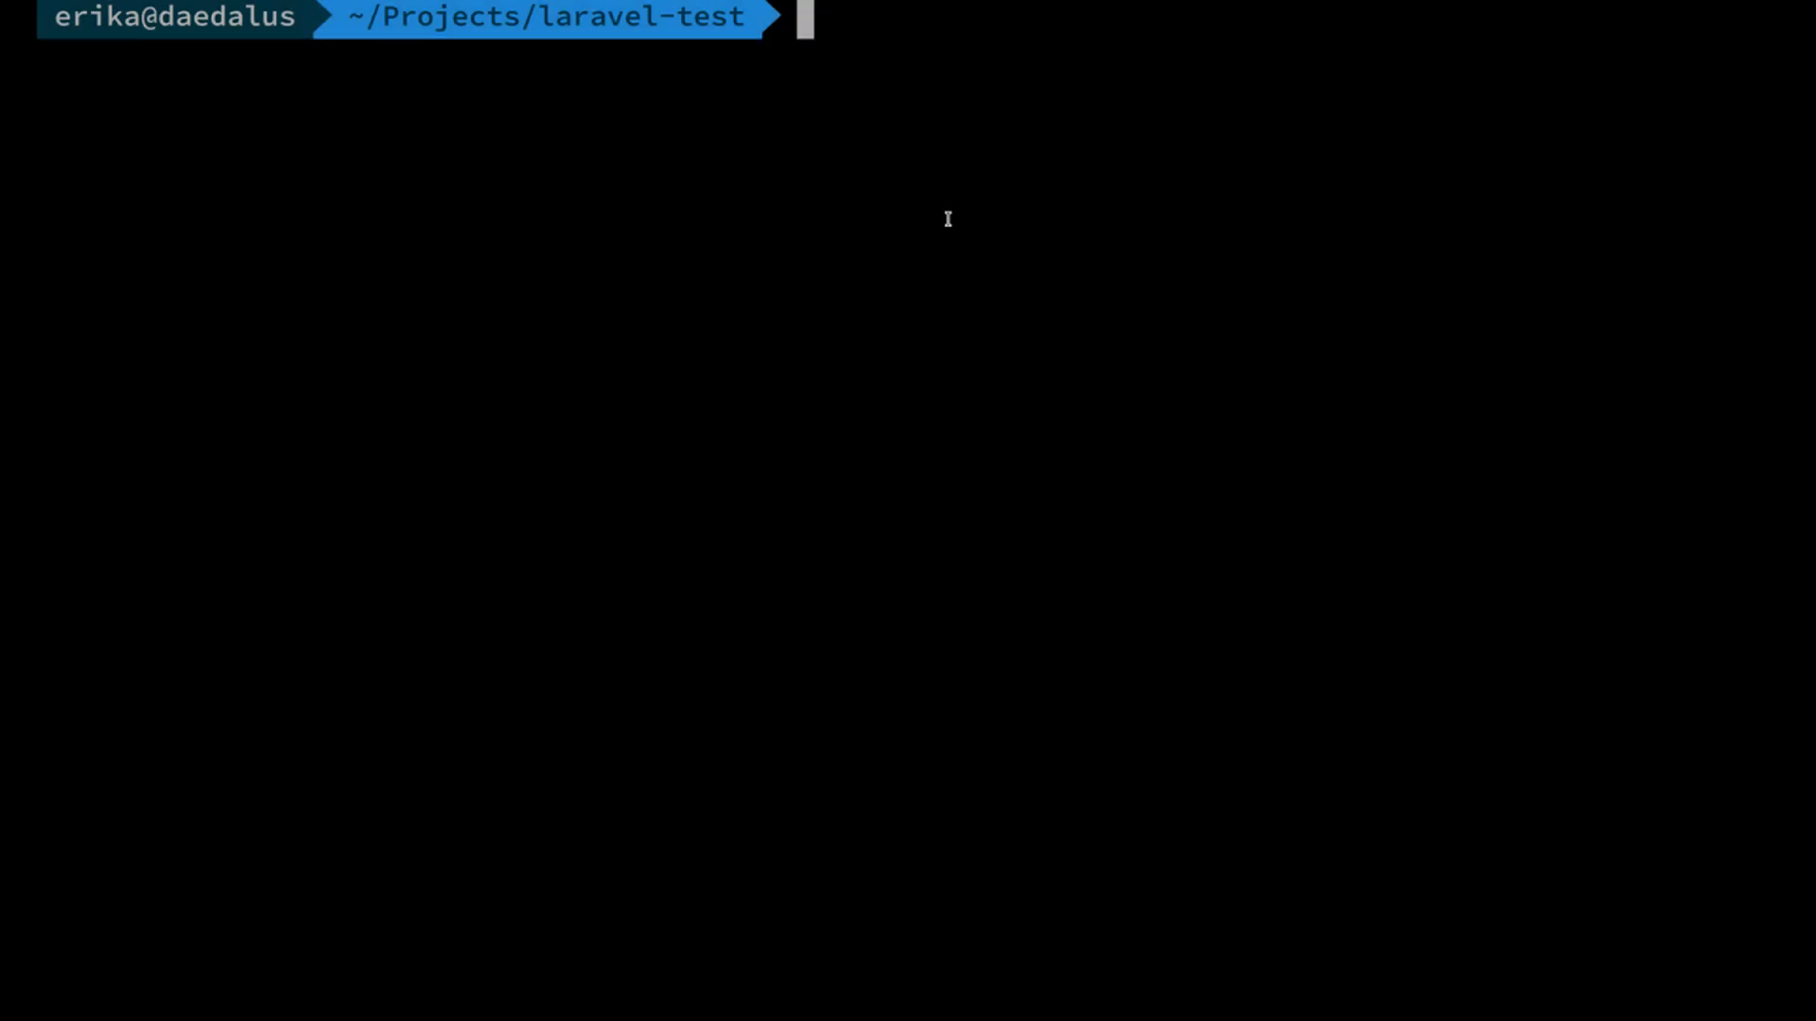
Run './sail composer require librarianphp/parsed' in the laravel-test project.
{"action": "type", "text": "./sail compos"}
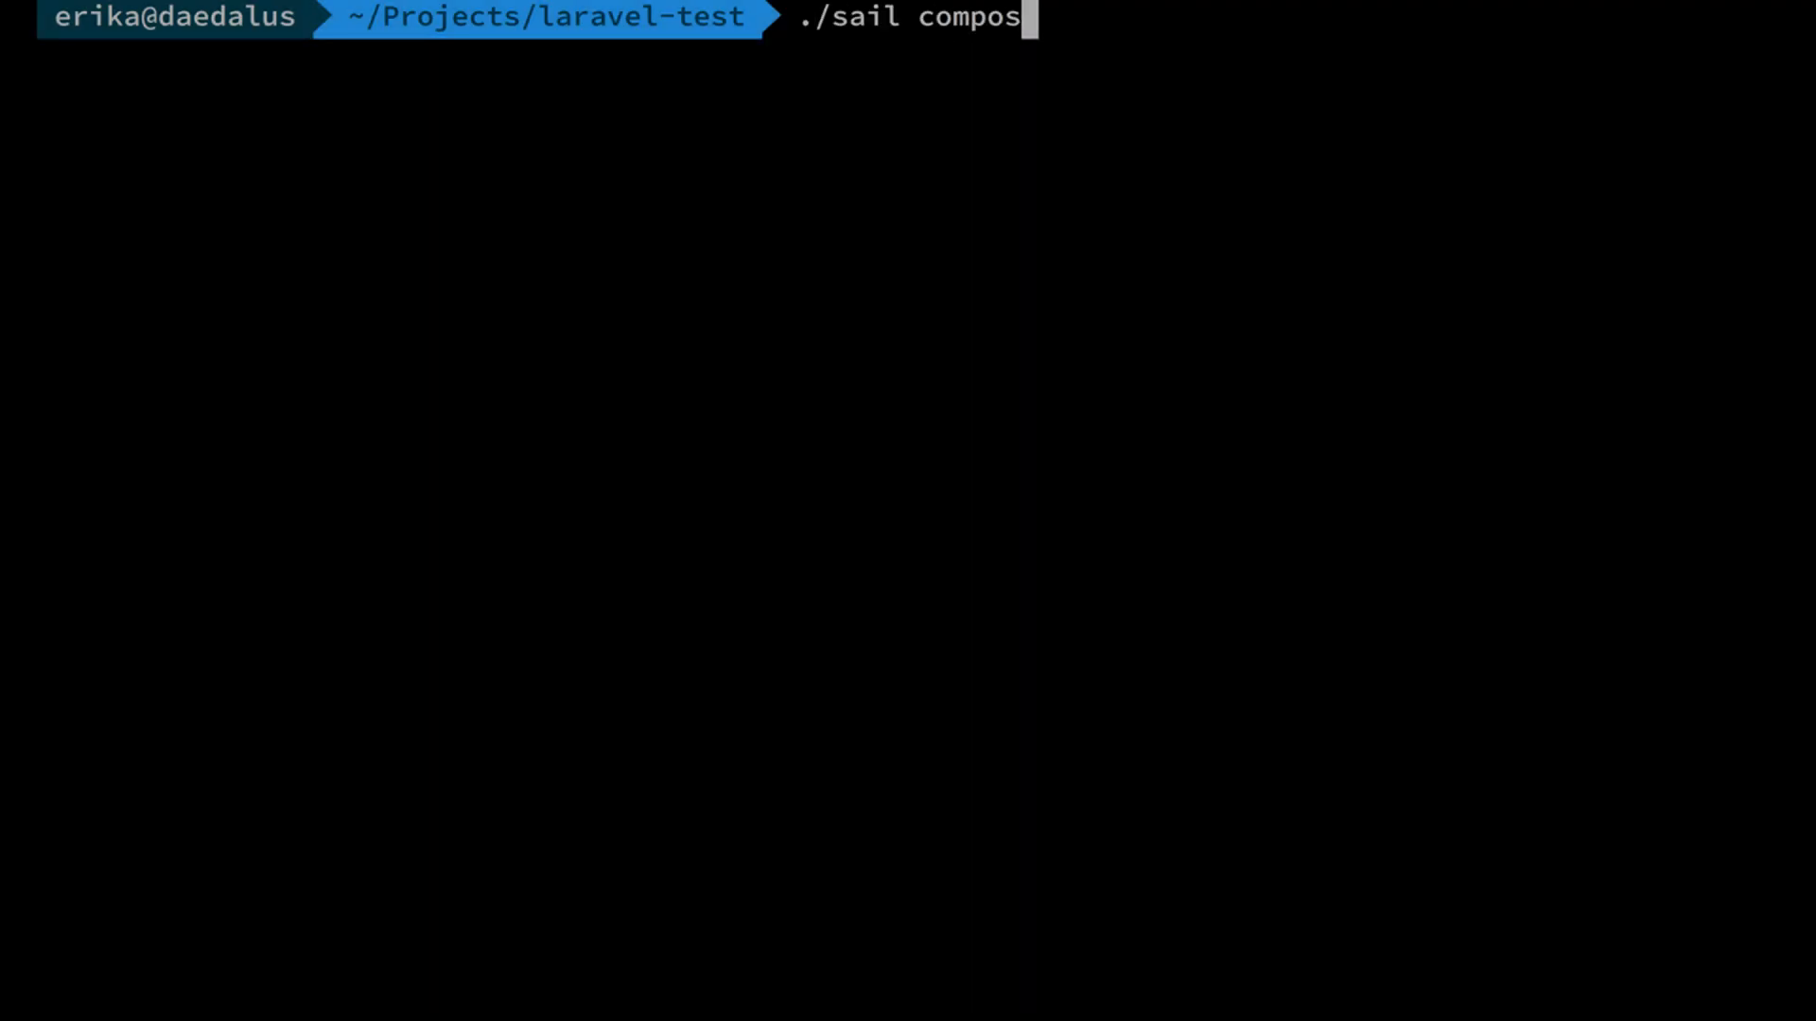
{"action": "type", "text": "er require libr"}
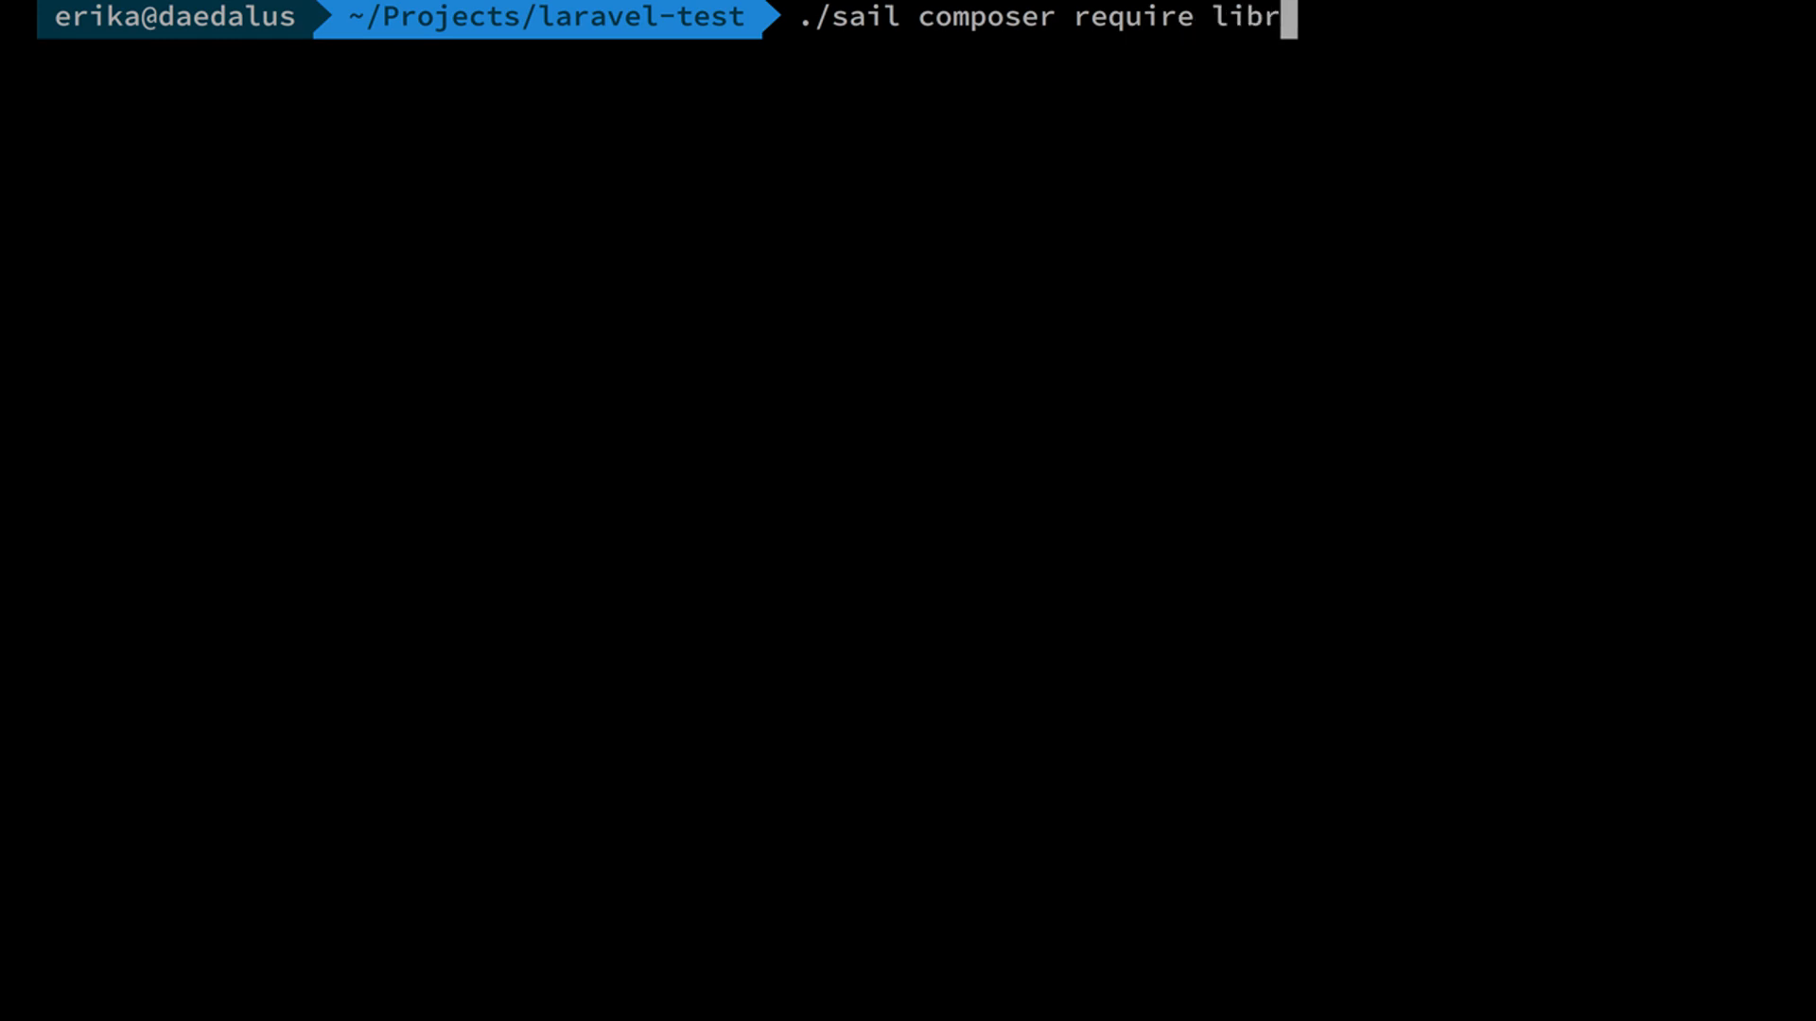
{"action": "type", "text": "arianphp/parse"}
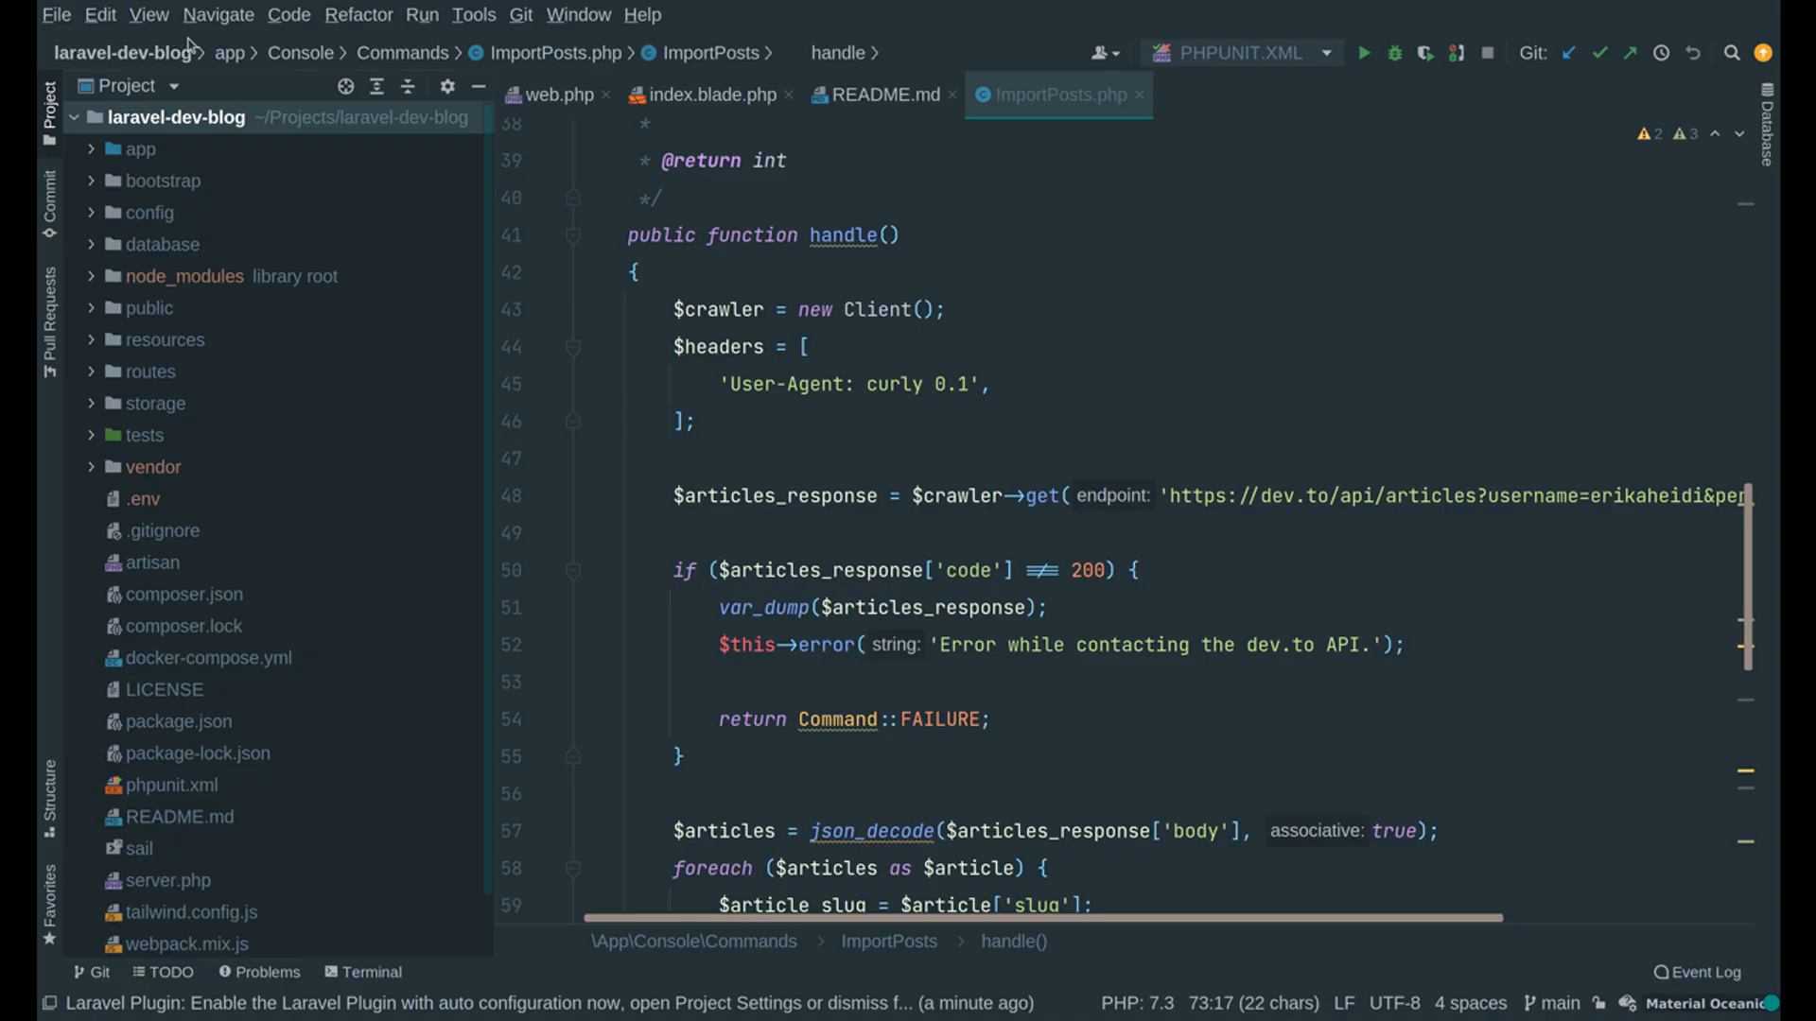
{"action": "mouse_move", "coordinate": [165, 305]}
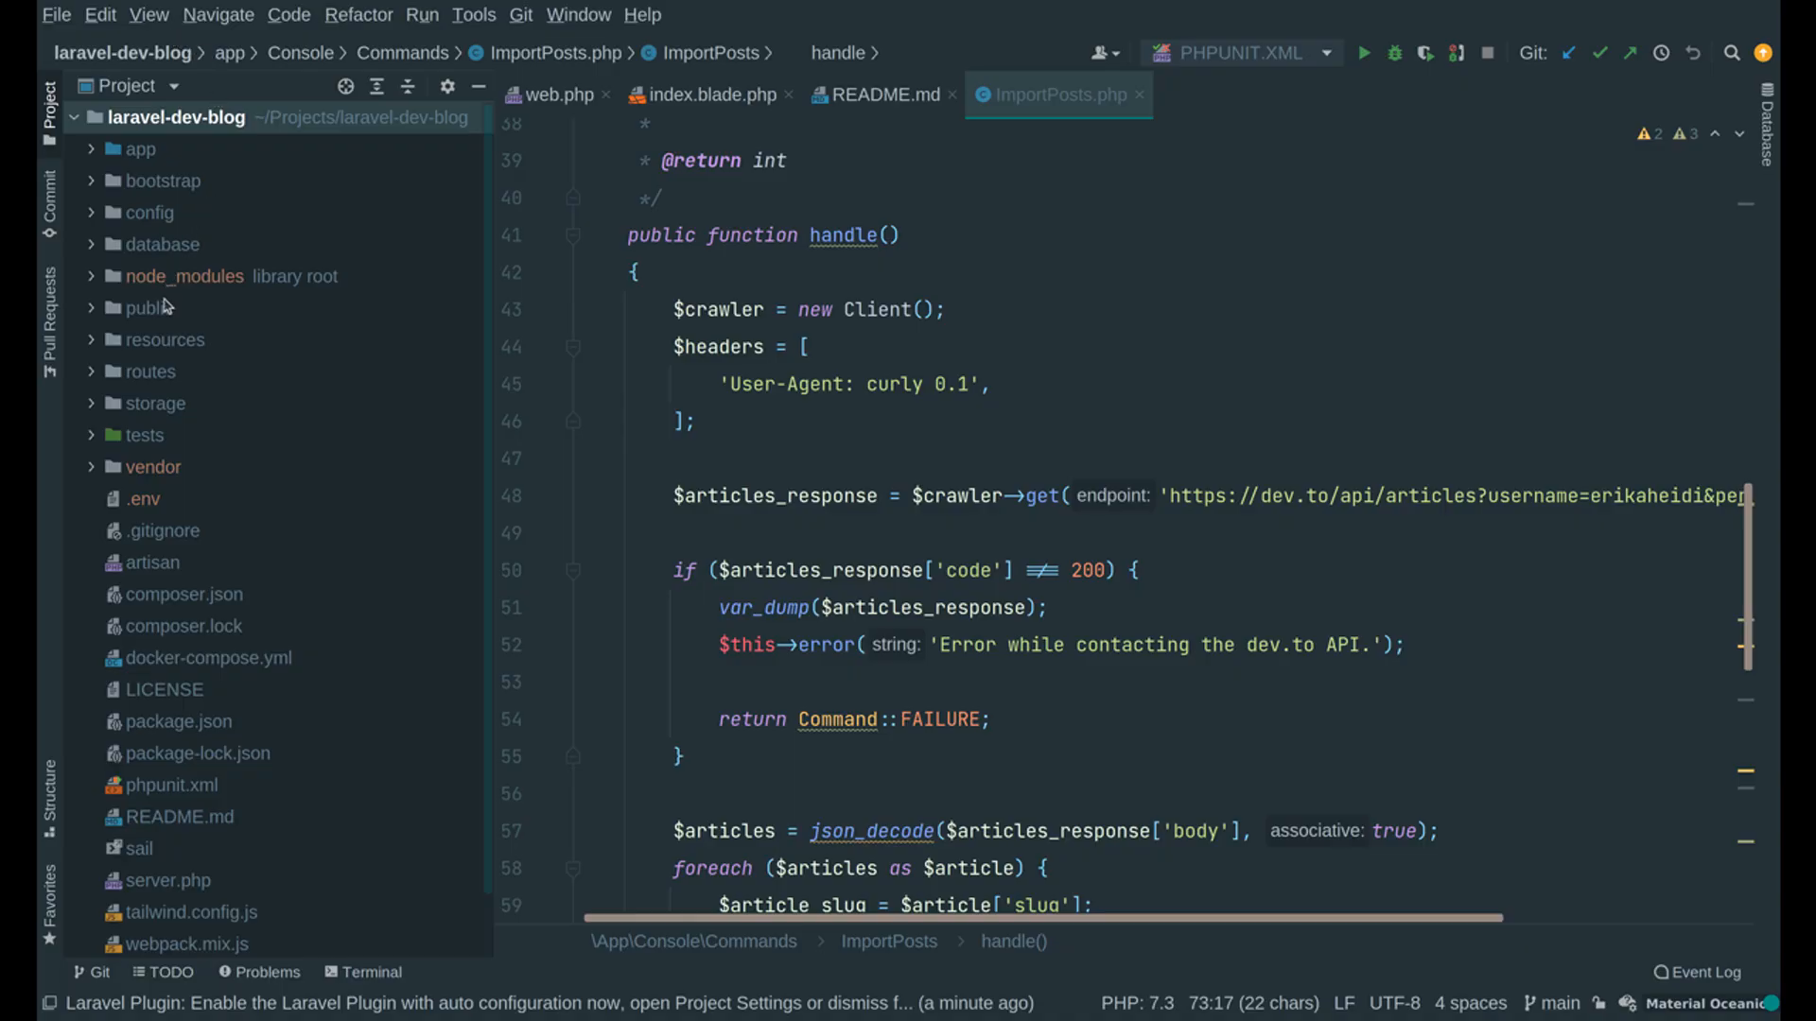
{"action": "left_click", "coordinate": [91, 403]}
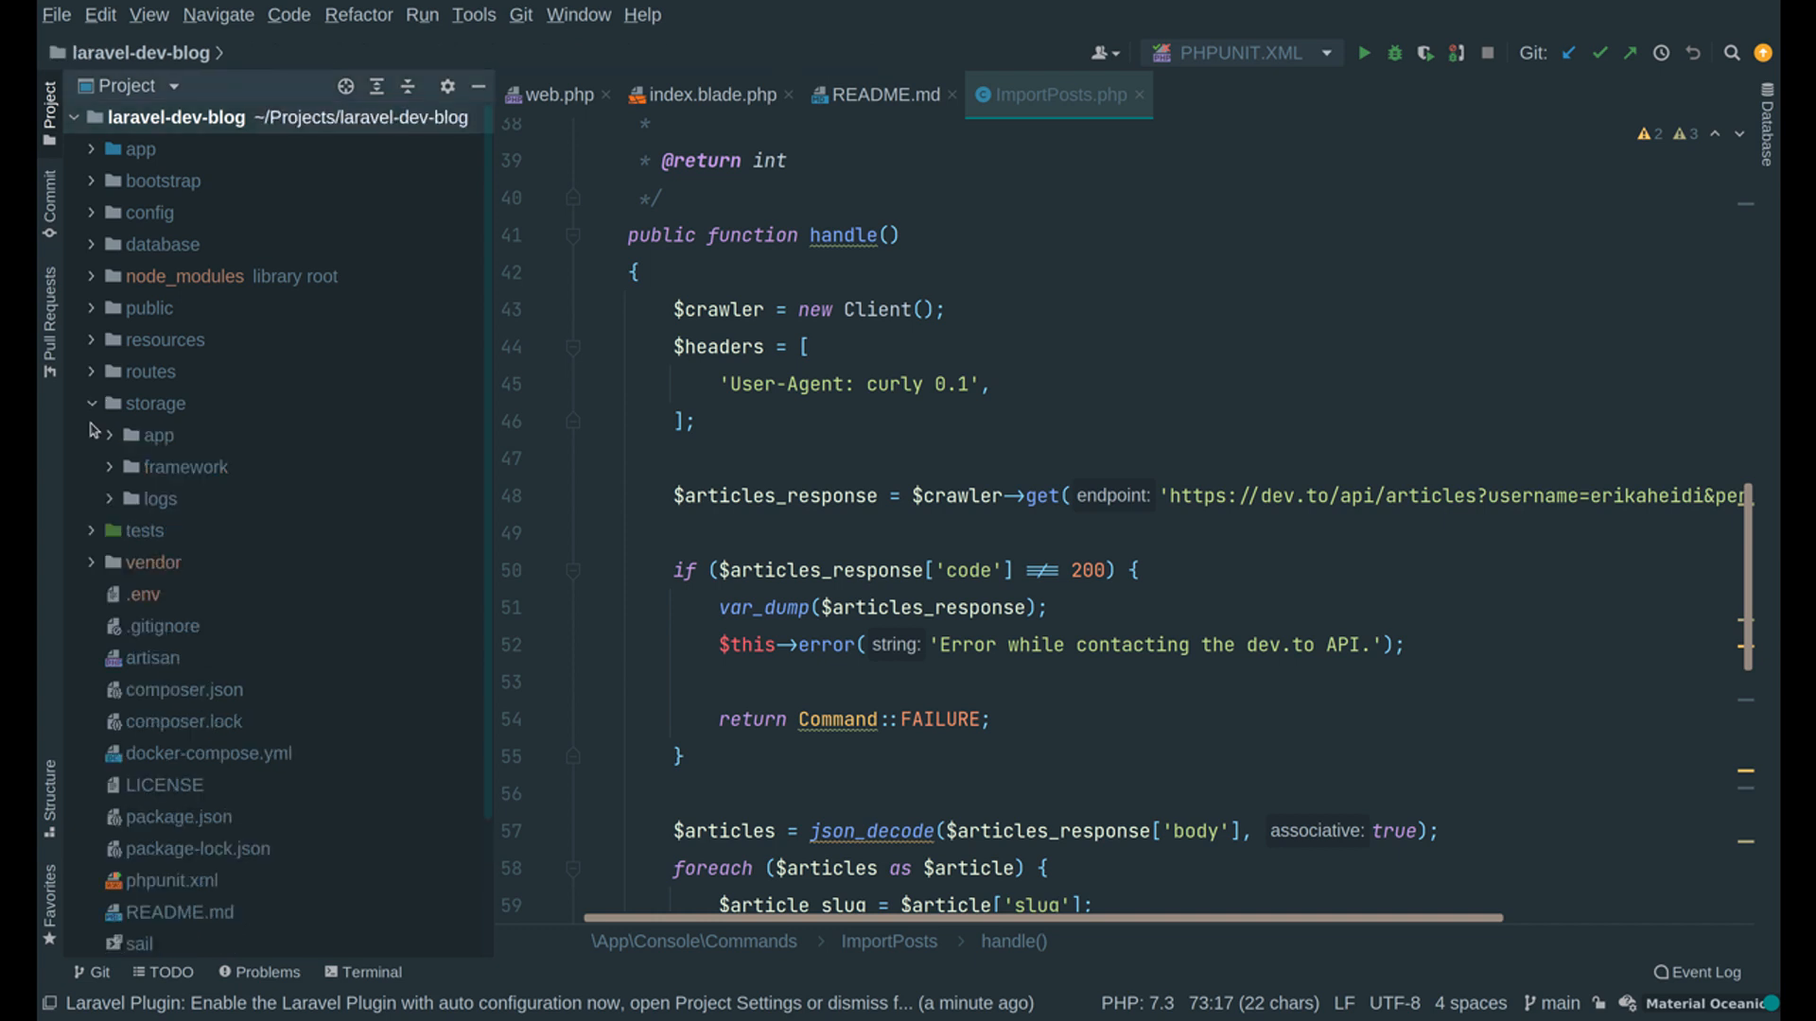
{"action": "left_click", "coordinate": [108, 435]}
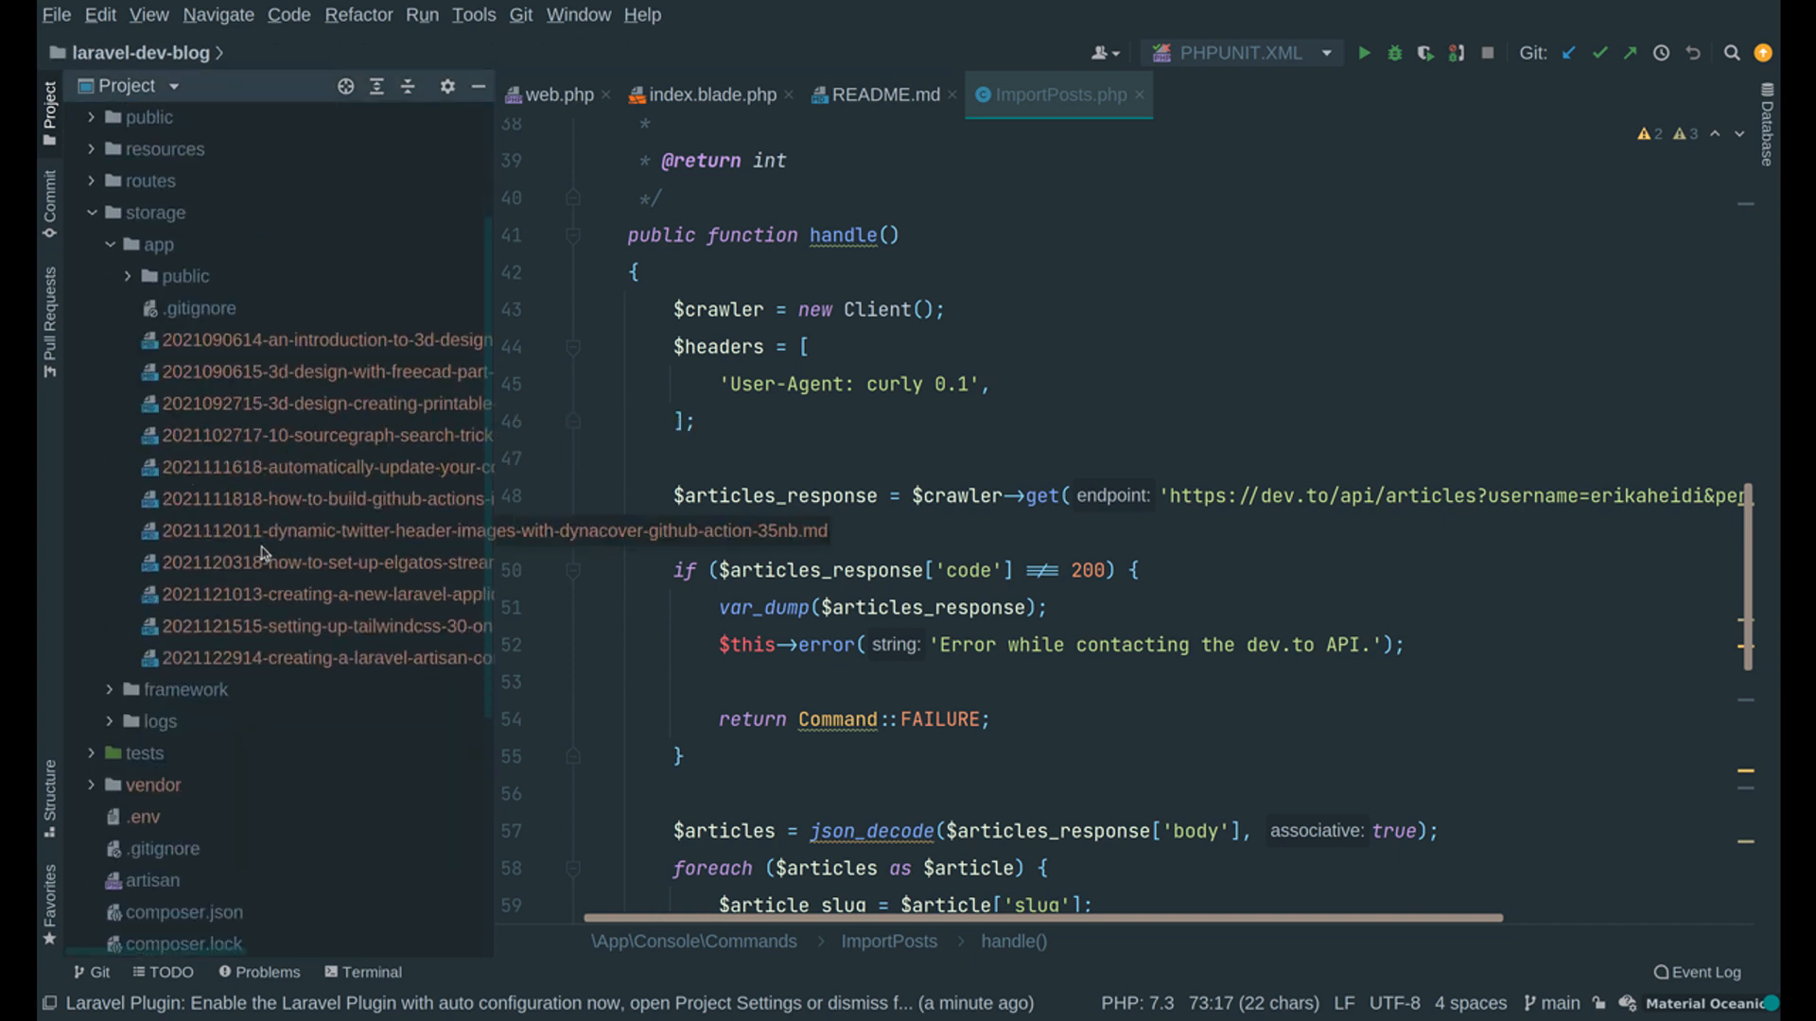
{"action": "mouse_move", "coordinate": [246, 658]}
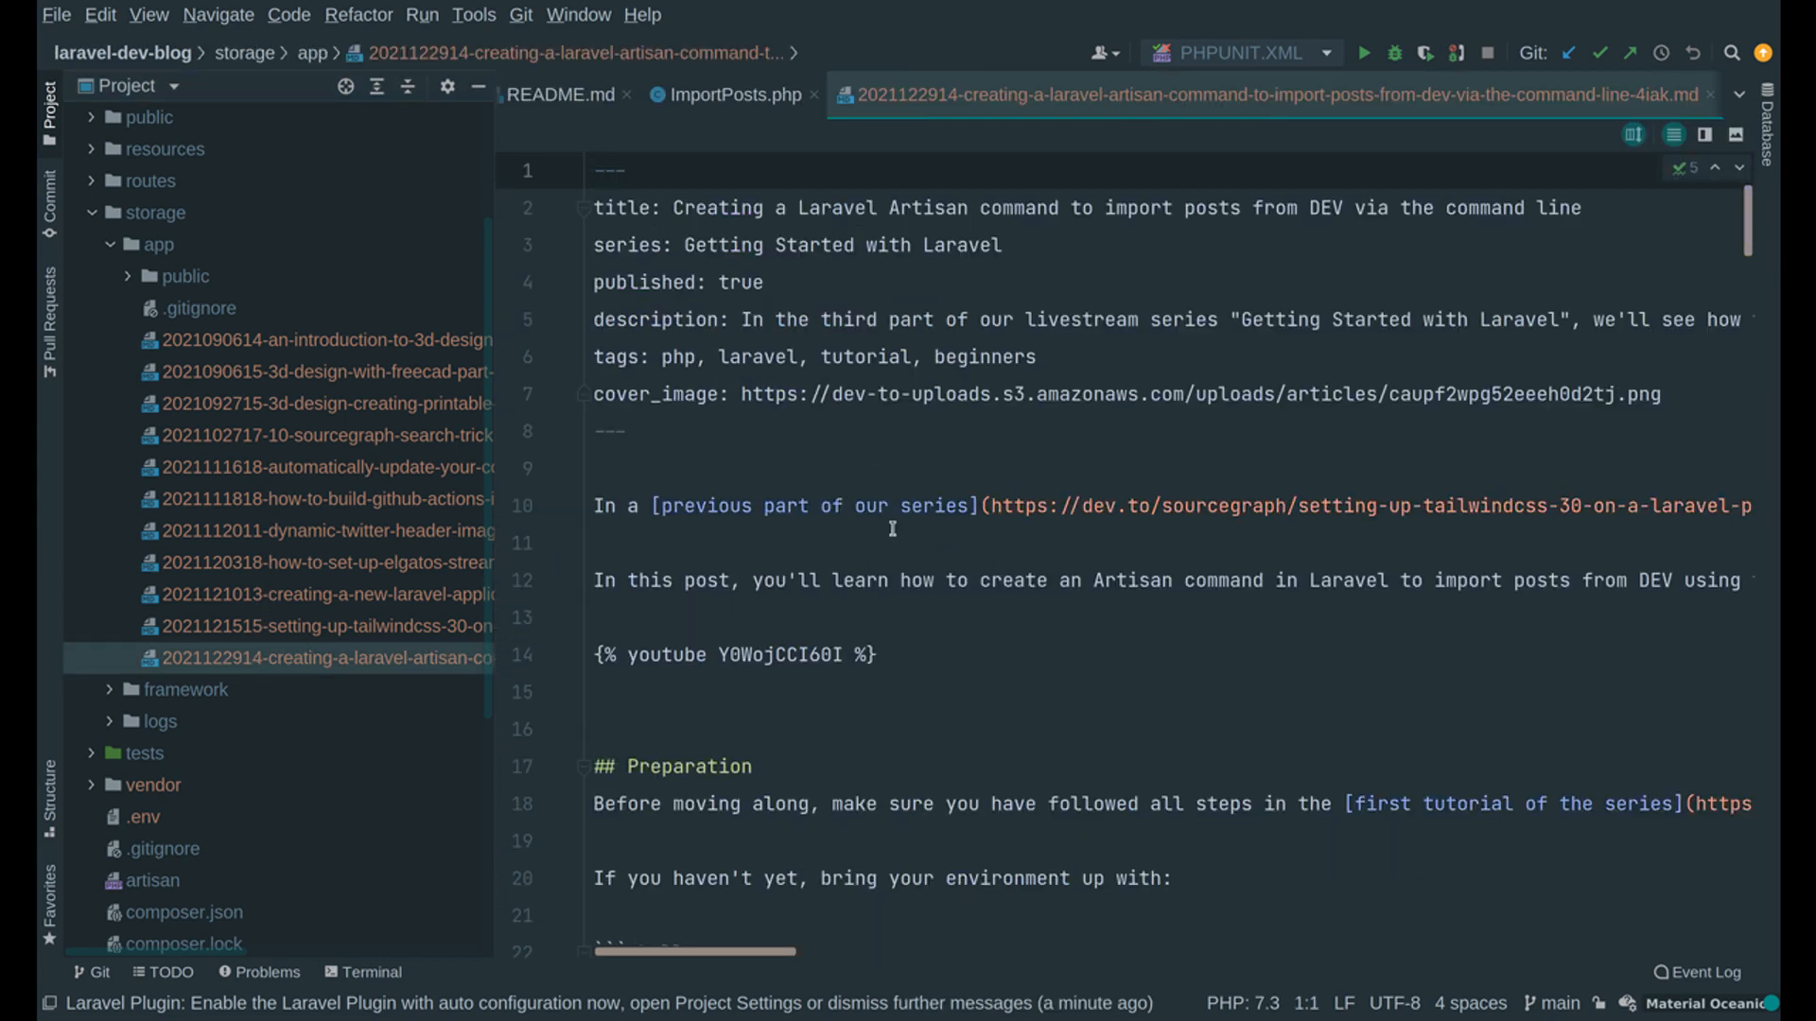
{"action": "scroll", "scroll_direction": "down", "scroll_amount": 3}
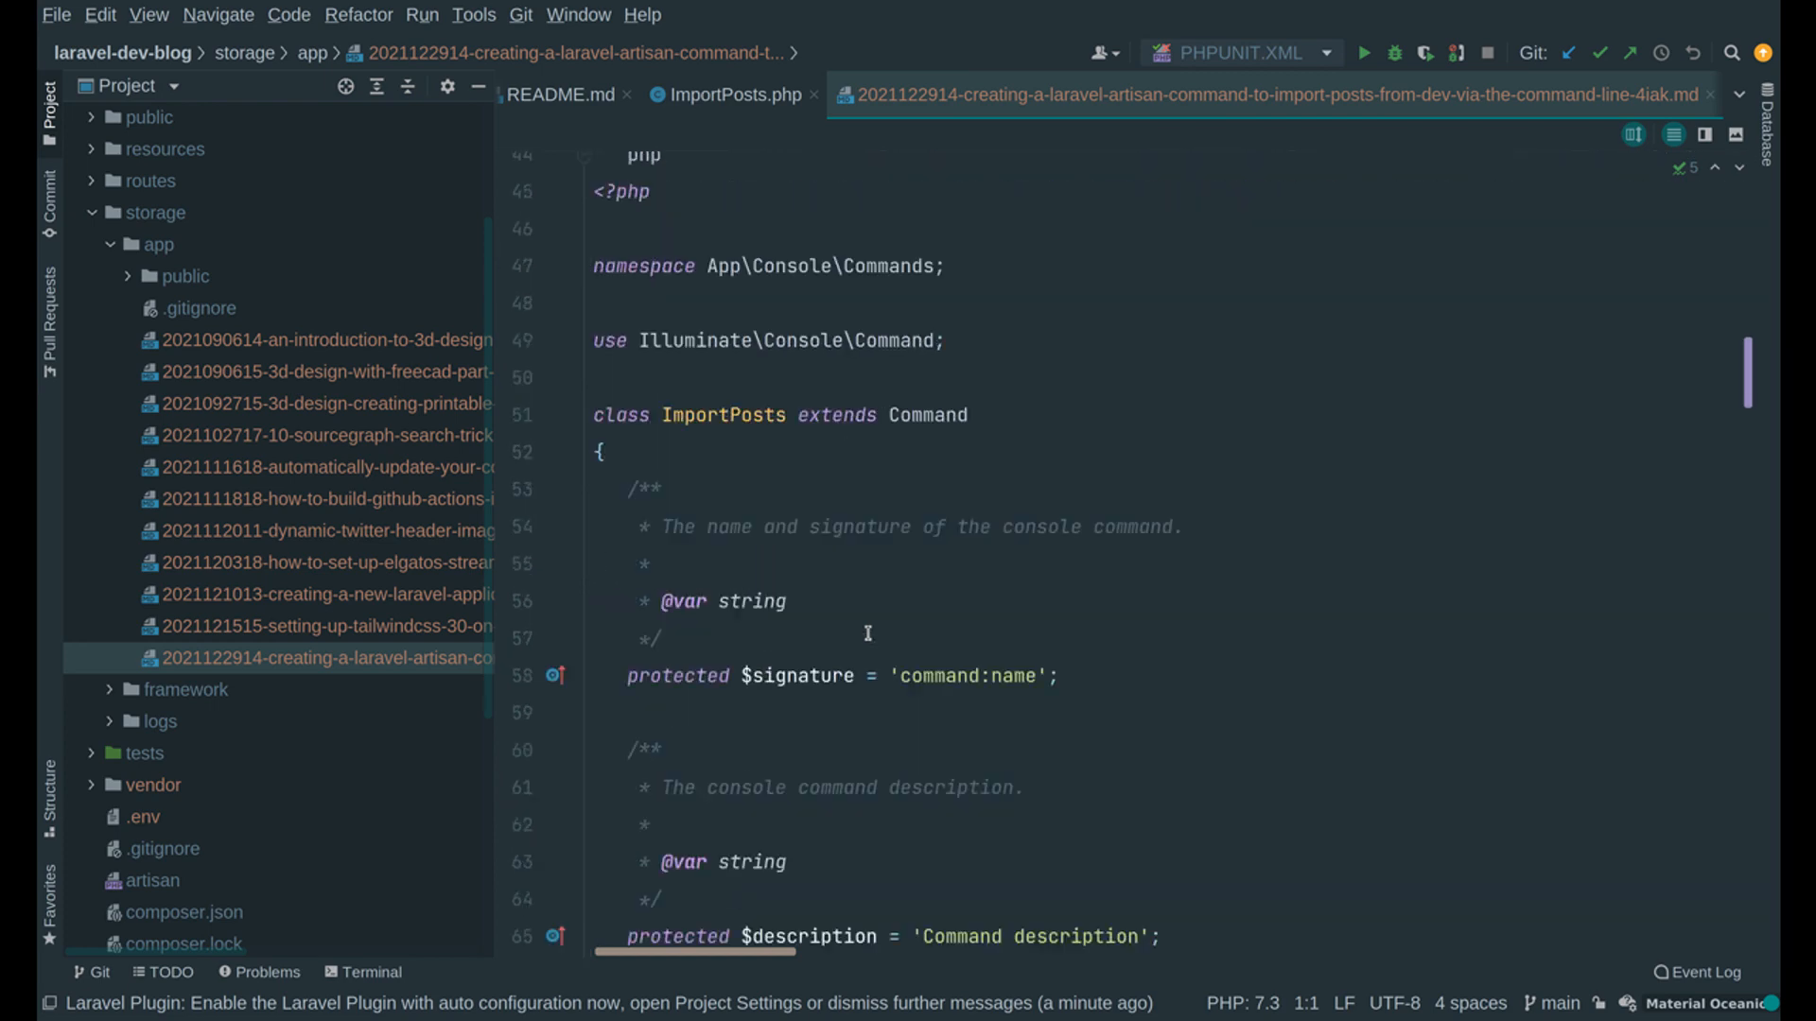
{"action": "scroll", "scroll_direction": "up", "scroll_amount": 3}
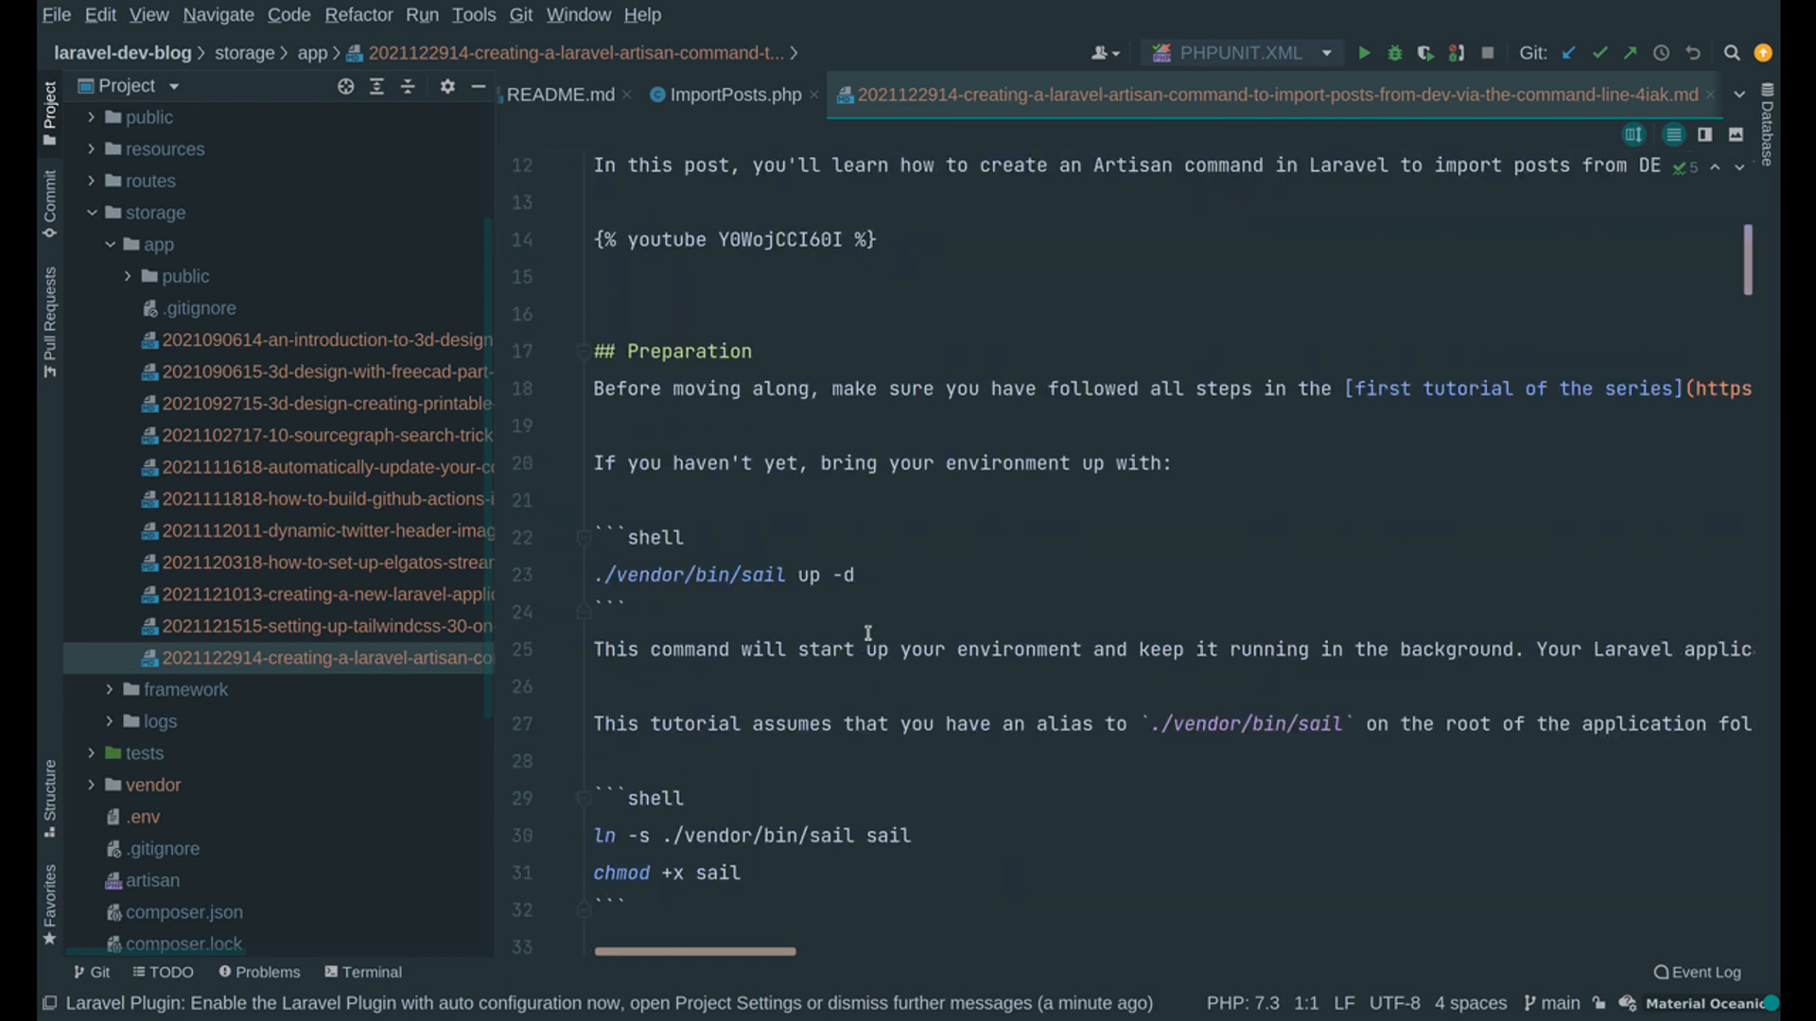
{"action": "scroll", "scroll_direction": "down", "scroll_amount": 3}
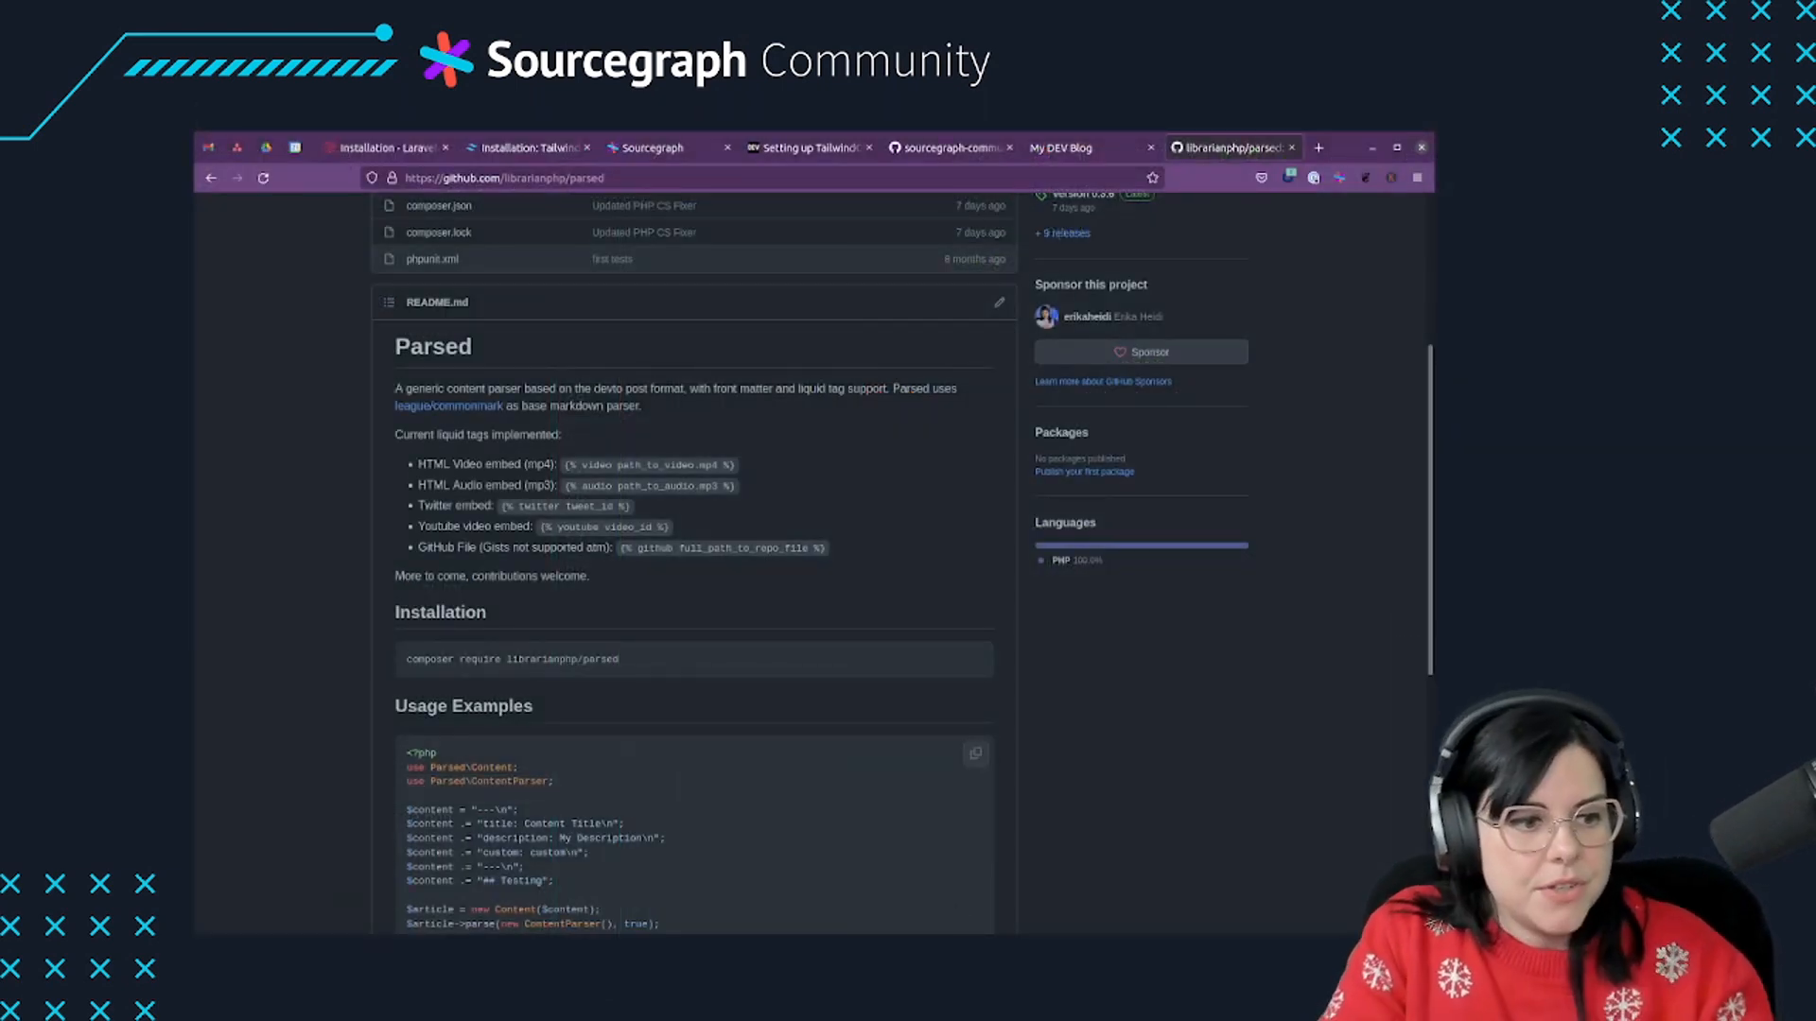
Scroll the parsed README to Usage Examples and its printed Content object output.
{"action": "scroll", "scroll_direction": "down", "scroll_amount": 3}
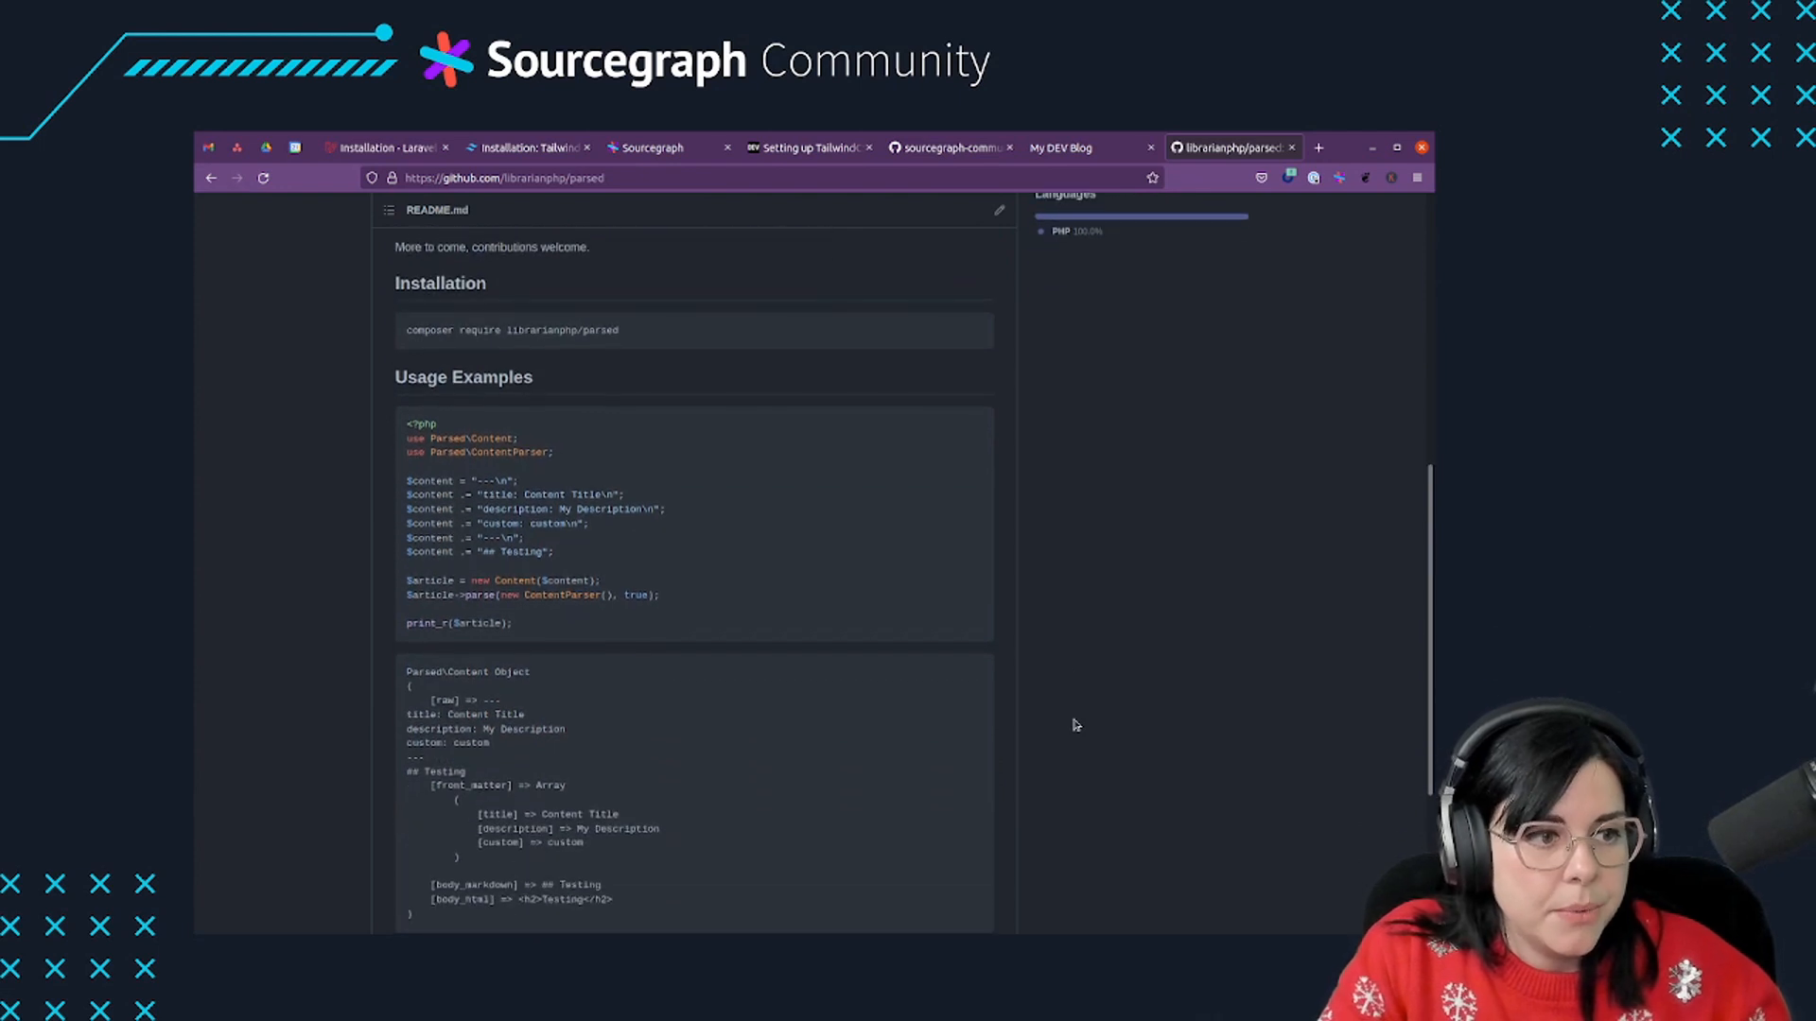
{"action": "scroll", "scroll_direction": "down", "scroll_amount": 3}
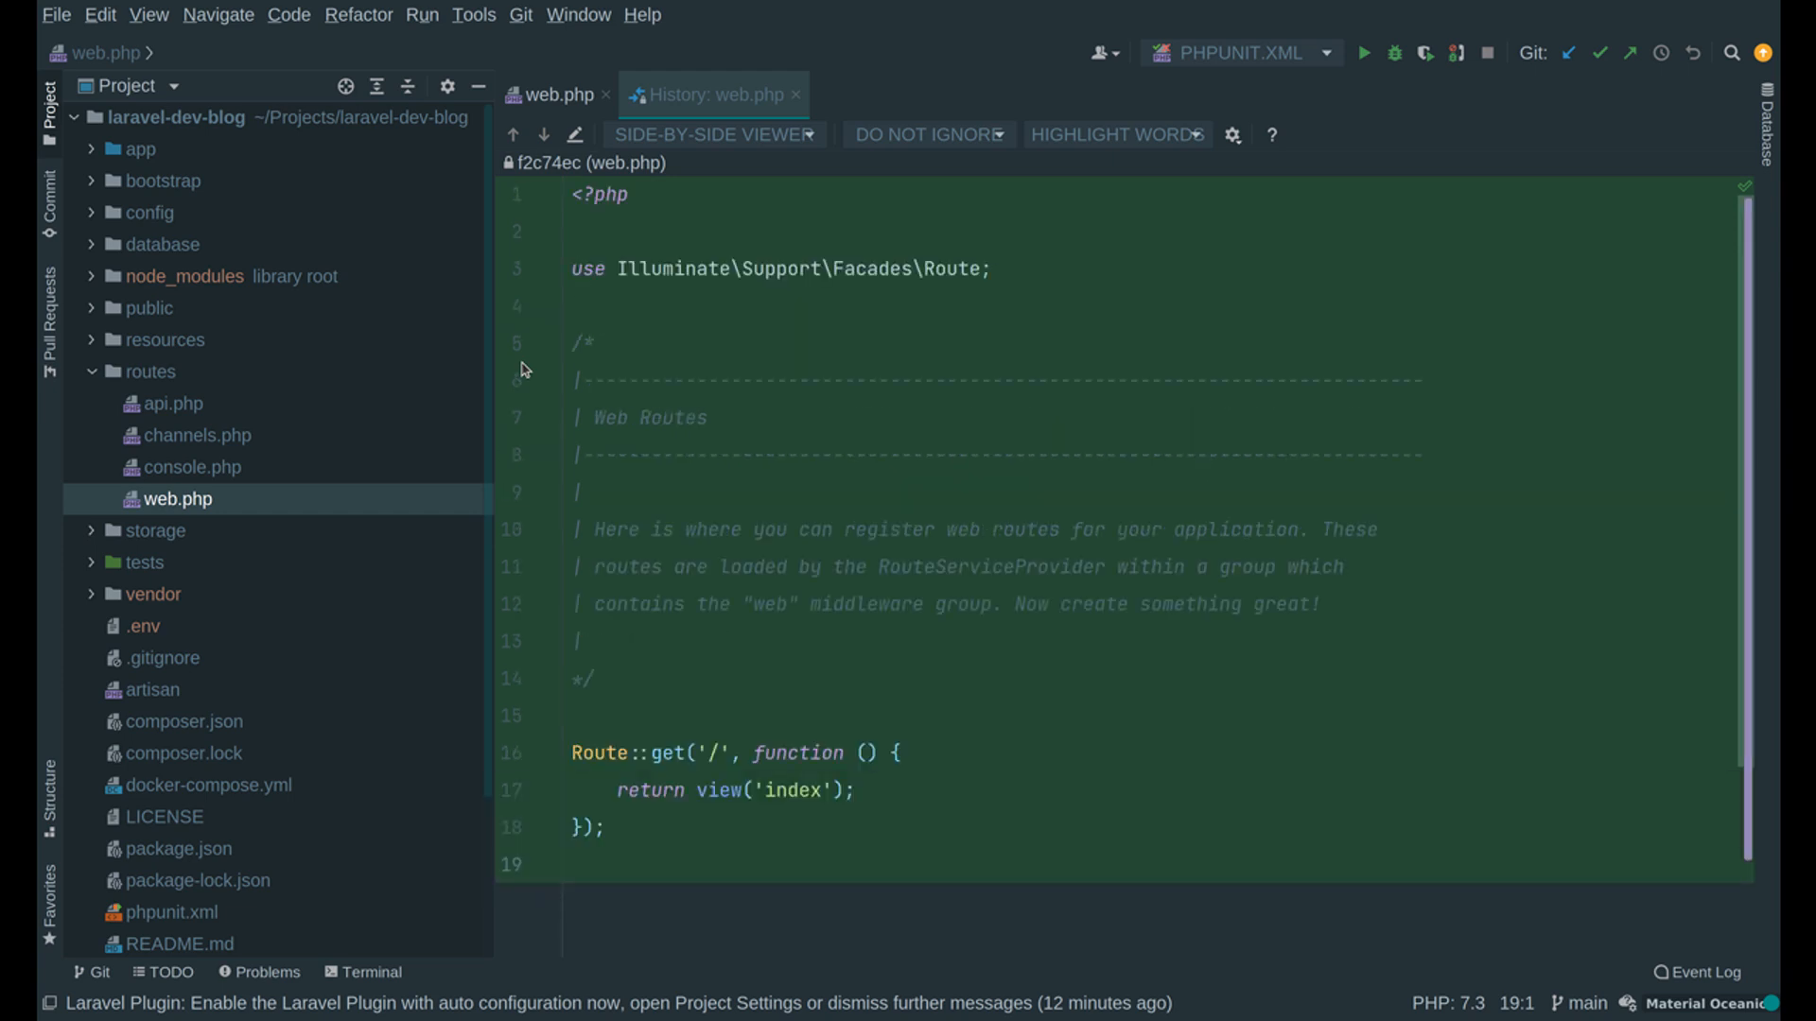
Close the History: web.php tab to get back to the current web.php.
{"action": "left_click", "coordinate": [573, 753]}
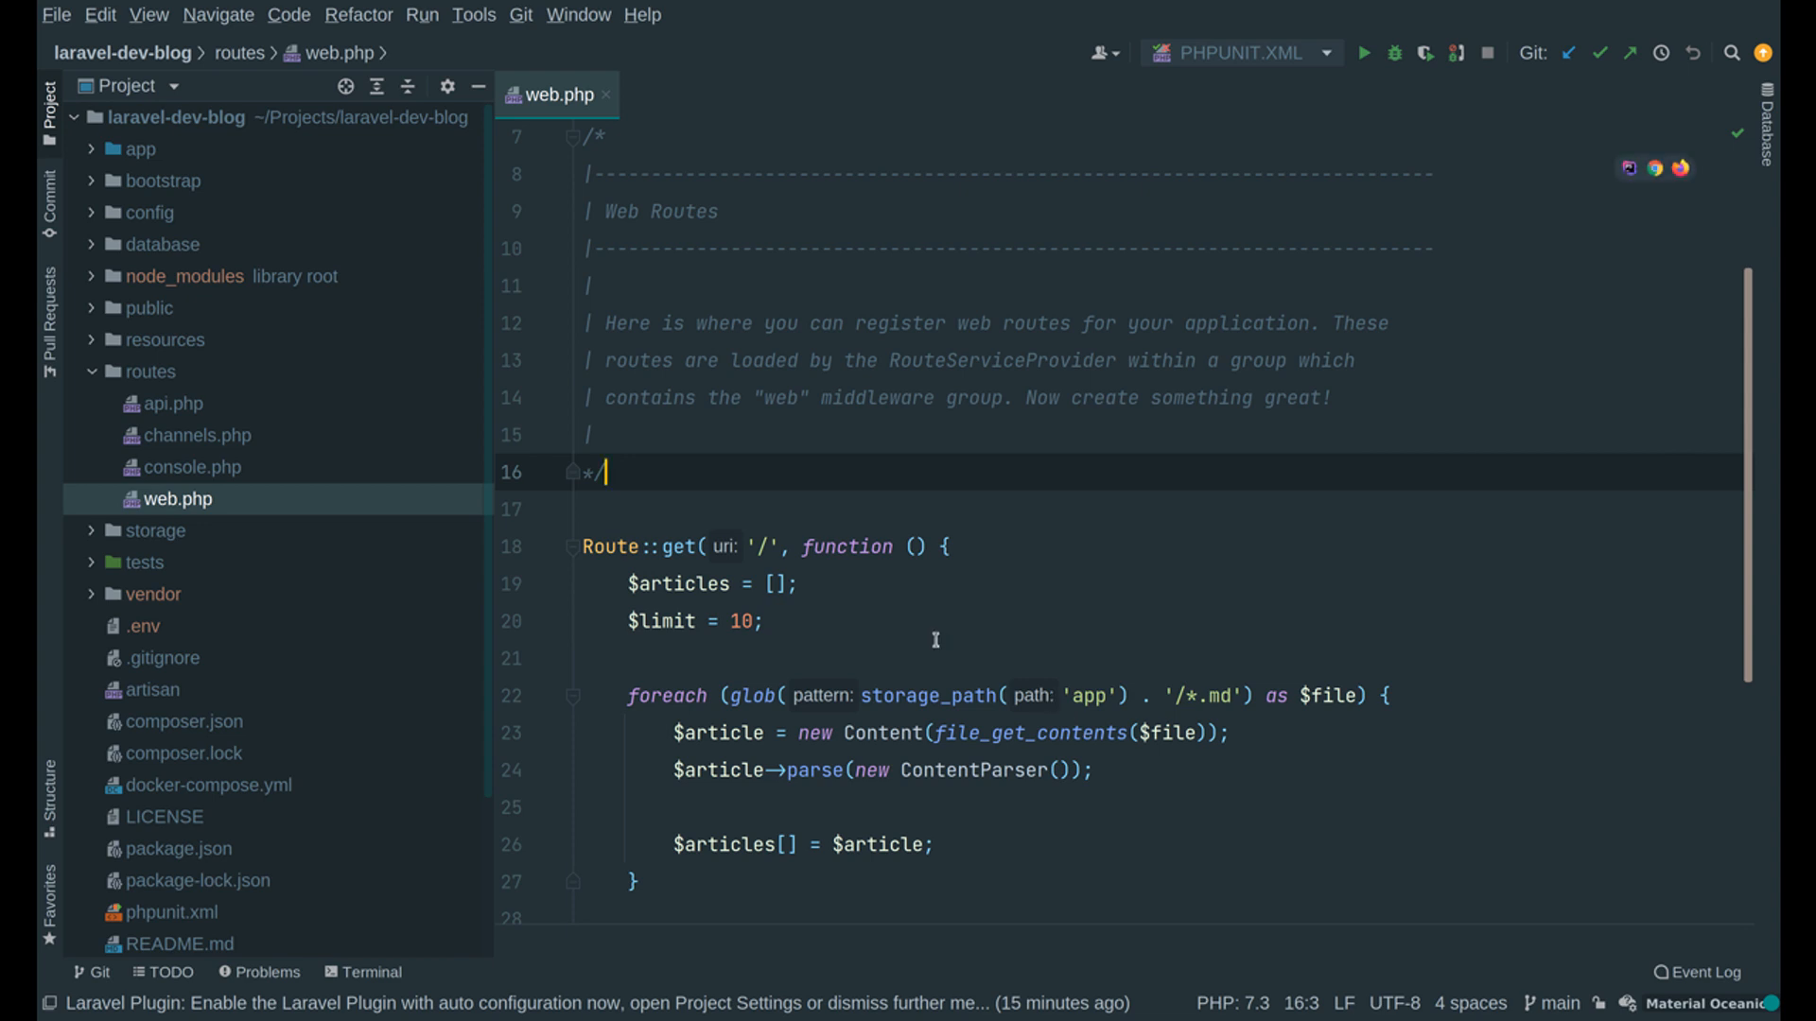
{"action": "mouse_move", "coordinate": [683, 603]}
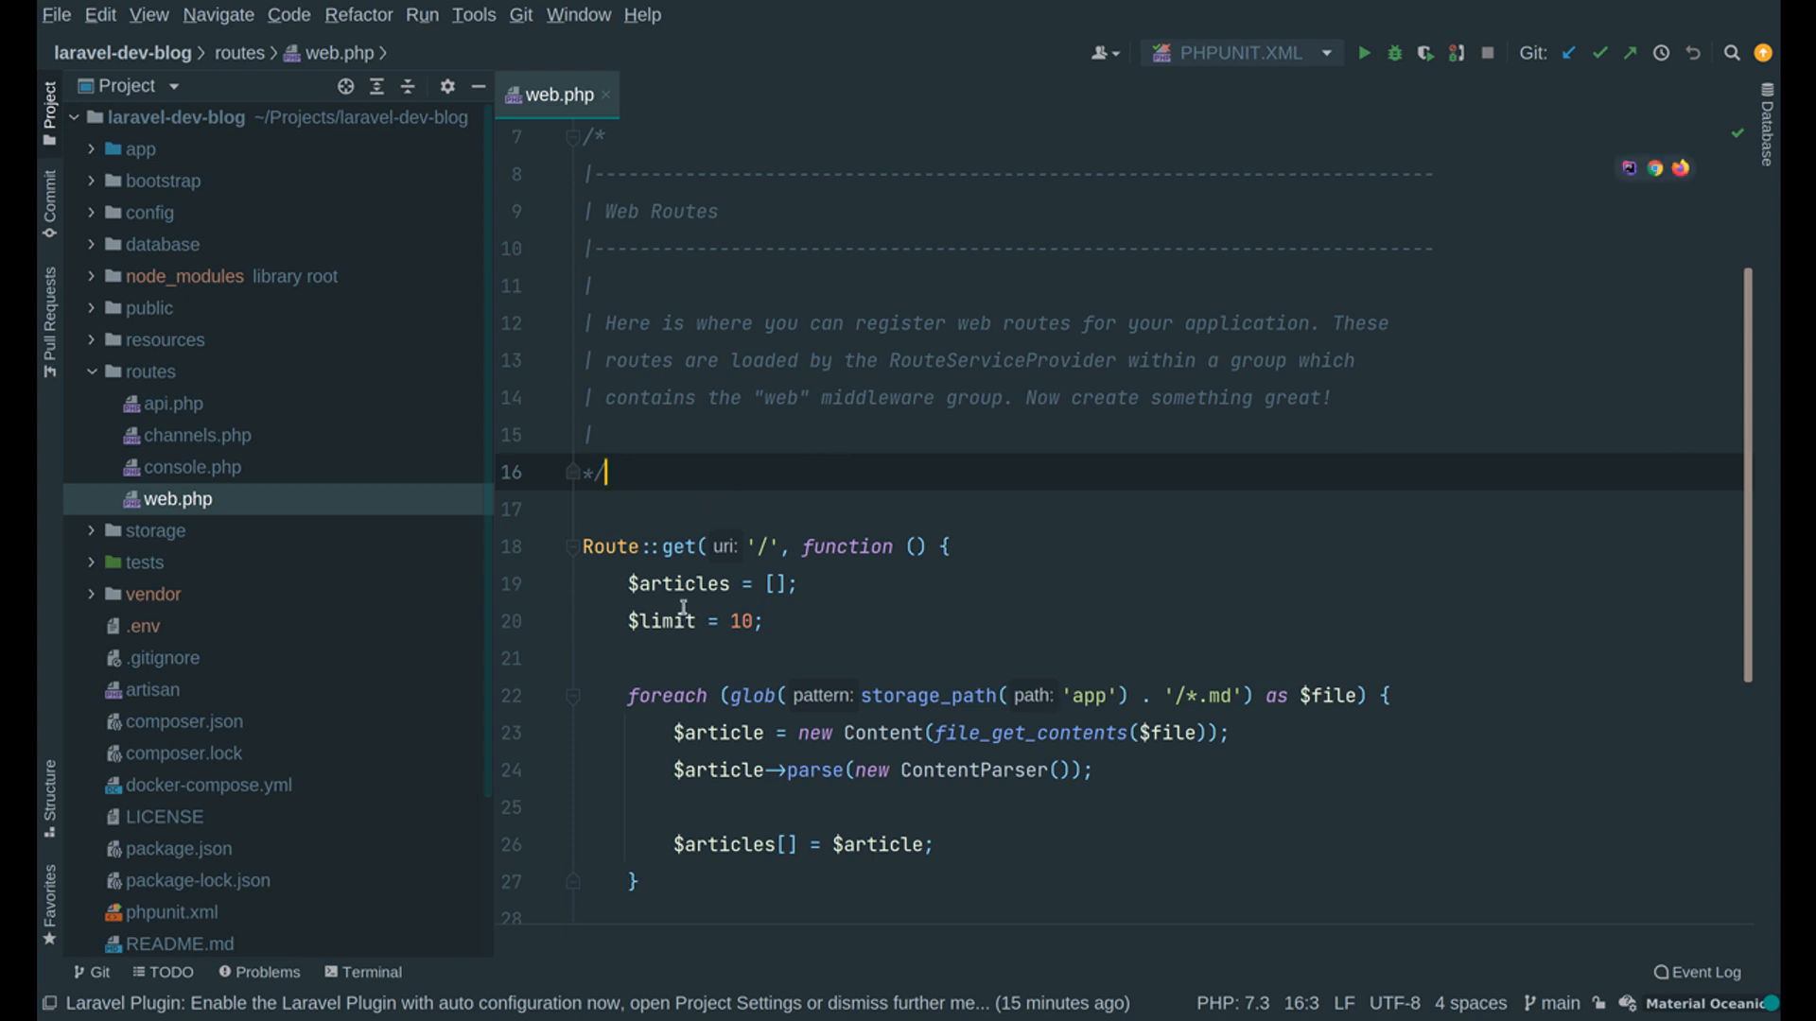
{"action": "mouse_move", "coordinate": [661, 620]}
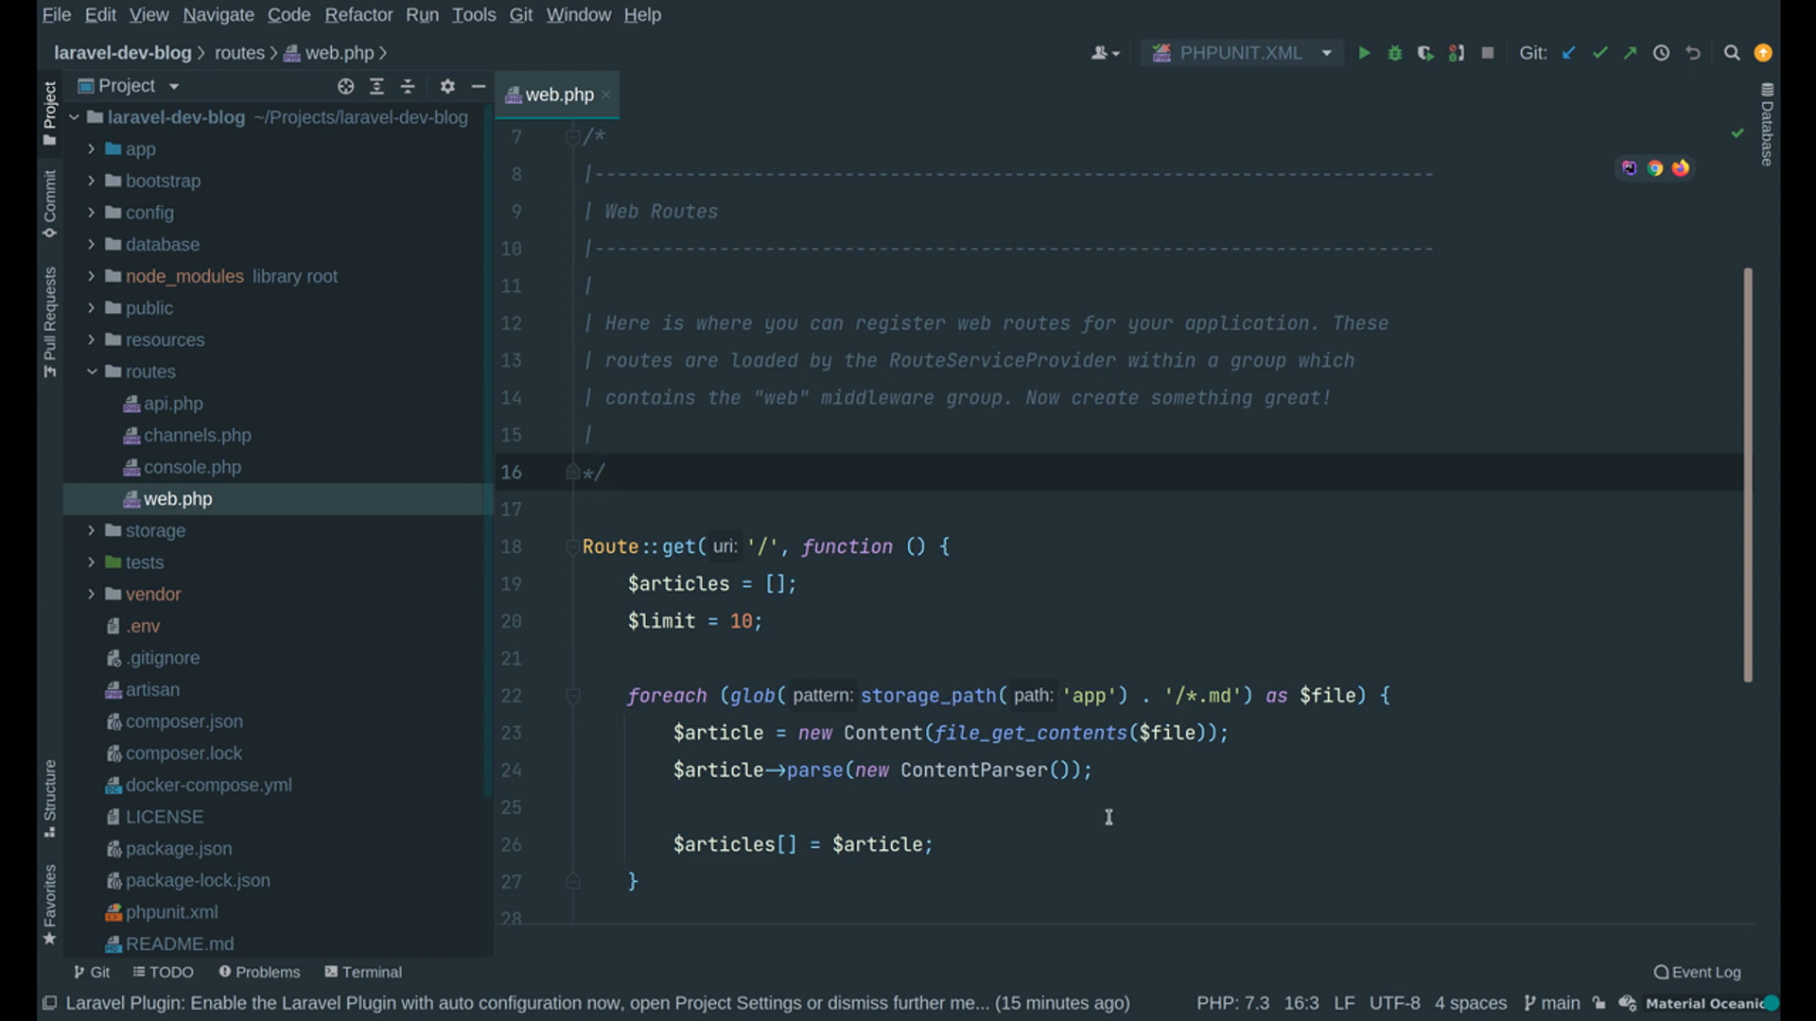
{"action": "mouse_move", "coordinate": [877, 733]}
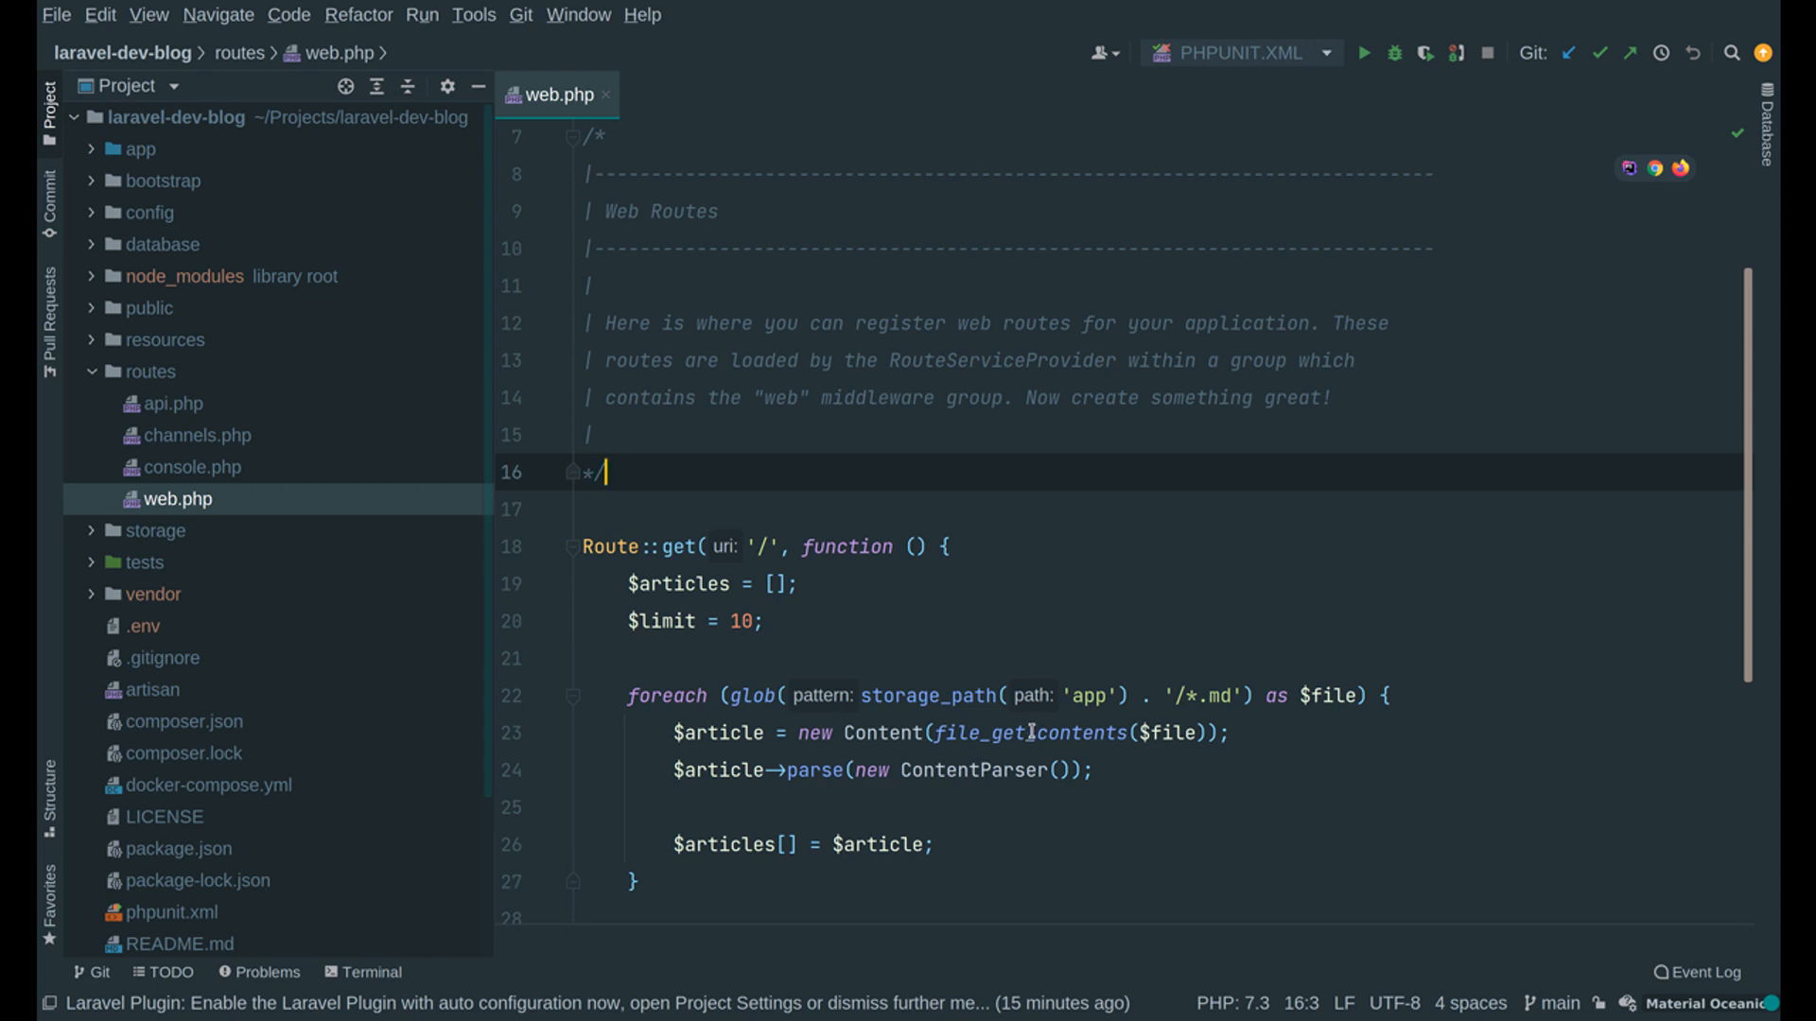
{"action": "mouse_move", "coordinate": [1030, 733]}
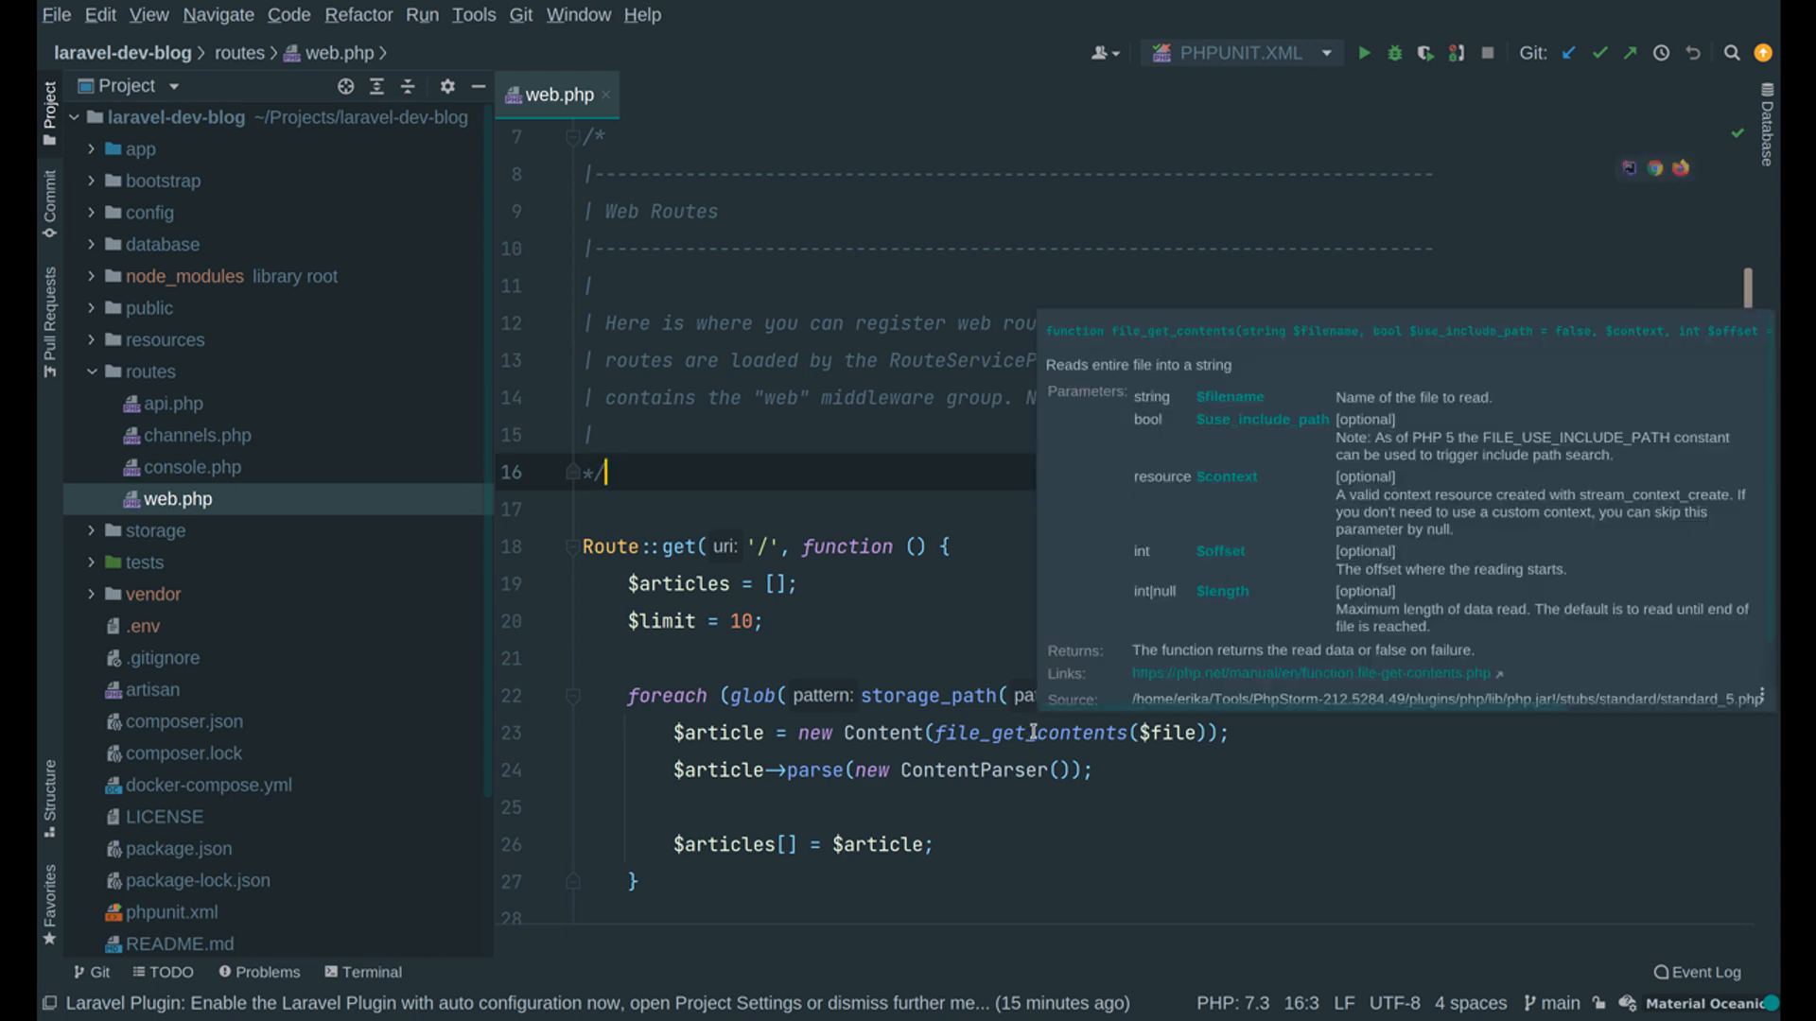
{"action": "mouse_move", "coordinate": [1109, 737]}
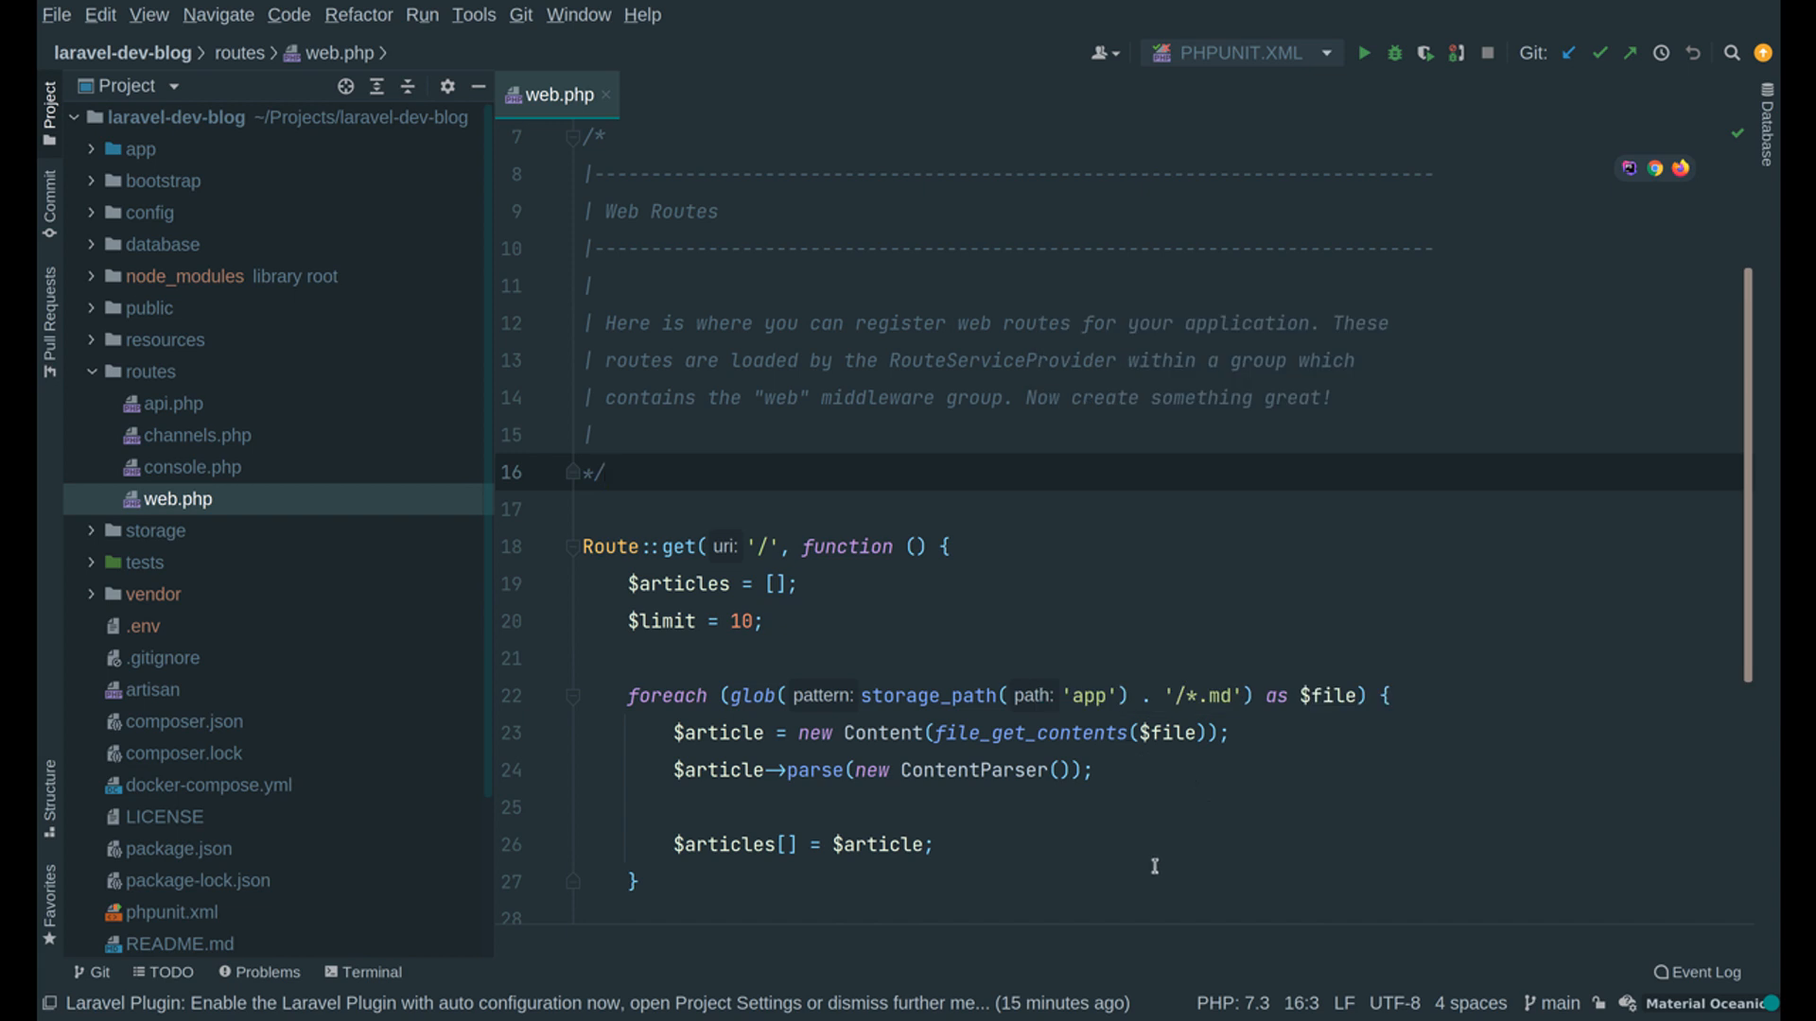
{"action": "mouse_move", "coordinate": [879, 843]}
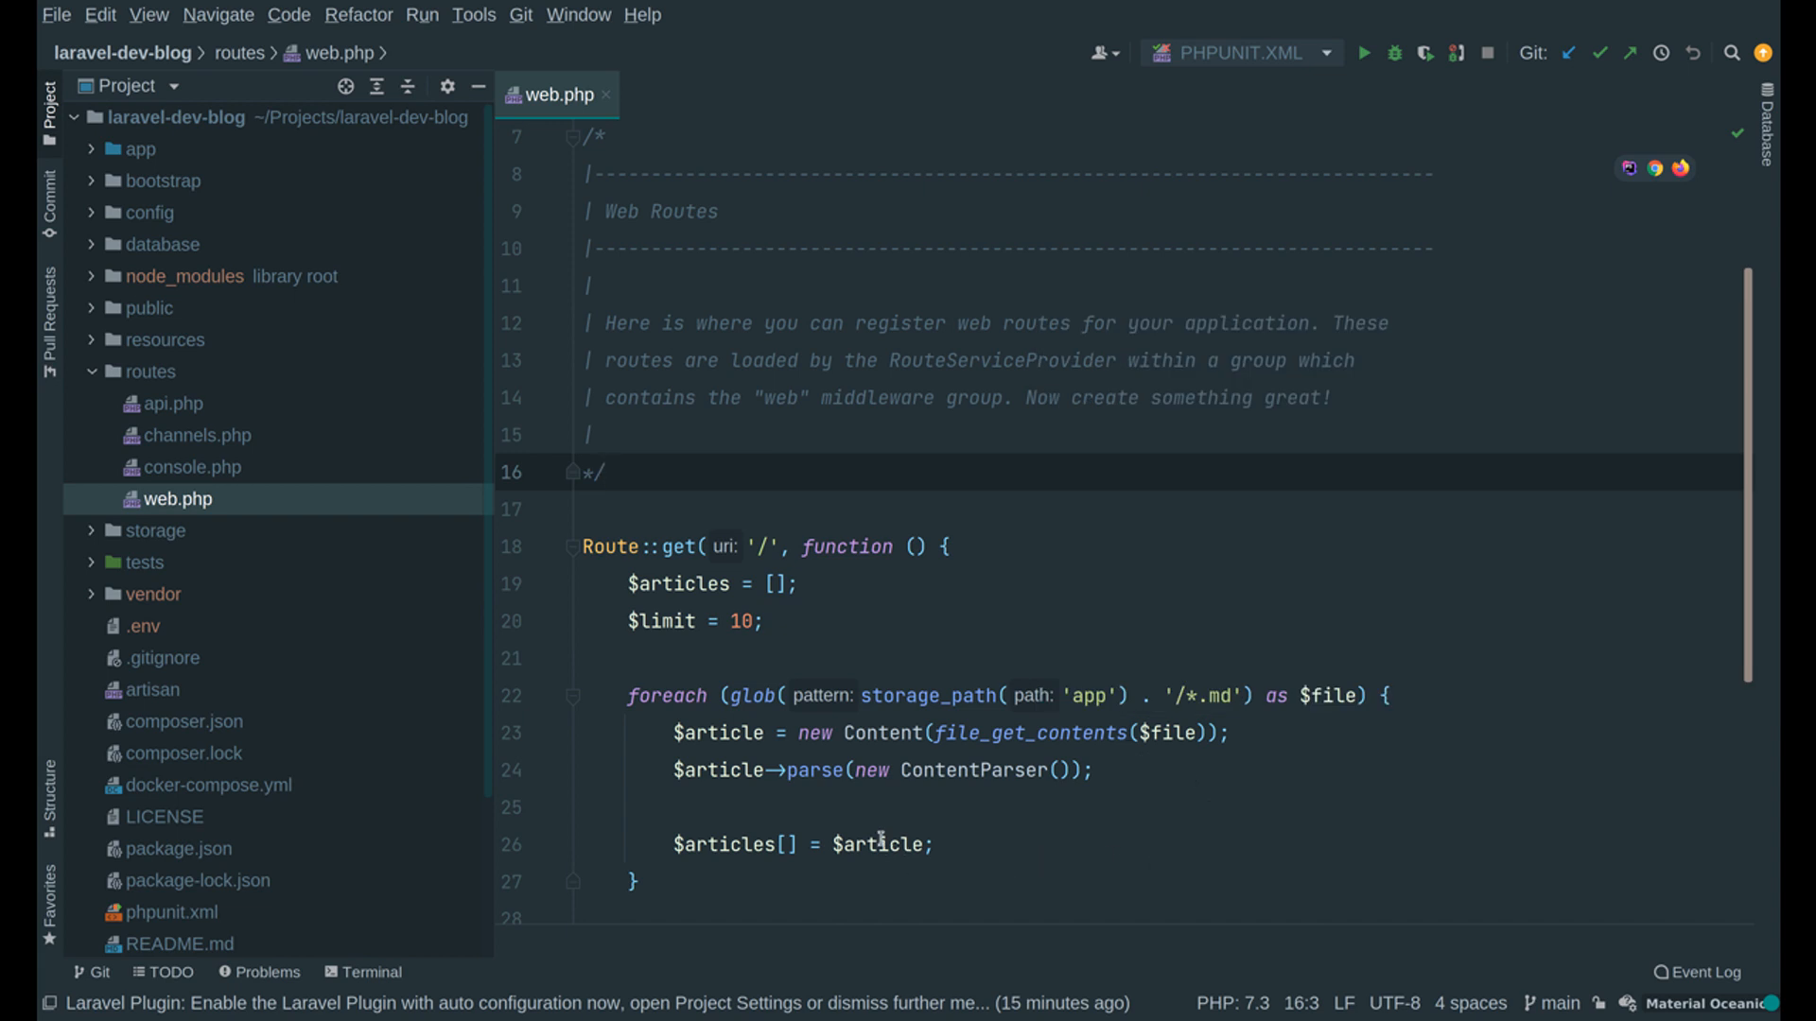
{"action": "mouse_move", "coordinate": [879, 844]}
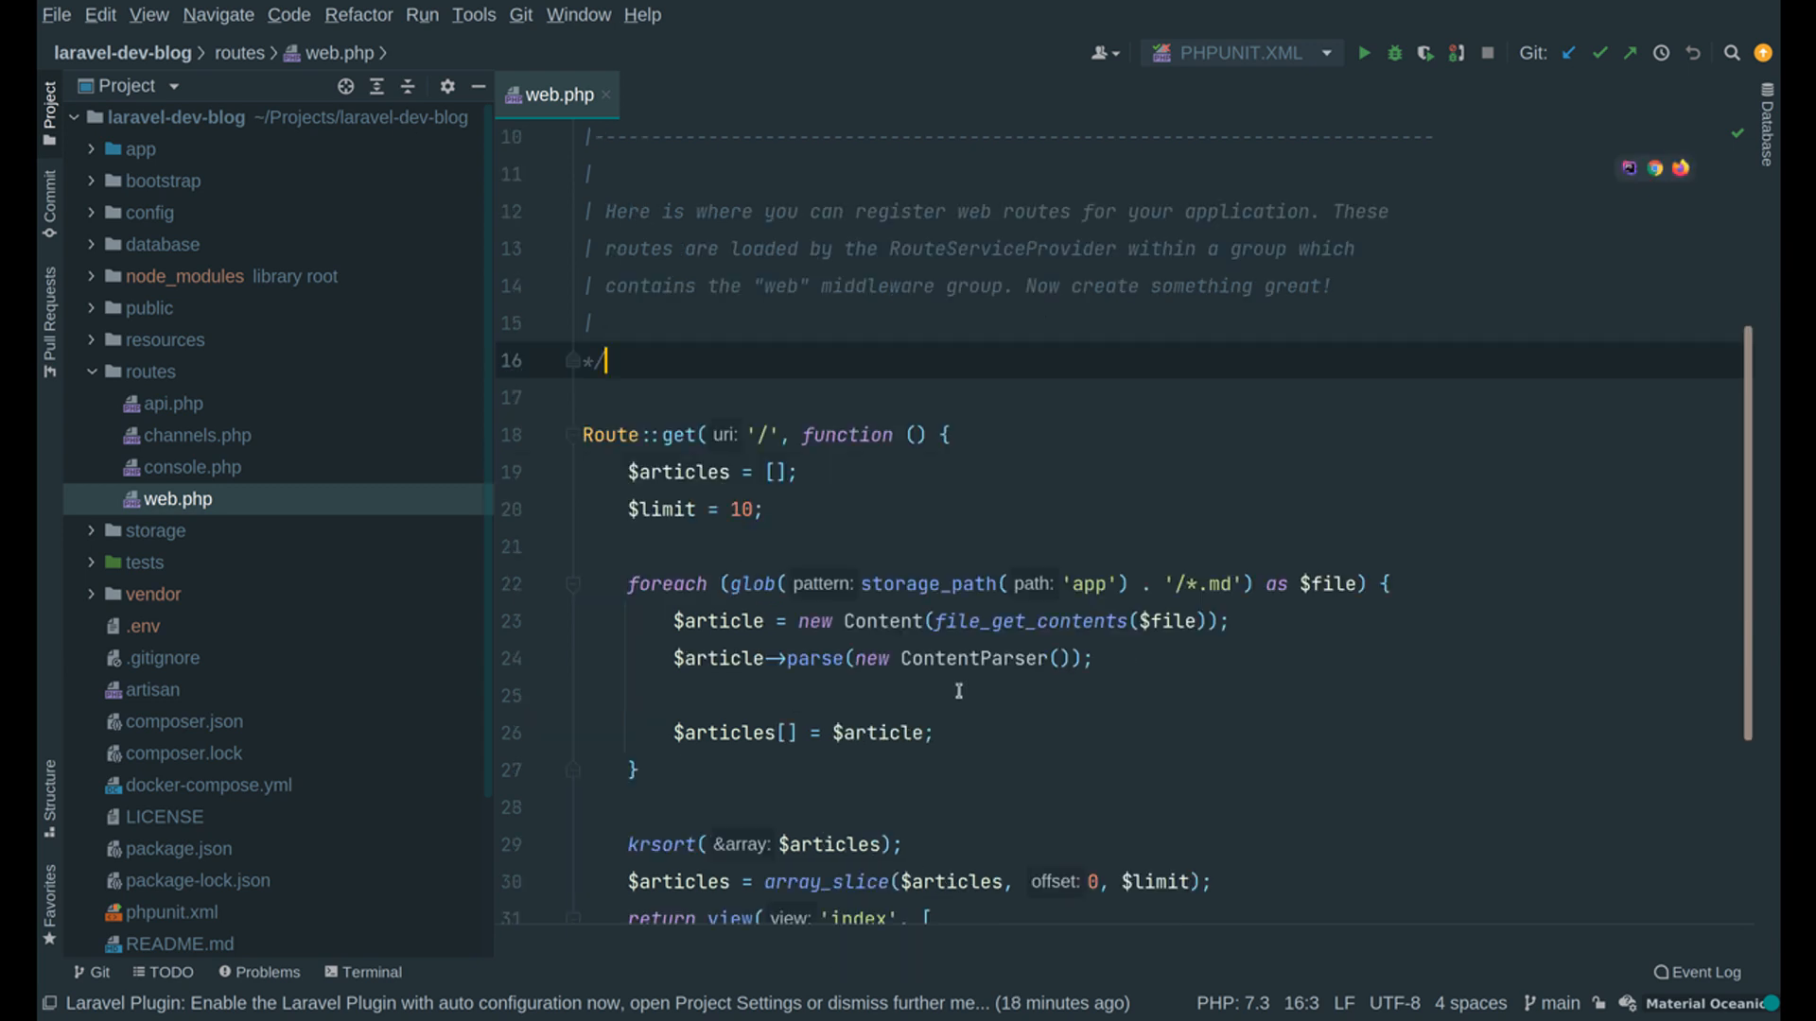
{"action": "scroll", "scroll_direction": "down", "scroll_amount": 3}
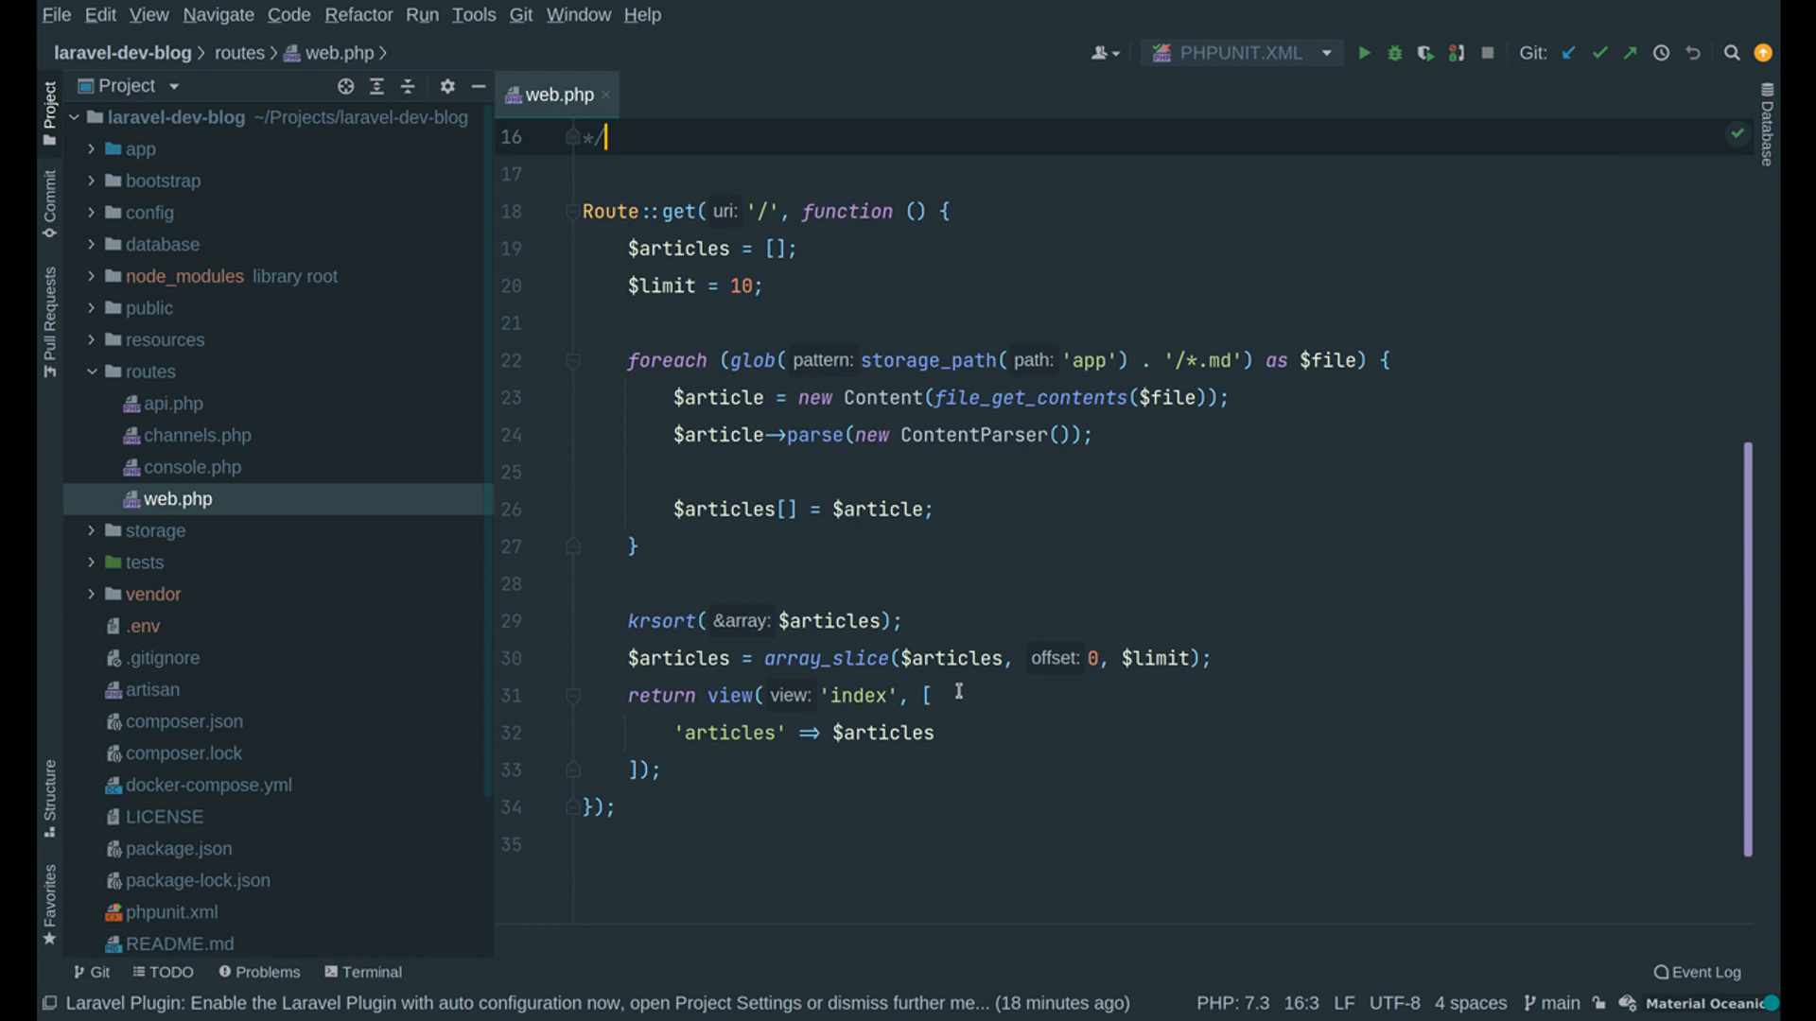
{"action": "mouse_move", "coordinate": [672, 622]}
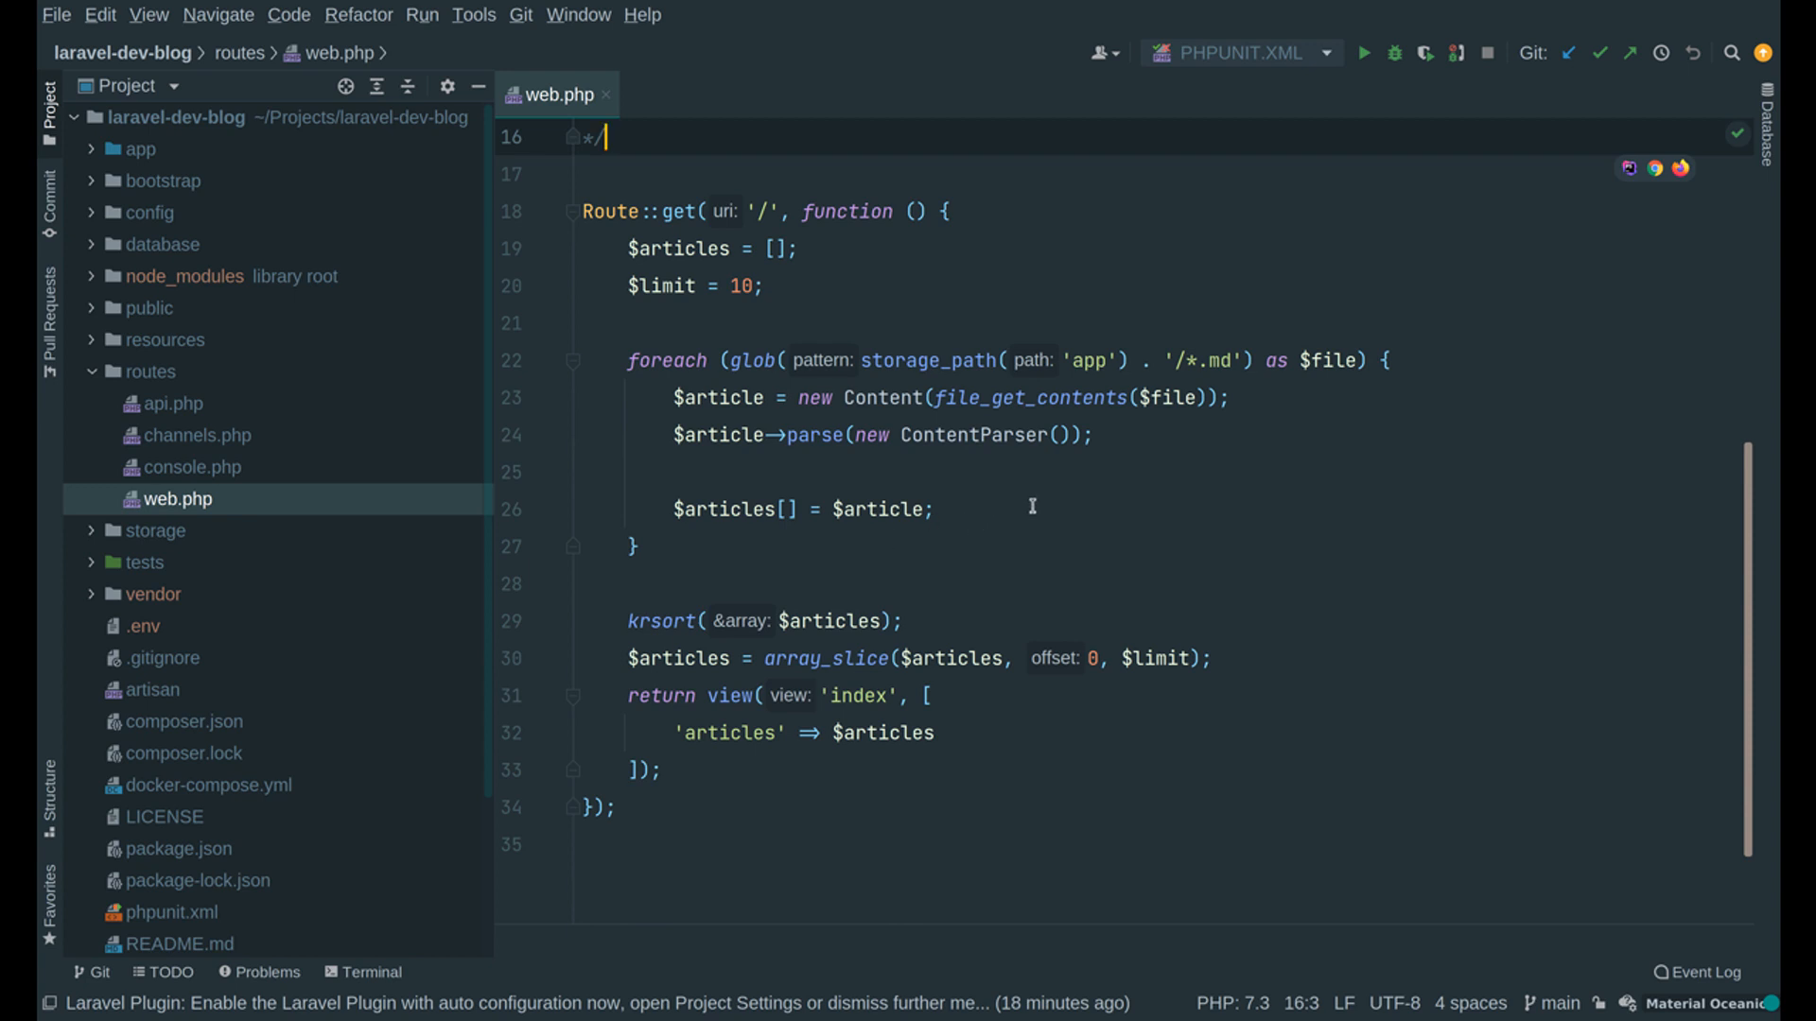
{"action": "mouse_move", "coordinate": [1018, 555]}
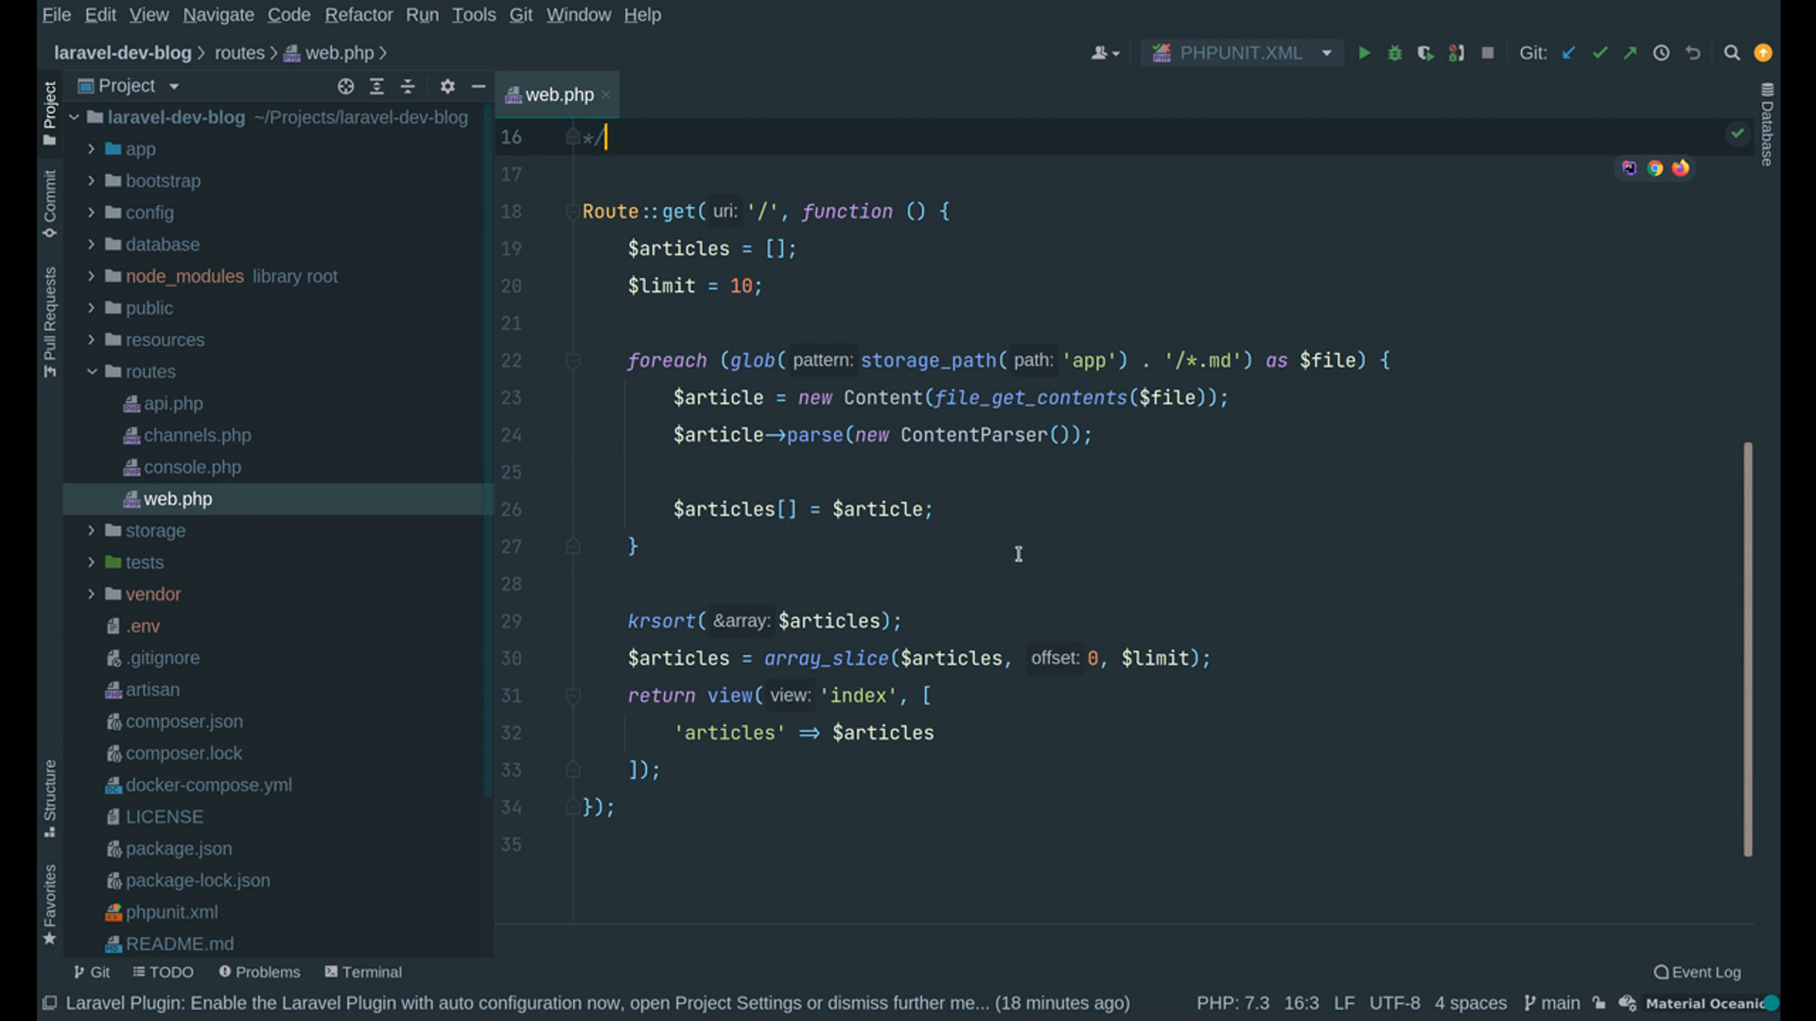
{"action": "mouse_move", "coordinate": [871, 659]}
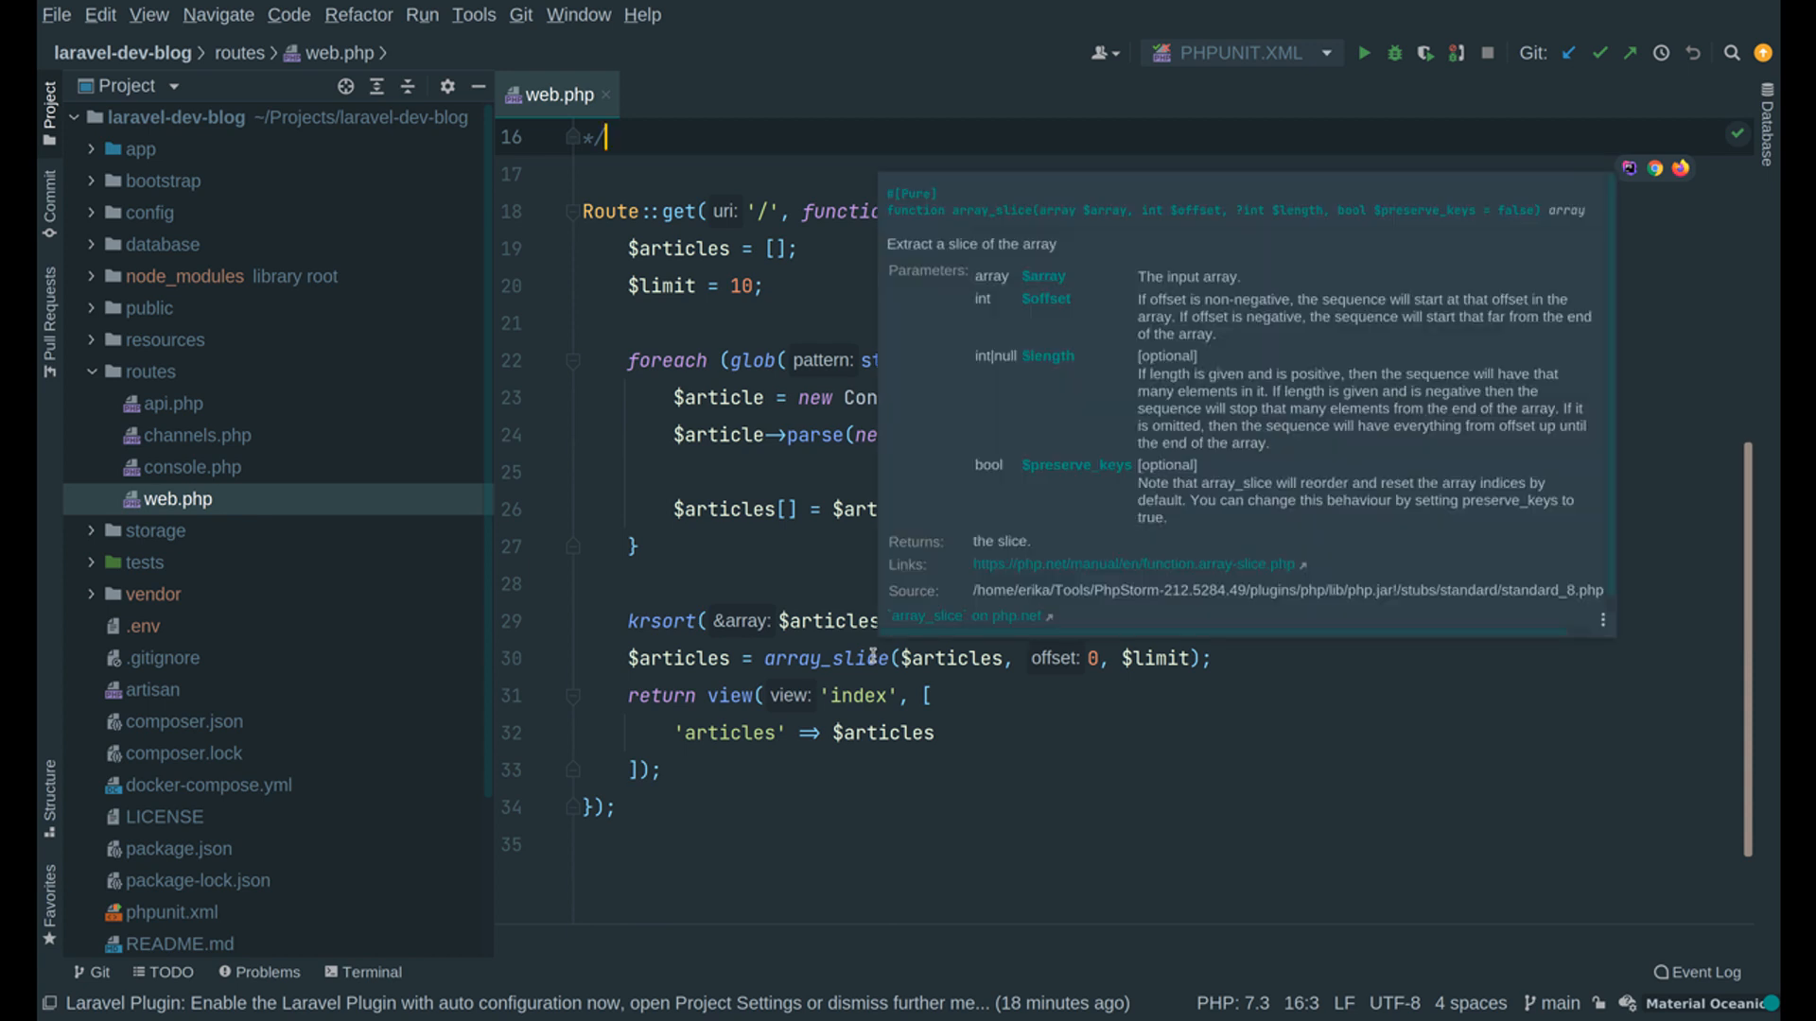
{"action": "mouse_move", "coordinate": [892, 658]}
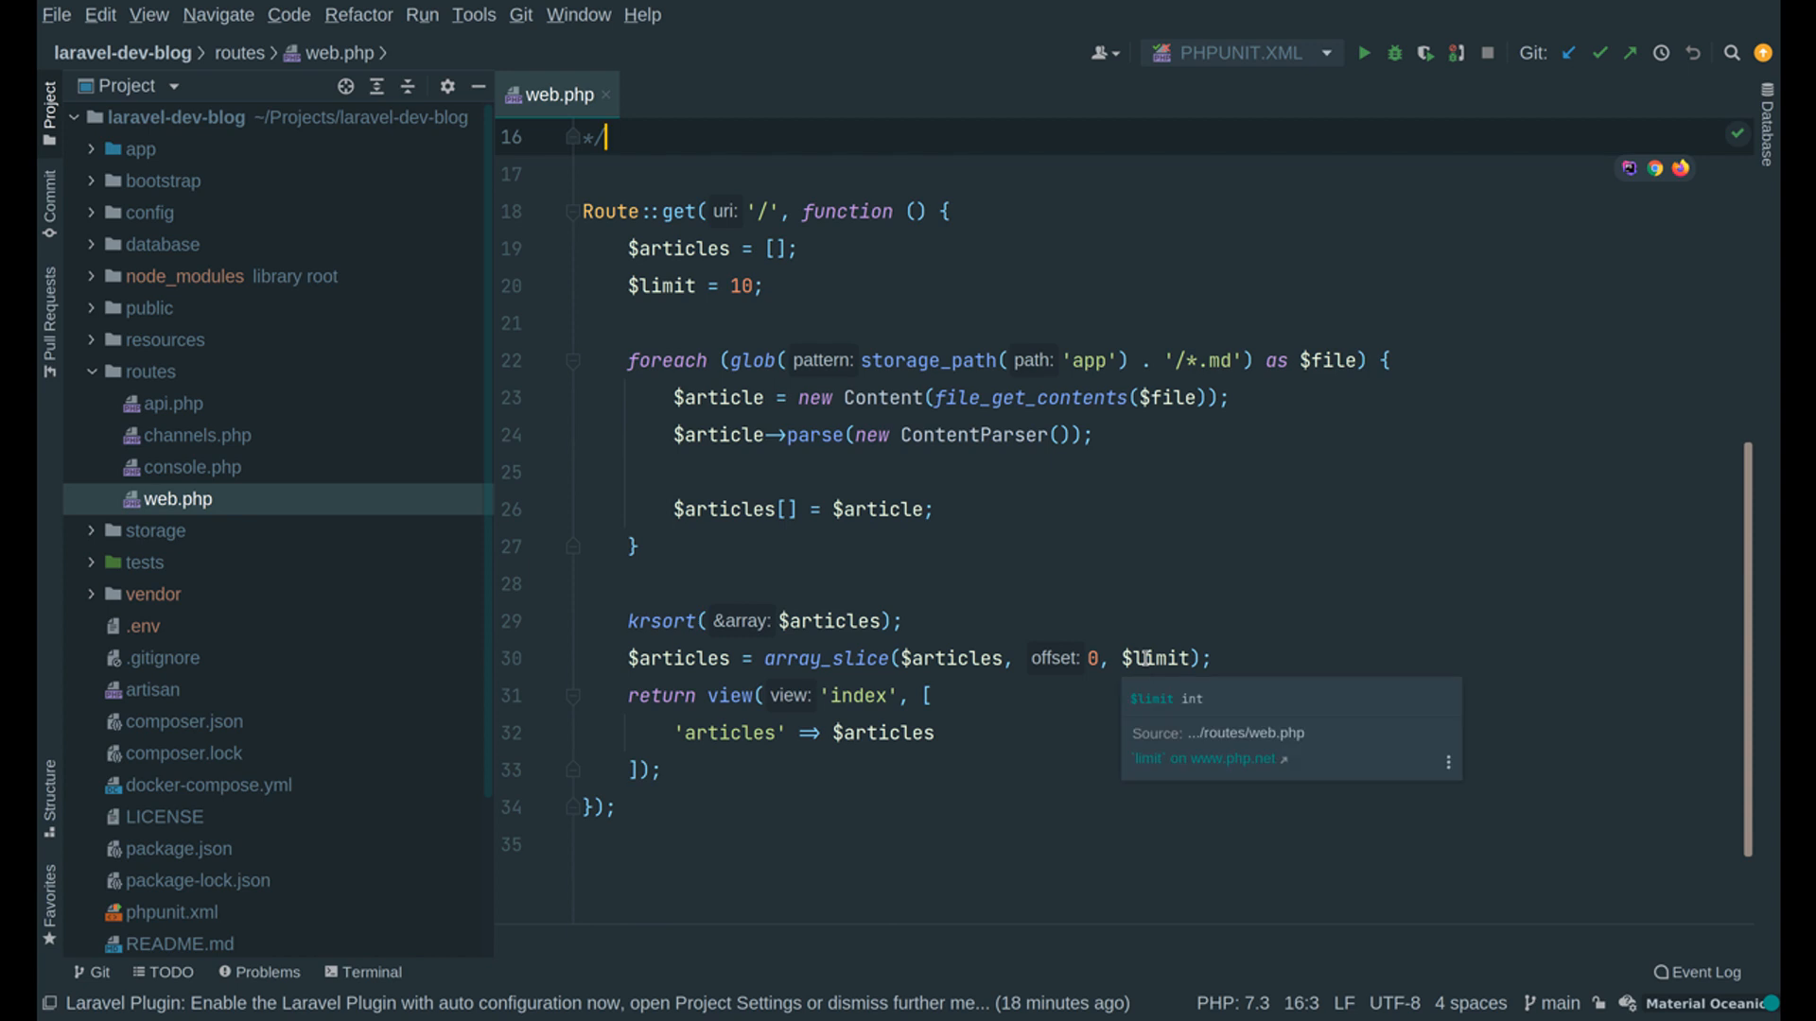
{"action": "mouse_move", "coordinate": [679, 294]}
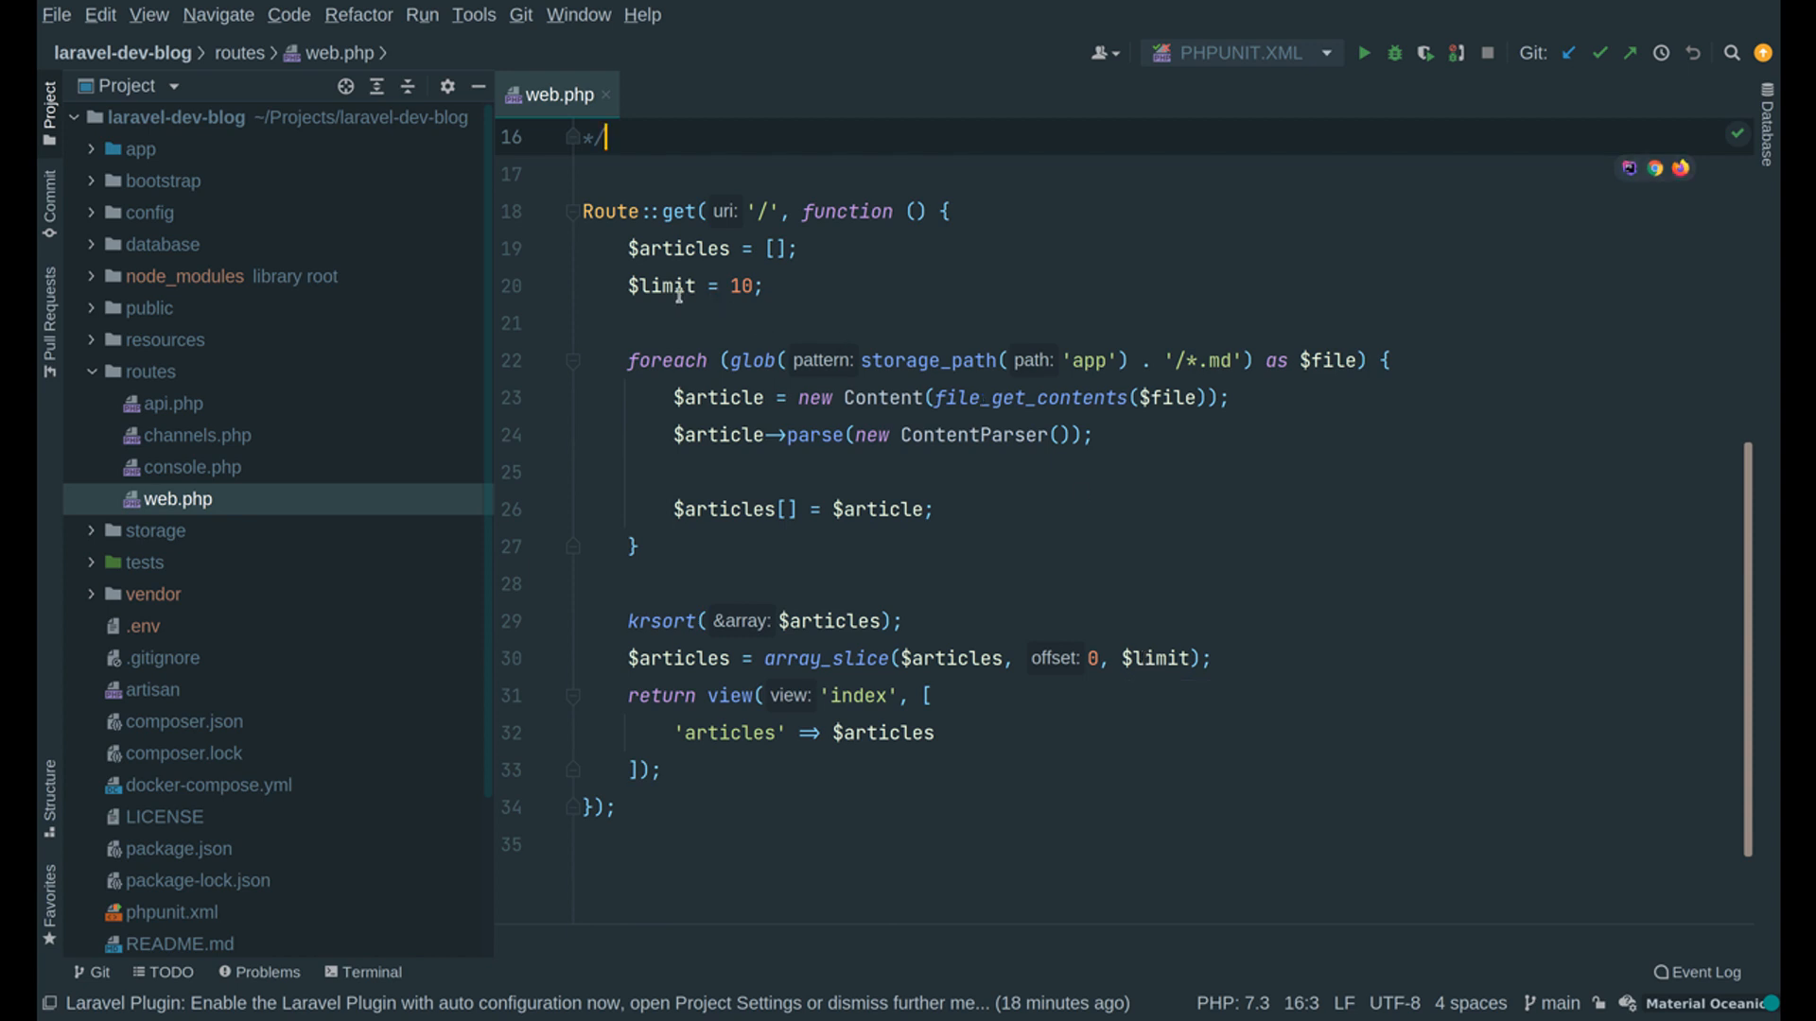
{"action": "mouse_move", "coordinate": [1048, 743]}
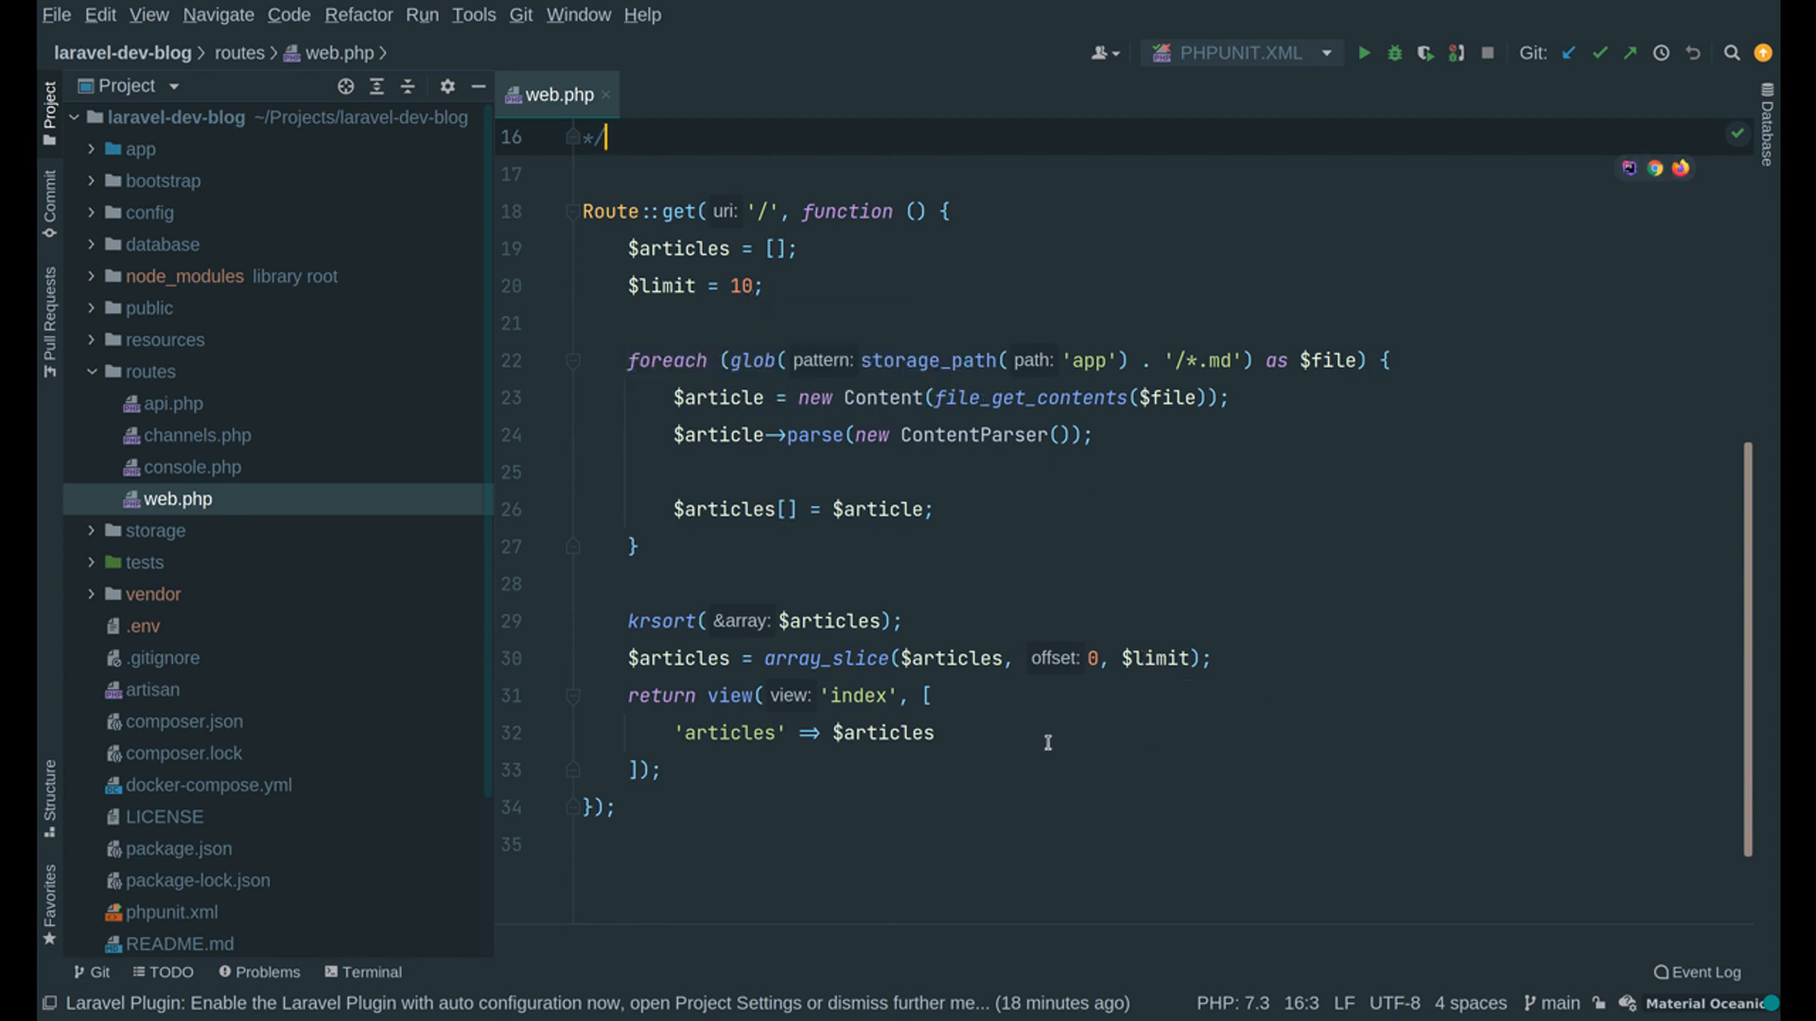
{"action": "mouse_move", "coordinate": [735, 696]}
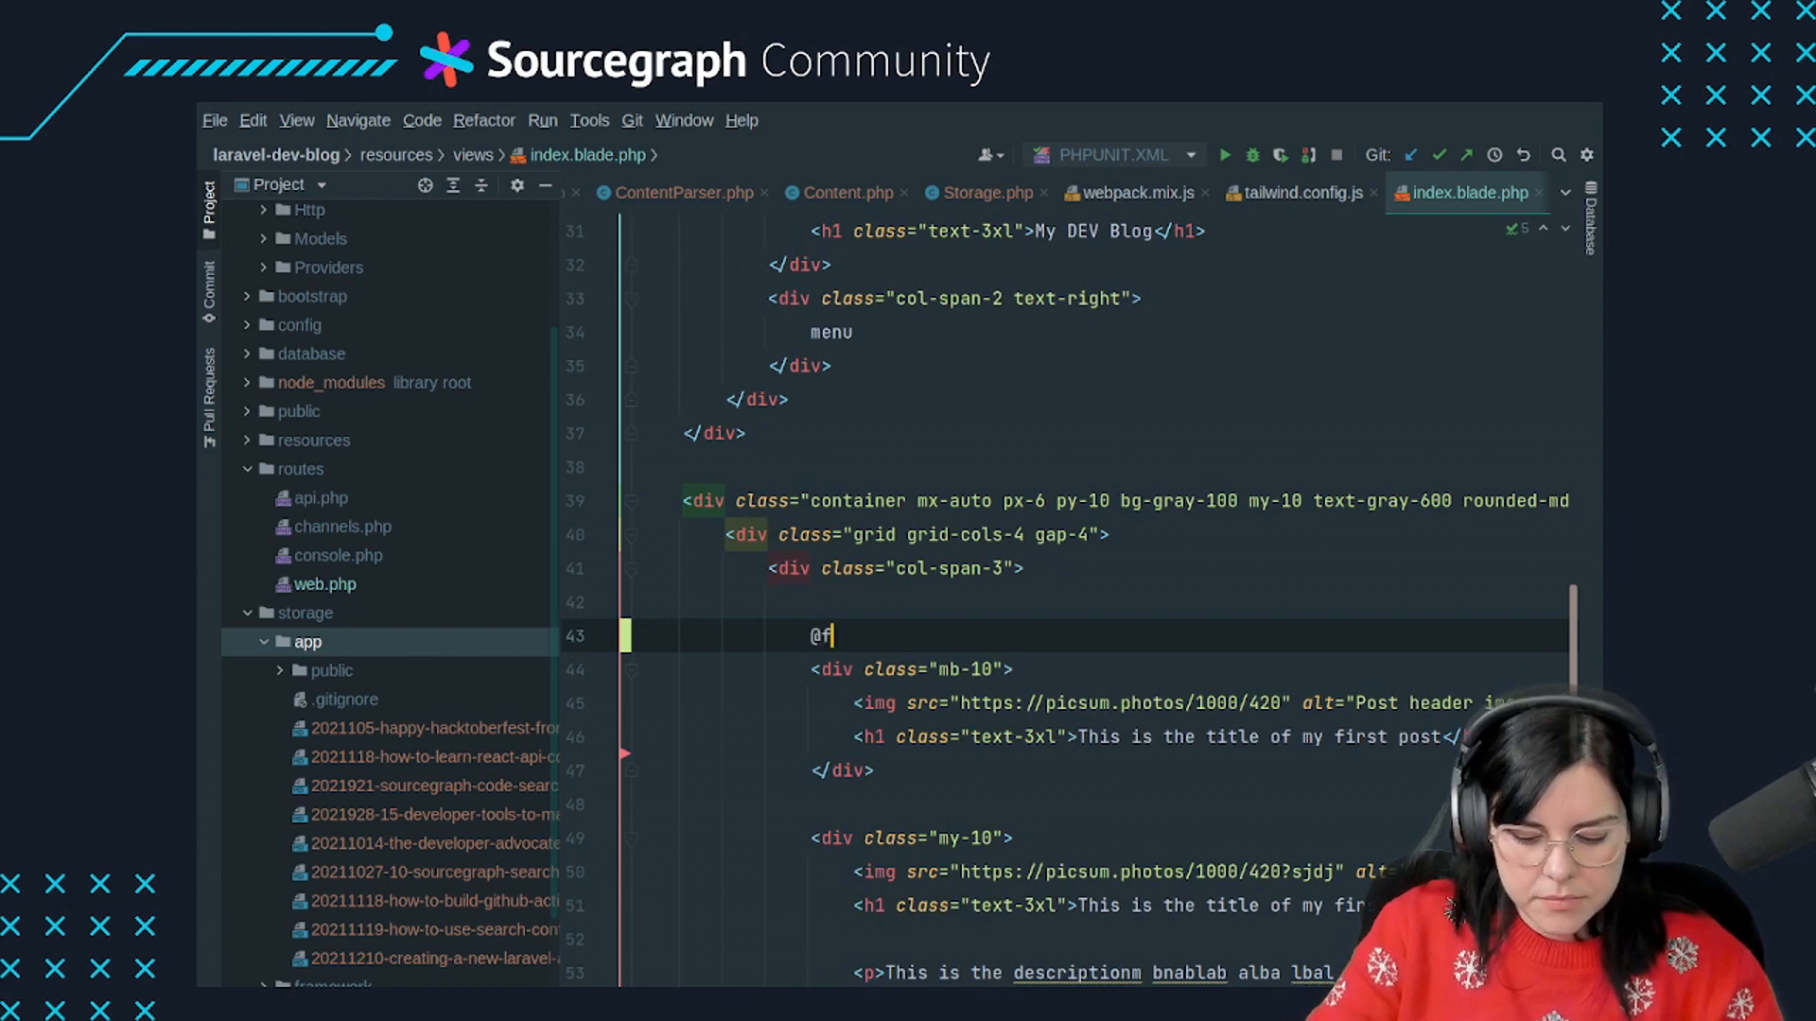
{"action": "type", "text": "oreac"}
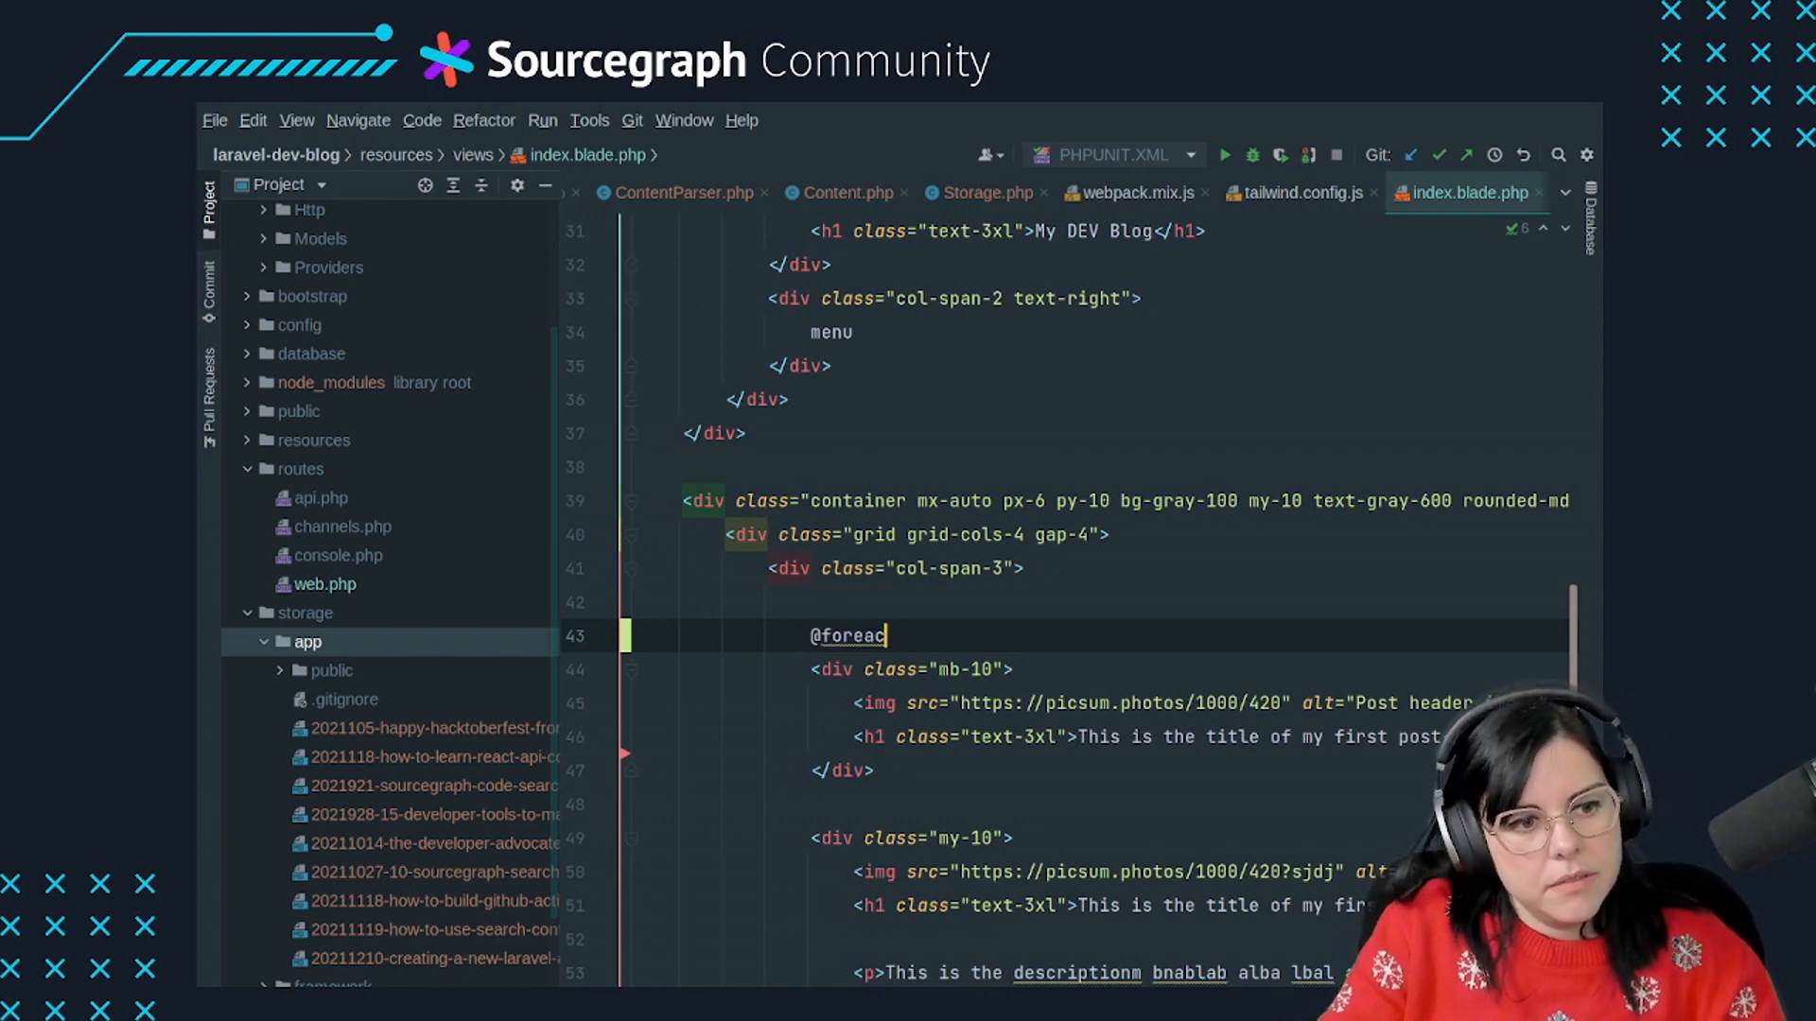
{"action": "type", "text": "h()"}
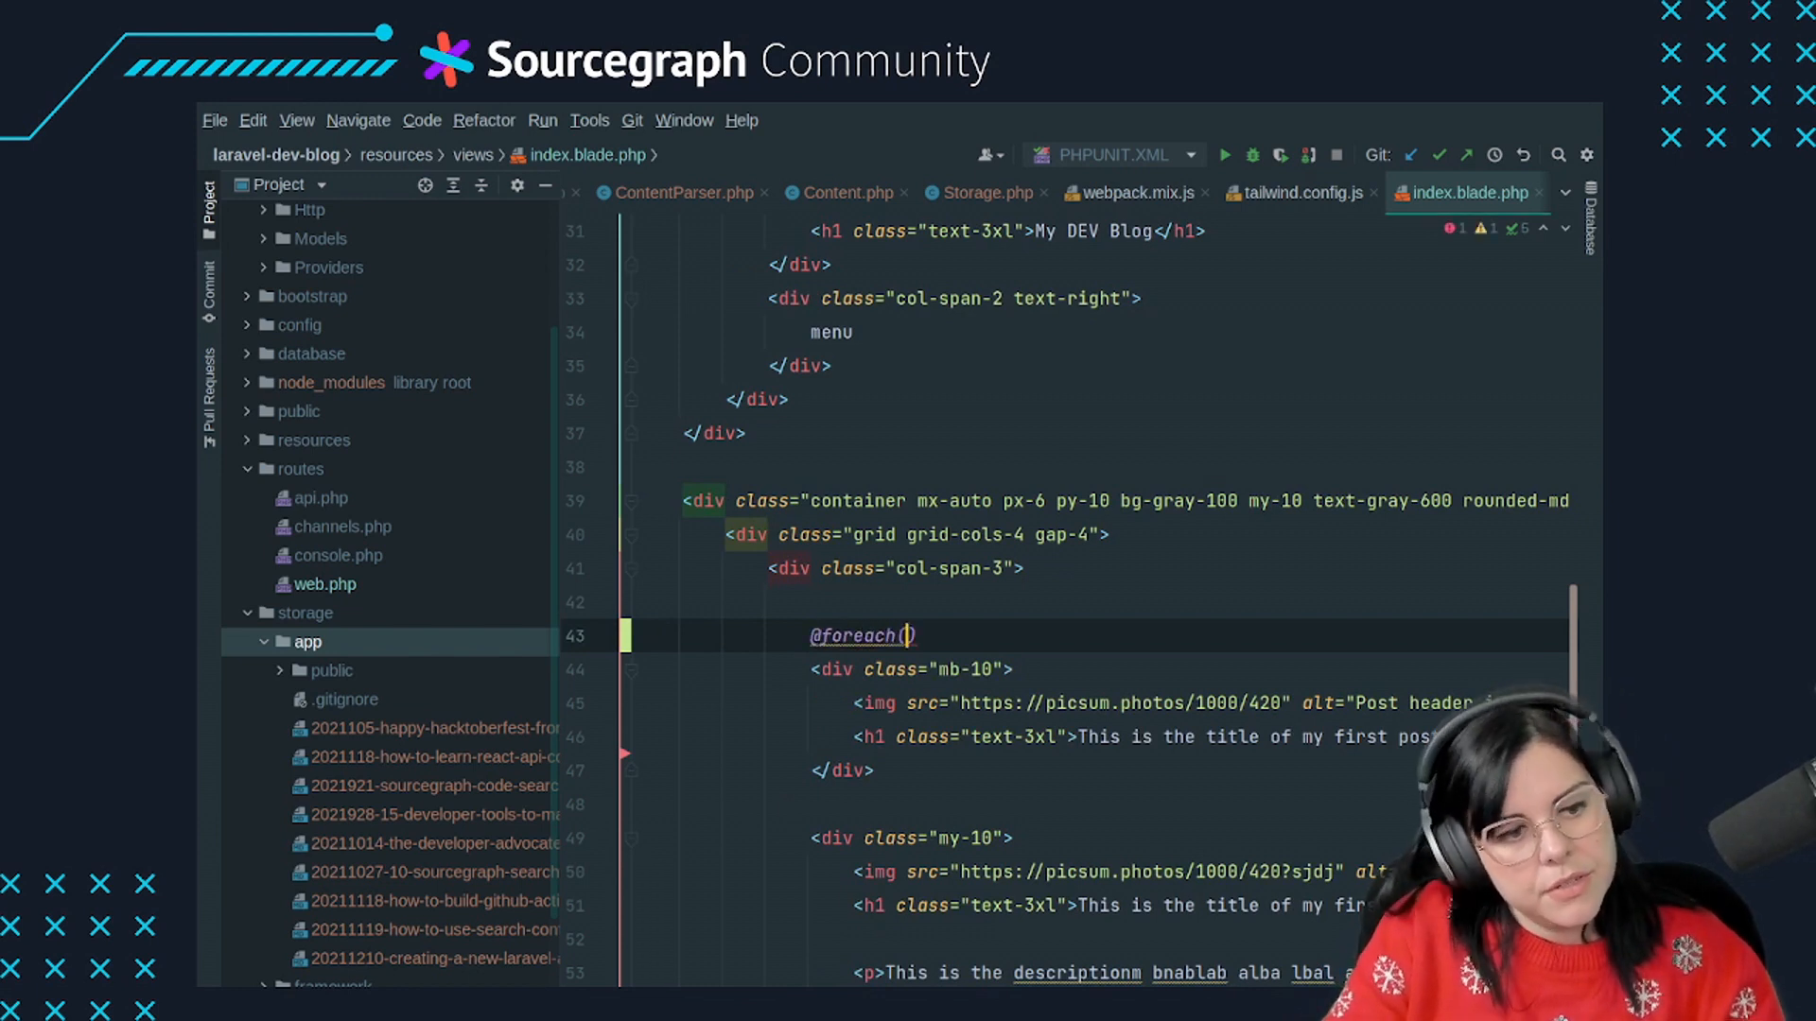
{"action": "type", "text": "$articles as"}
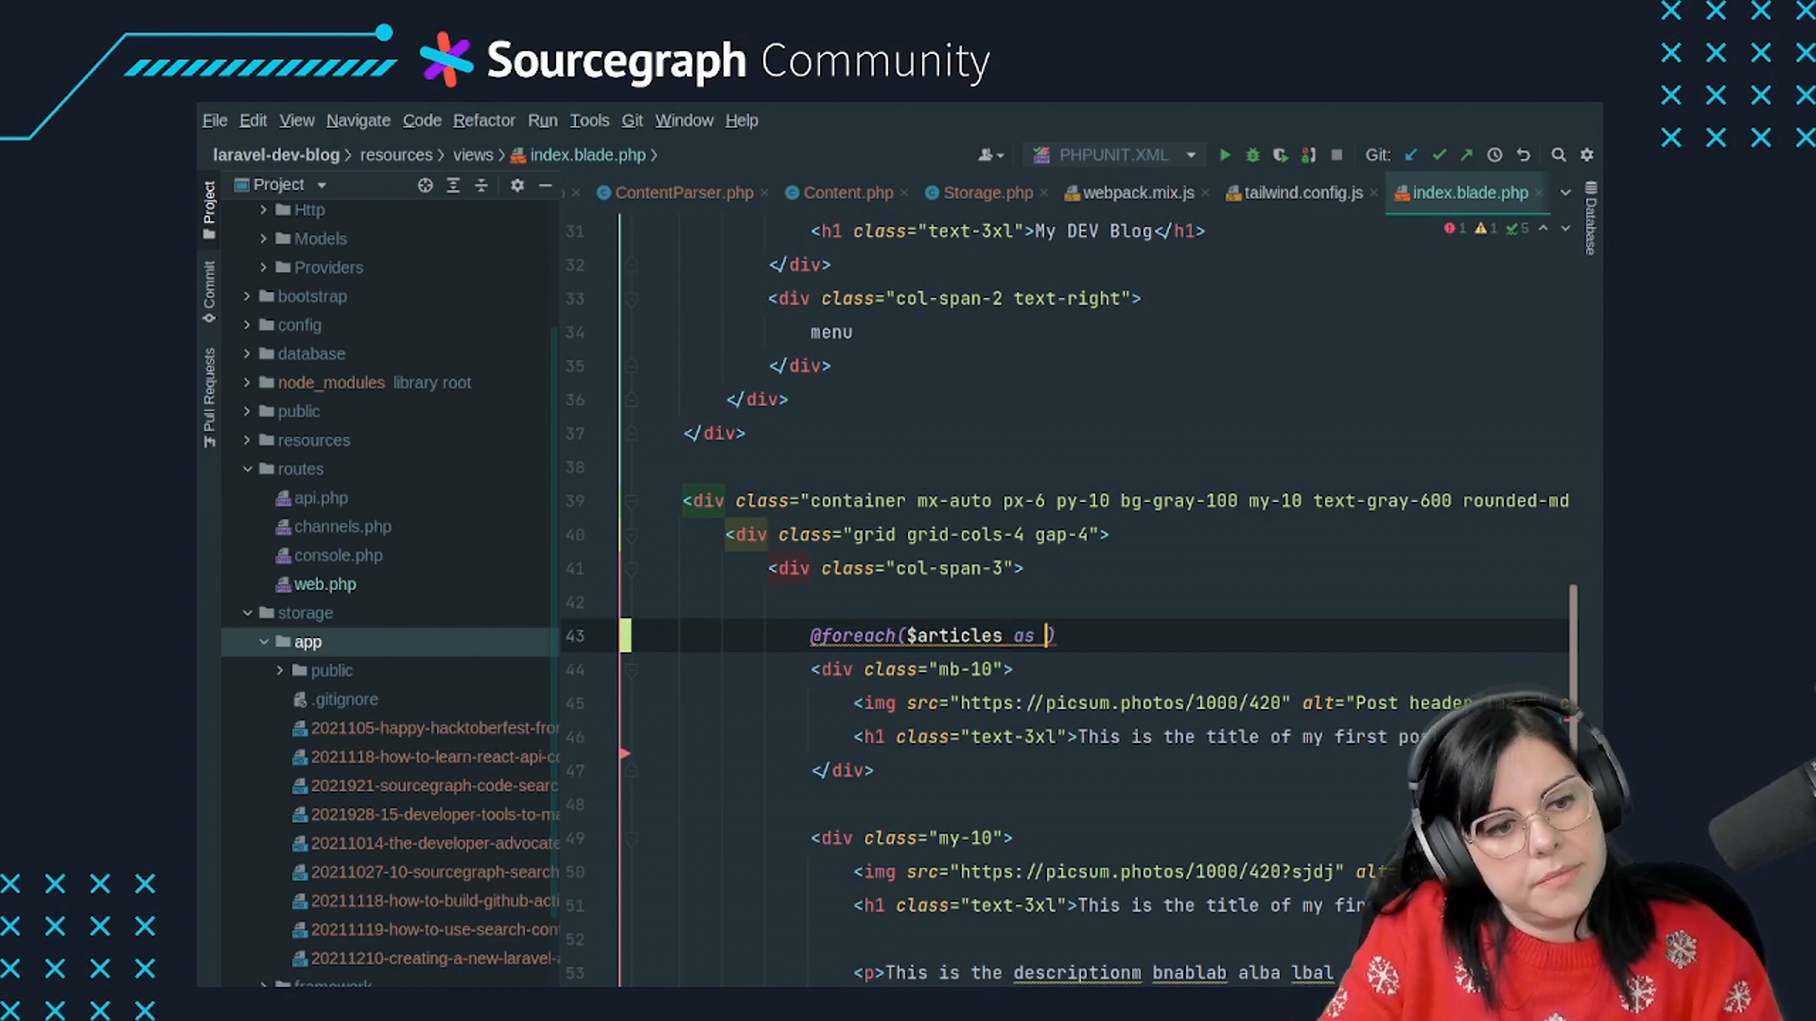
{"action": "type", "text": "$article"}
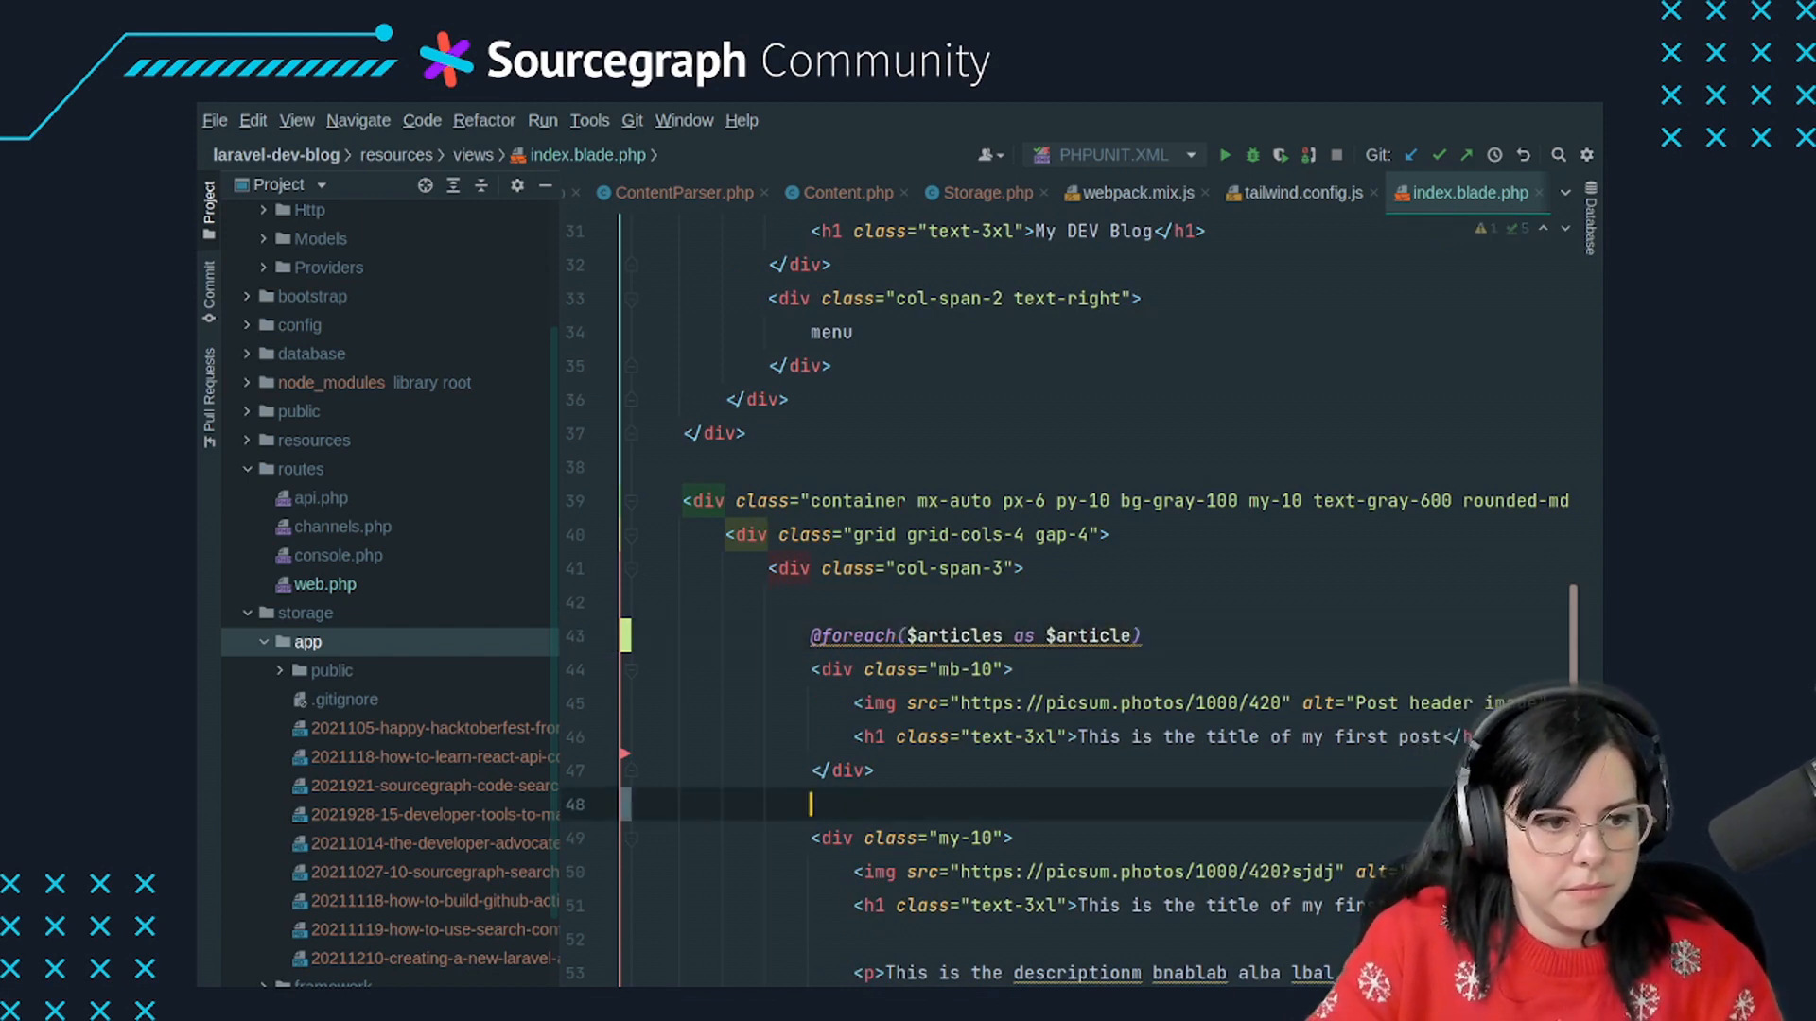
{"action": "type", "text": "@e"}
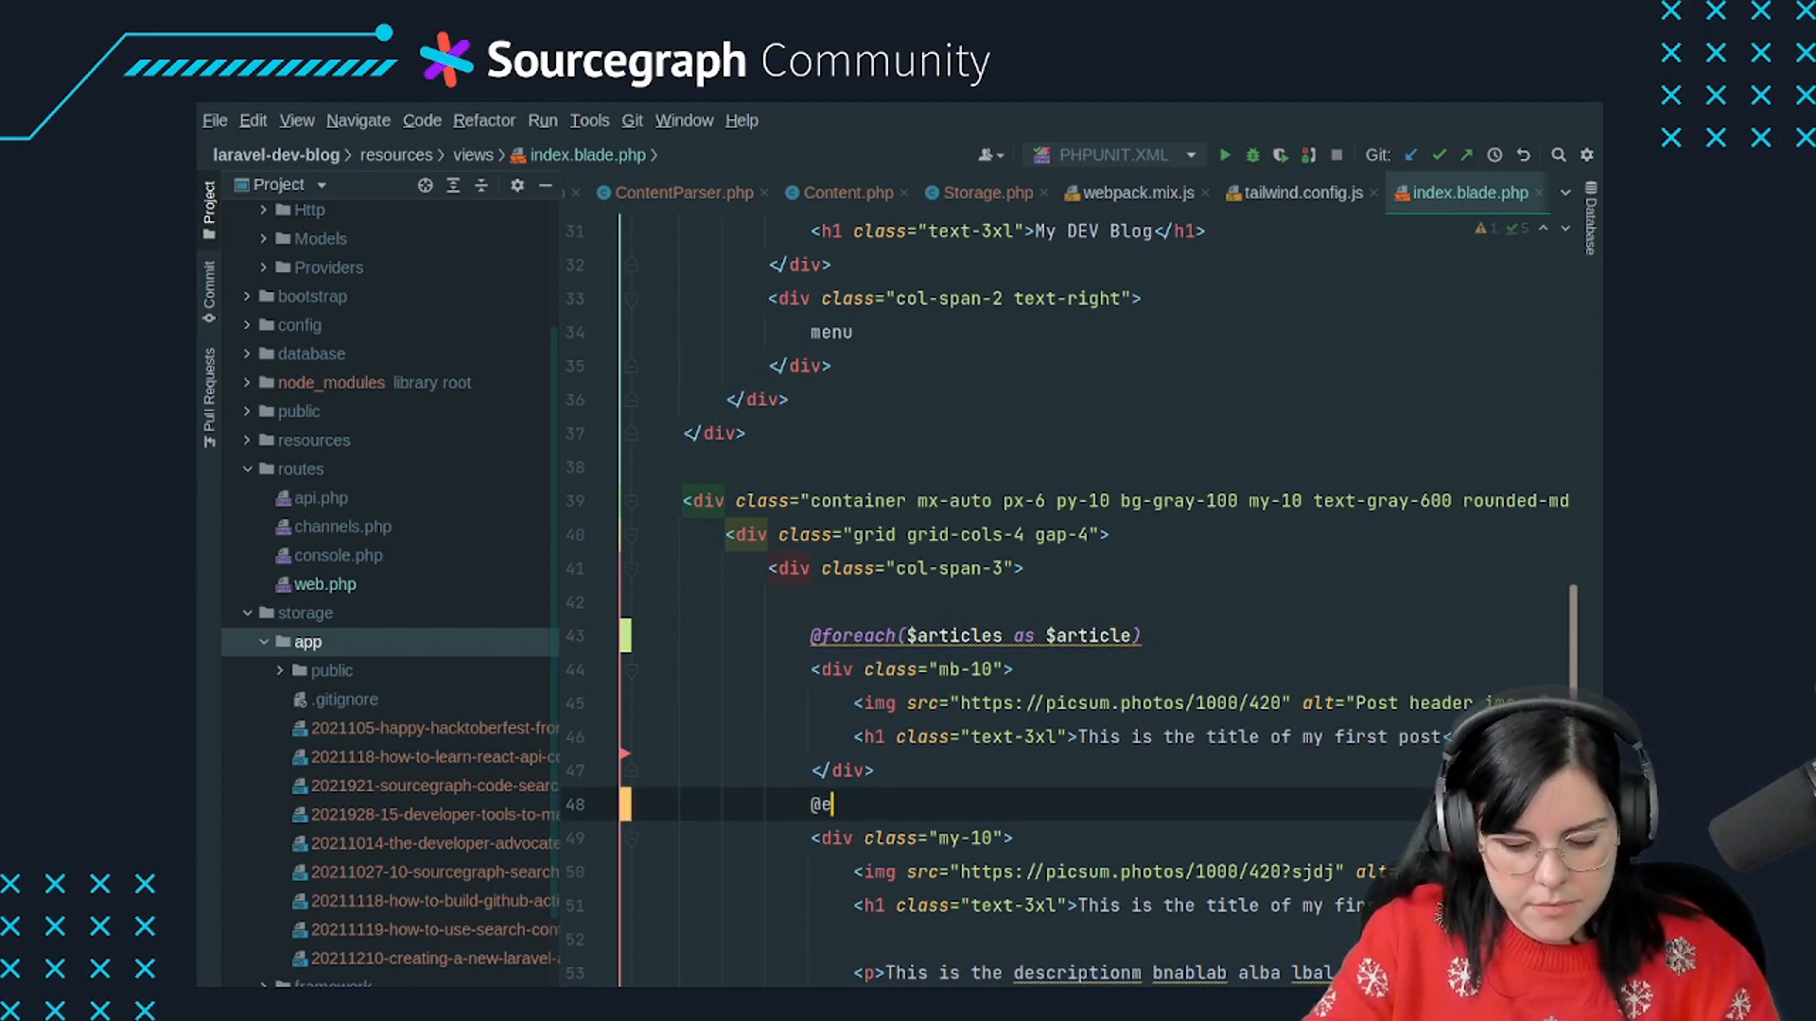
{"action": "type", "text": "ndforeach"}
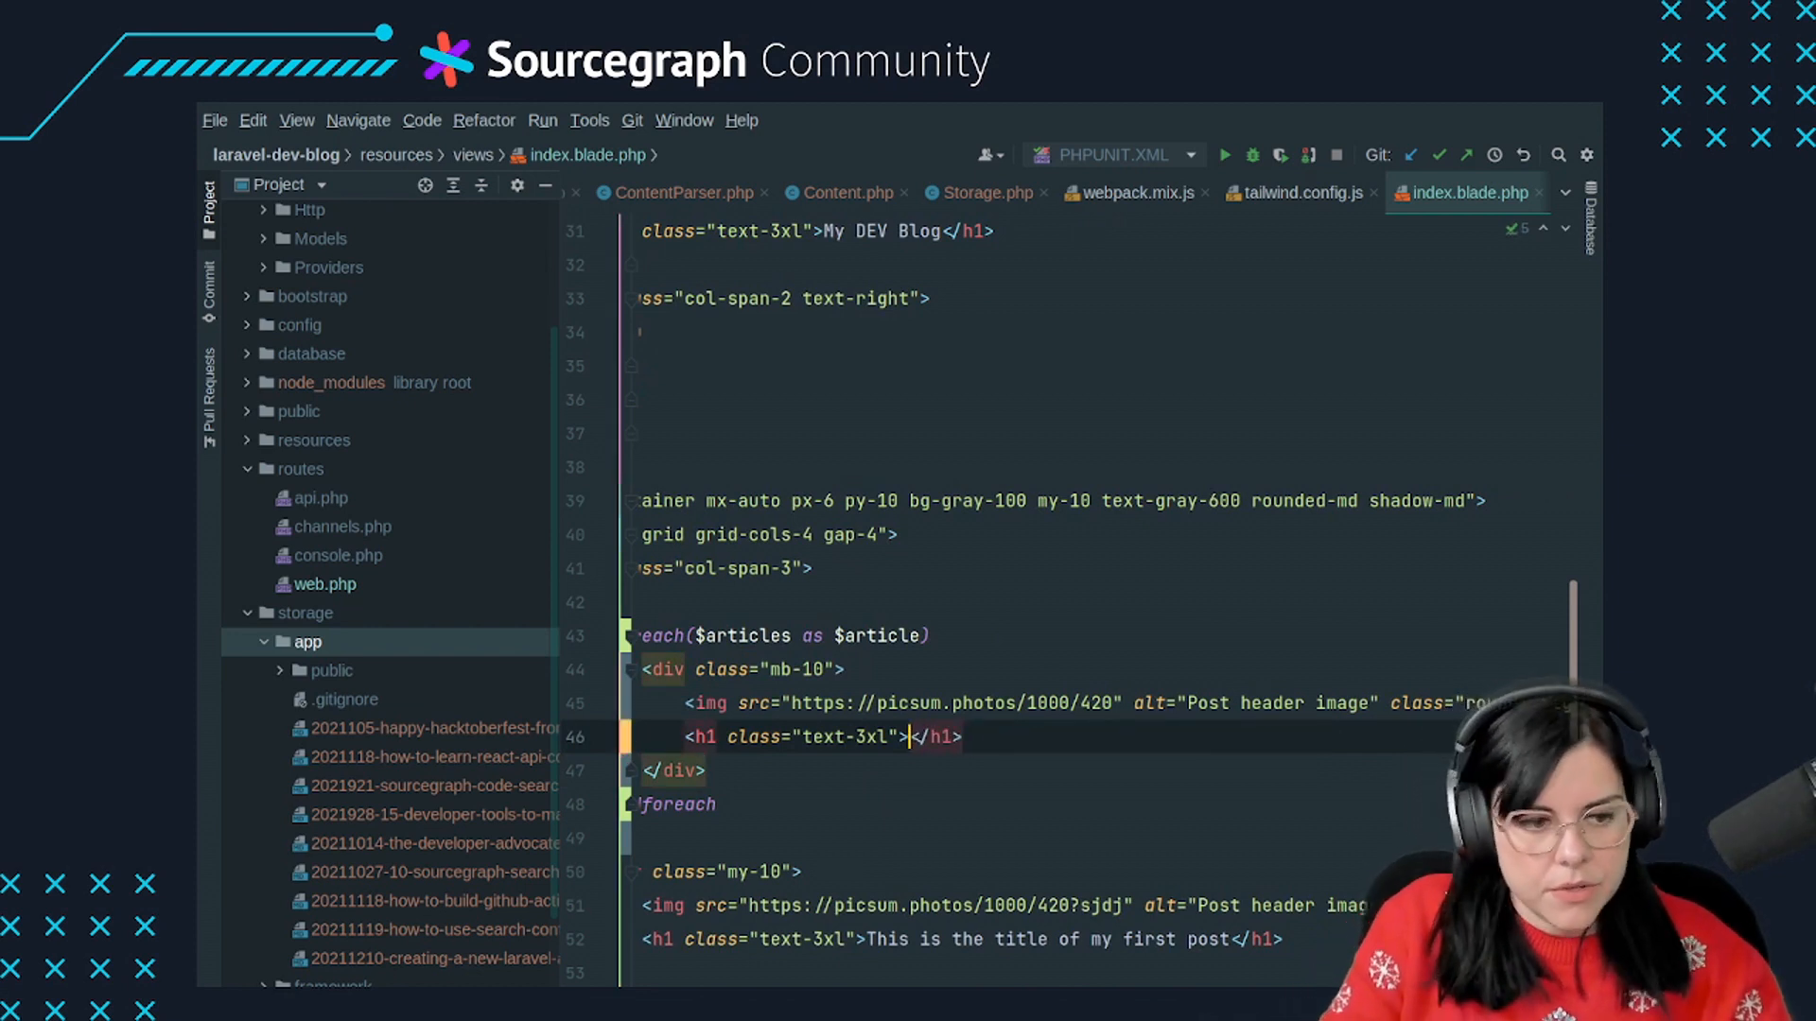
{"action": "type", "text": "{{ $article->frontMatterGet() }}"}
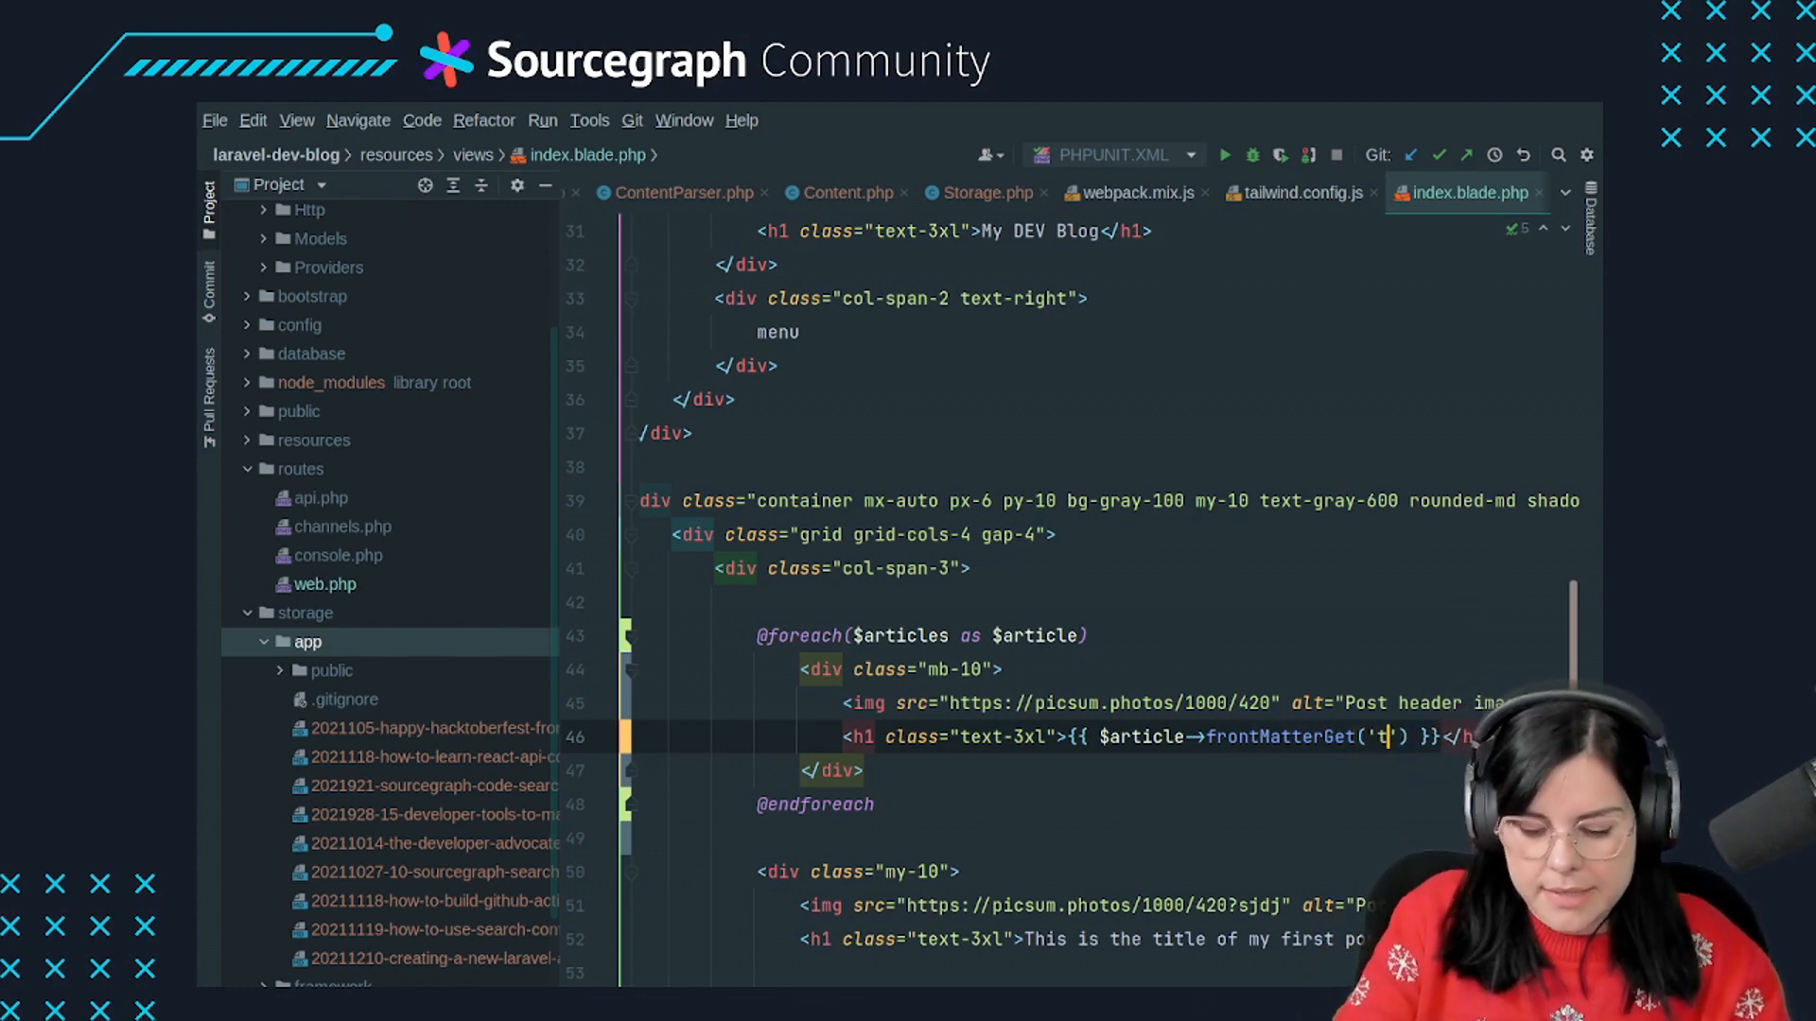
{"action": "type", "text": "itle'"}
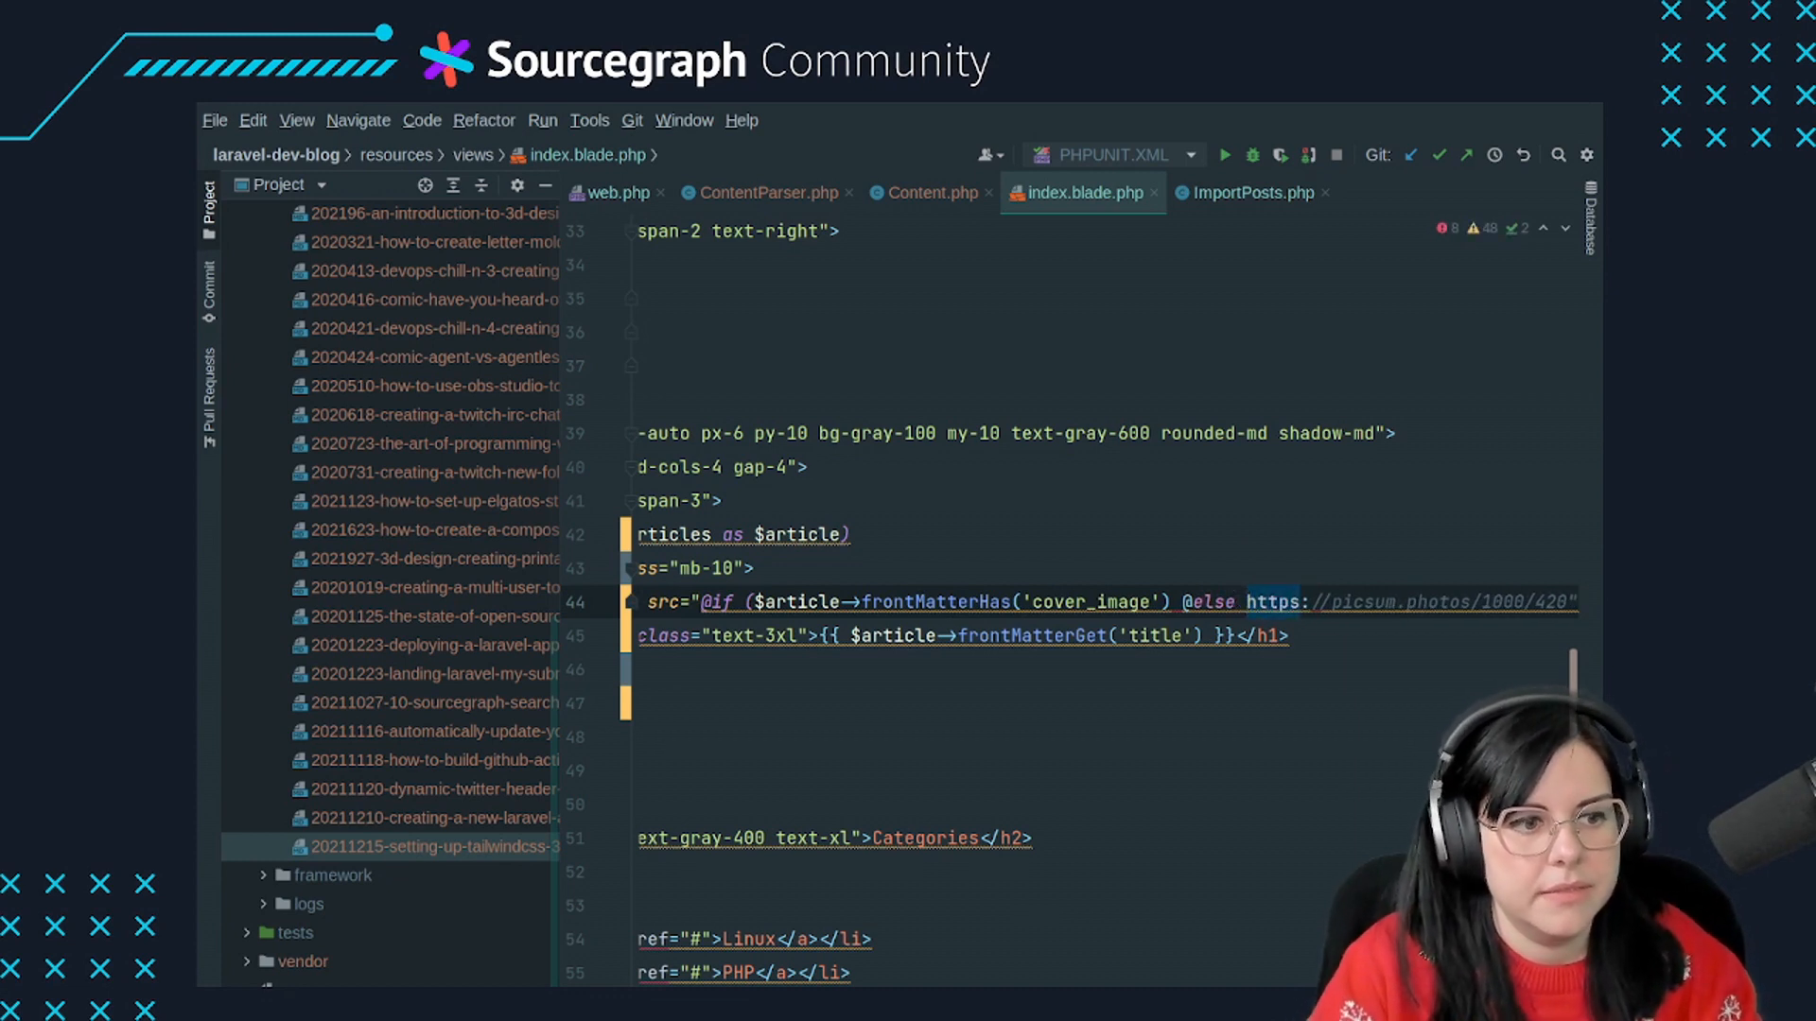
{"action": "scroll", "scroll_direction": "right", "scroll_amount": 3}
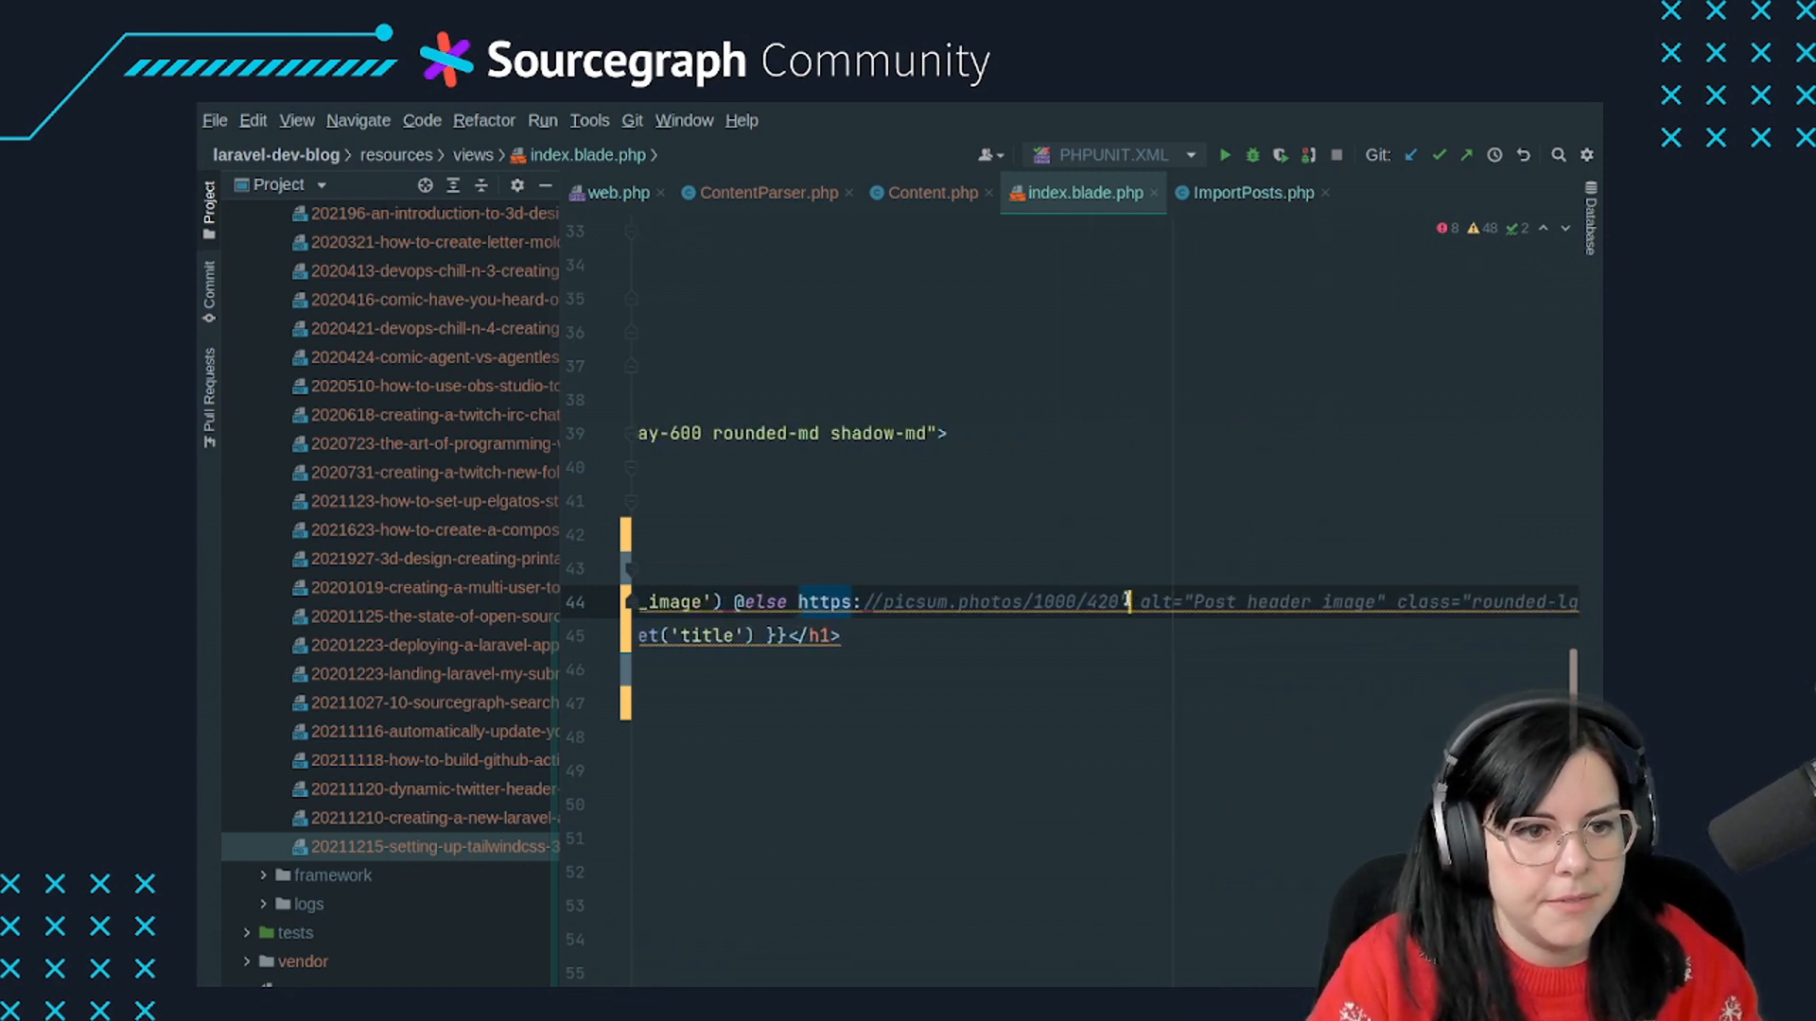
{"action": "type", "text": "@"}
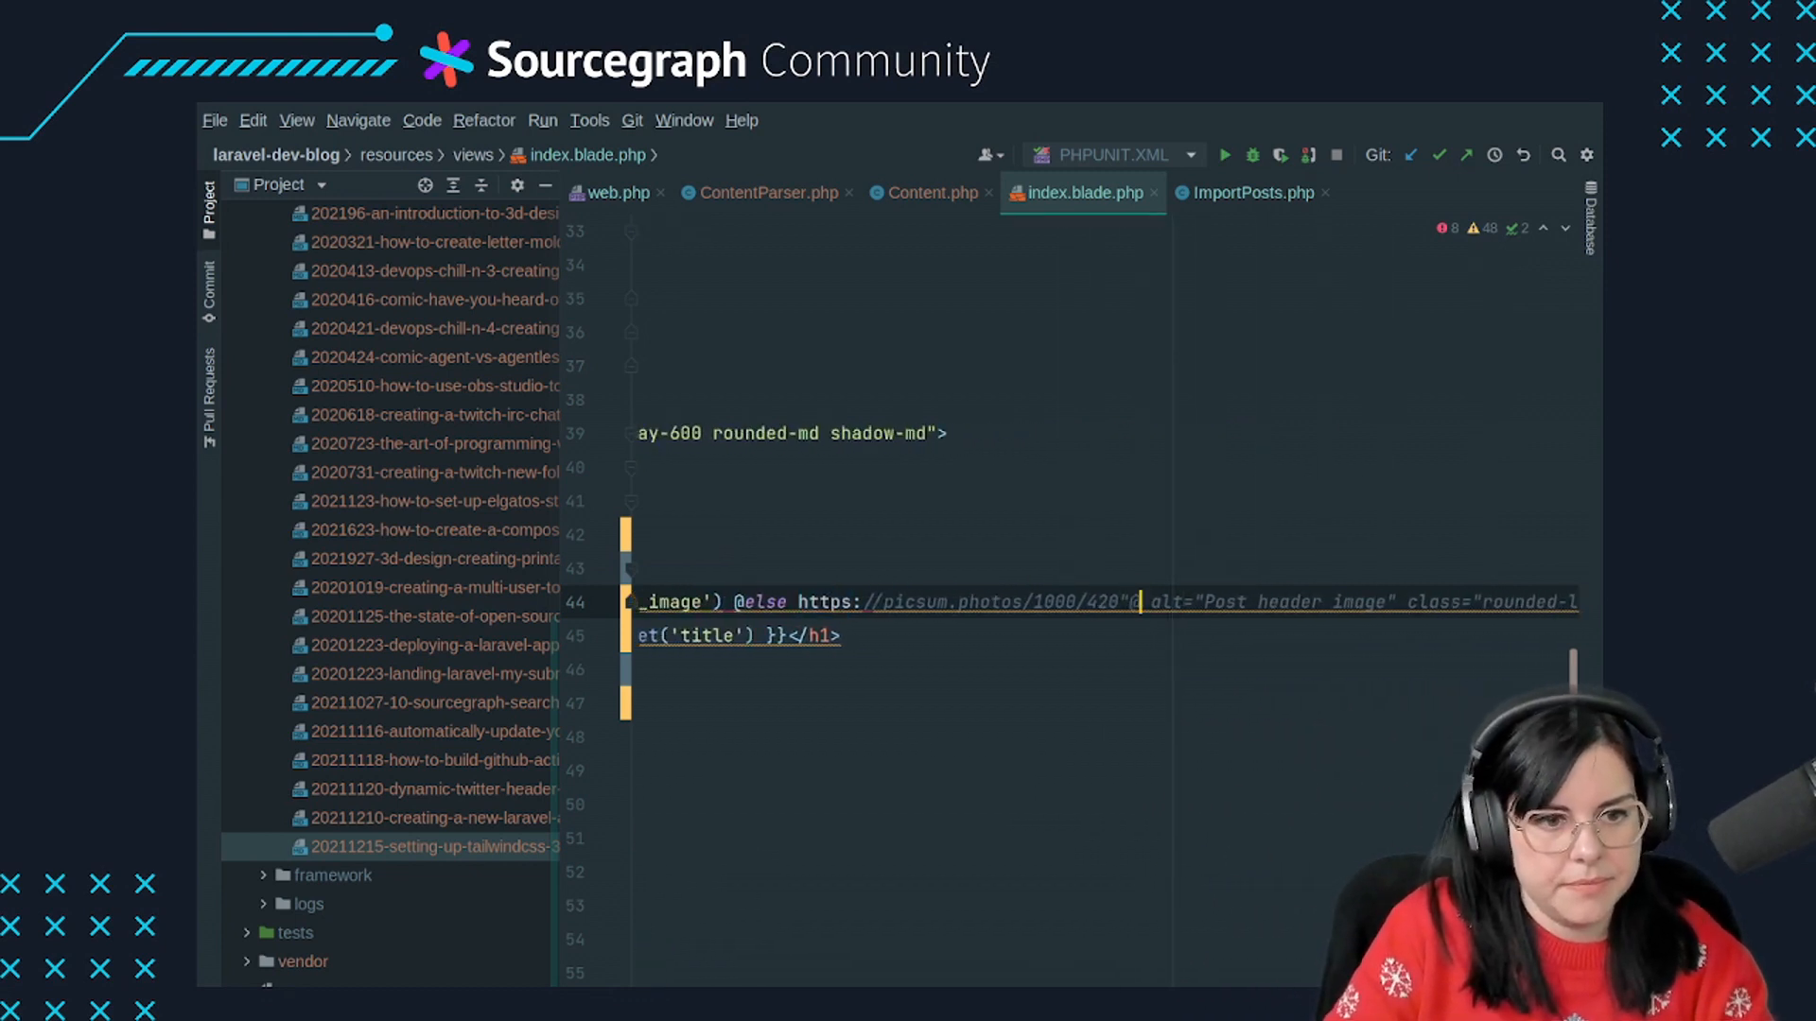
{"action": "type", "text": "@endif"}
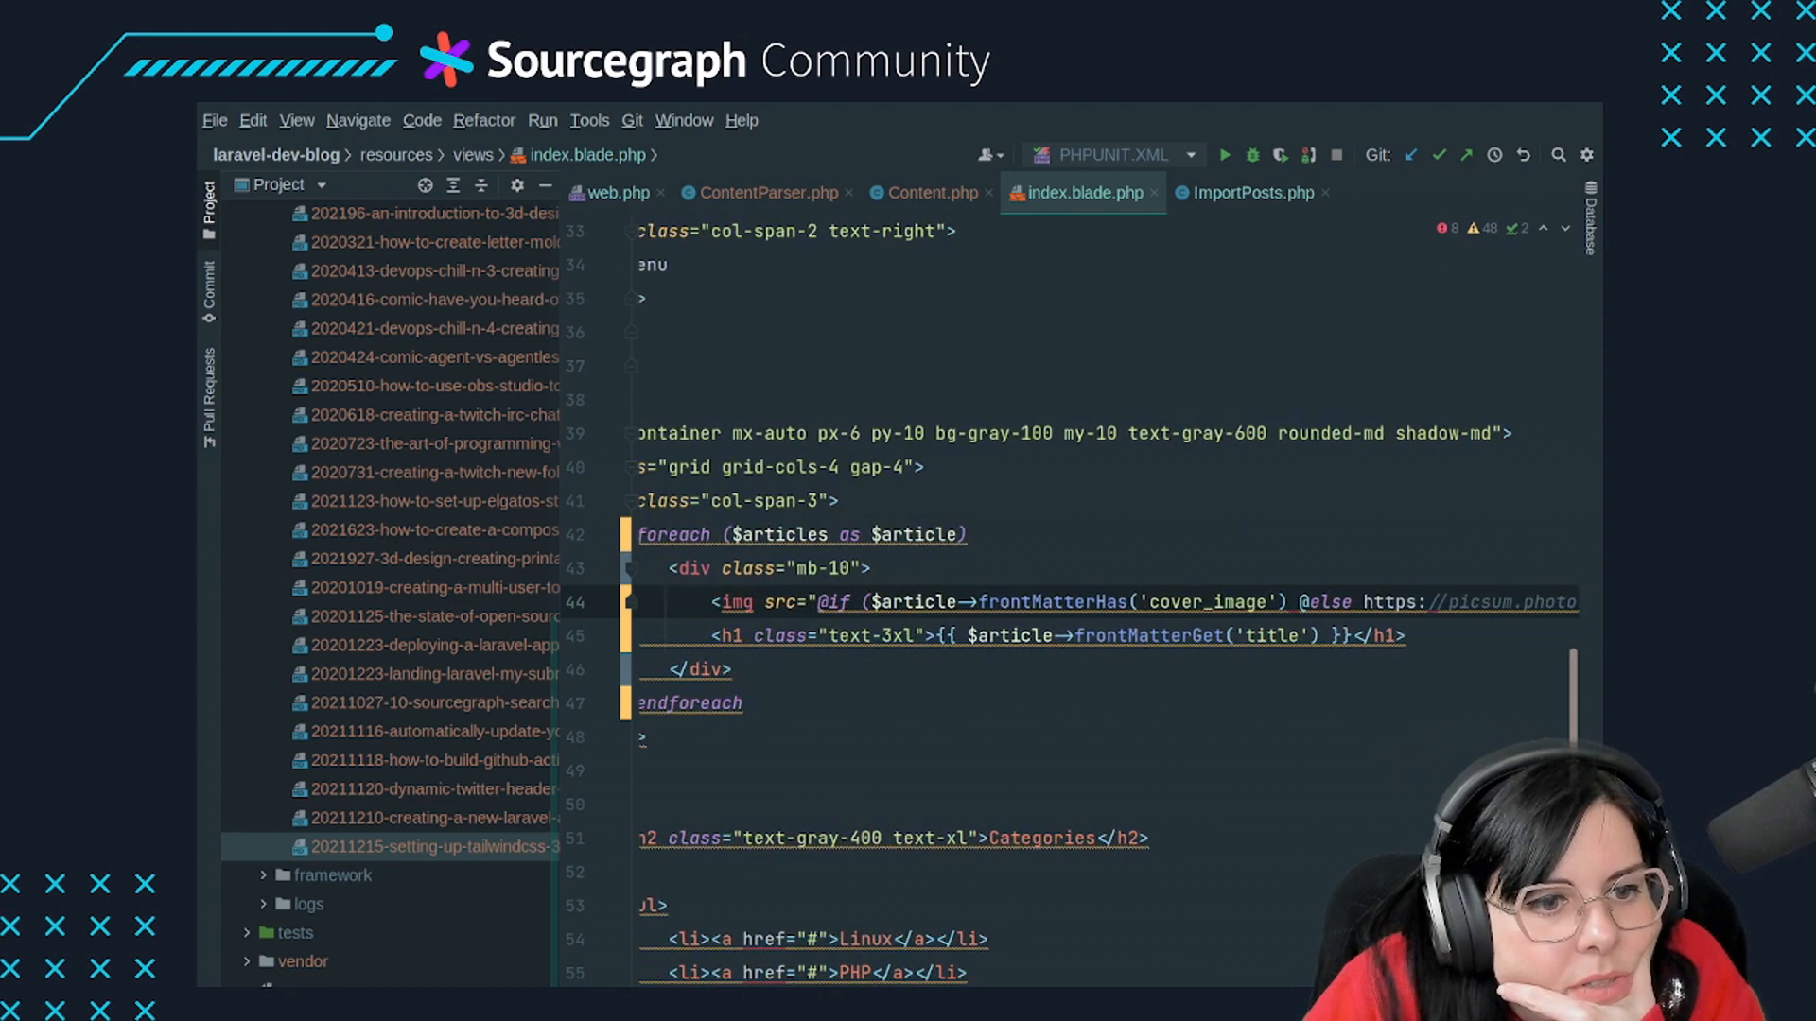
{"action": "mouse_move", "coordinate": [1240, 773]}
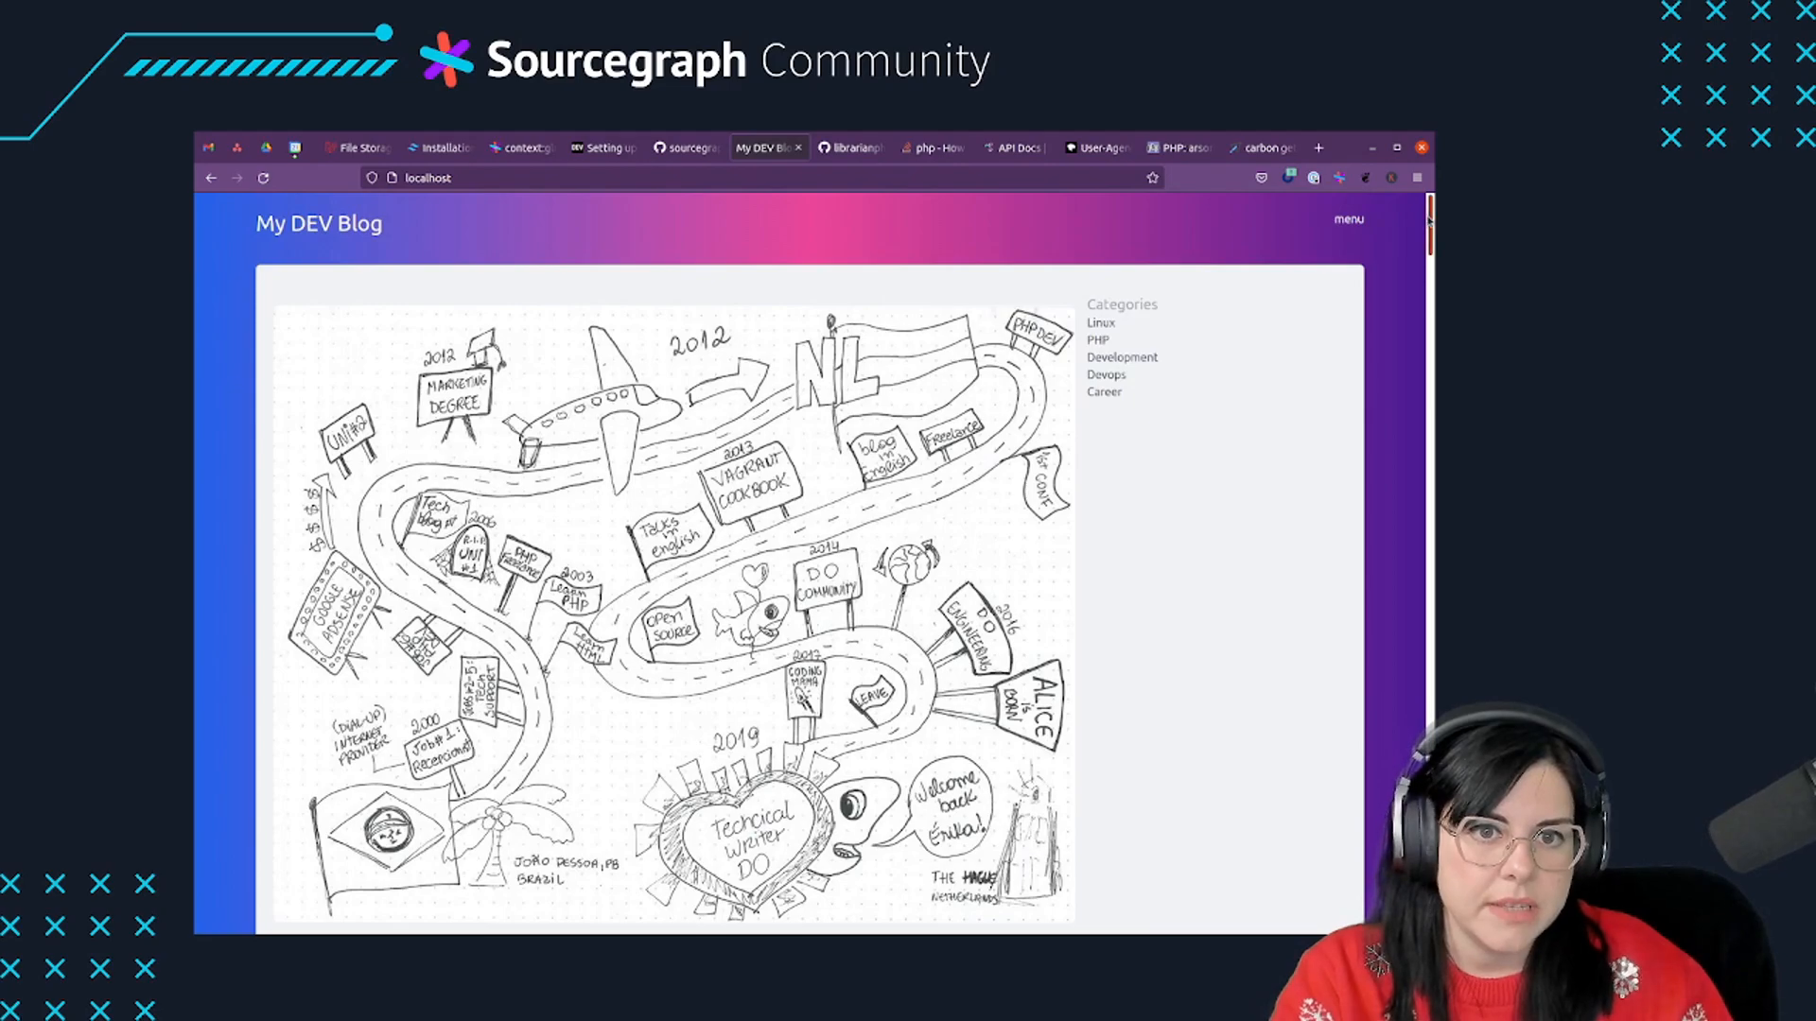
Scroll the localhost My DEV Blog page listing articles with cover images and titles.
{"action": "scroll", "scroll_direction": "down", "scroll_amount": 3}
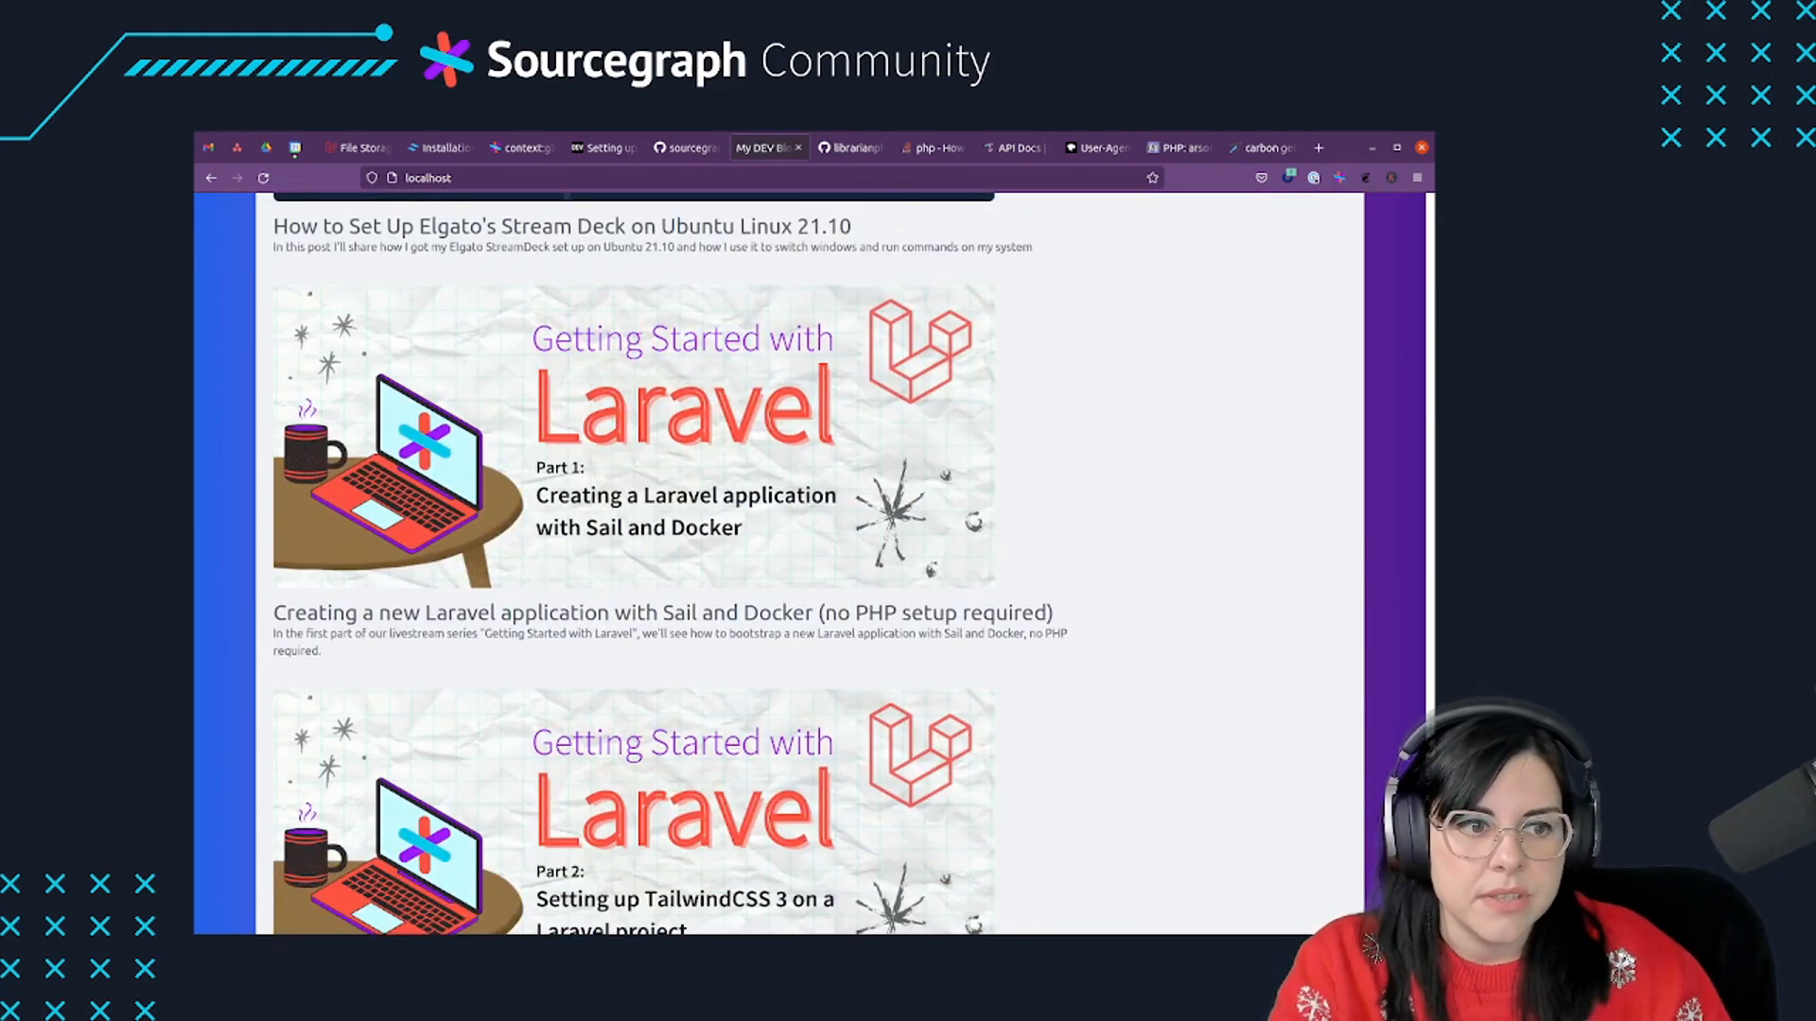